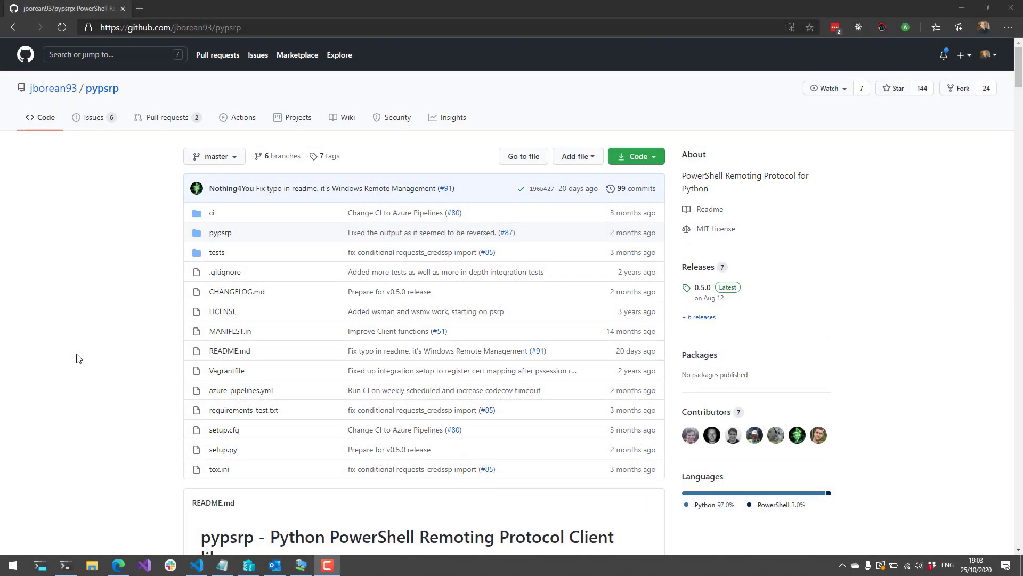
# Step: Scroll the pypsrp repository page down to the README's API overview
pyautogui.scroll(-3)
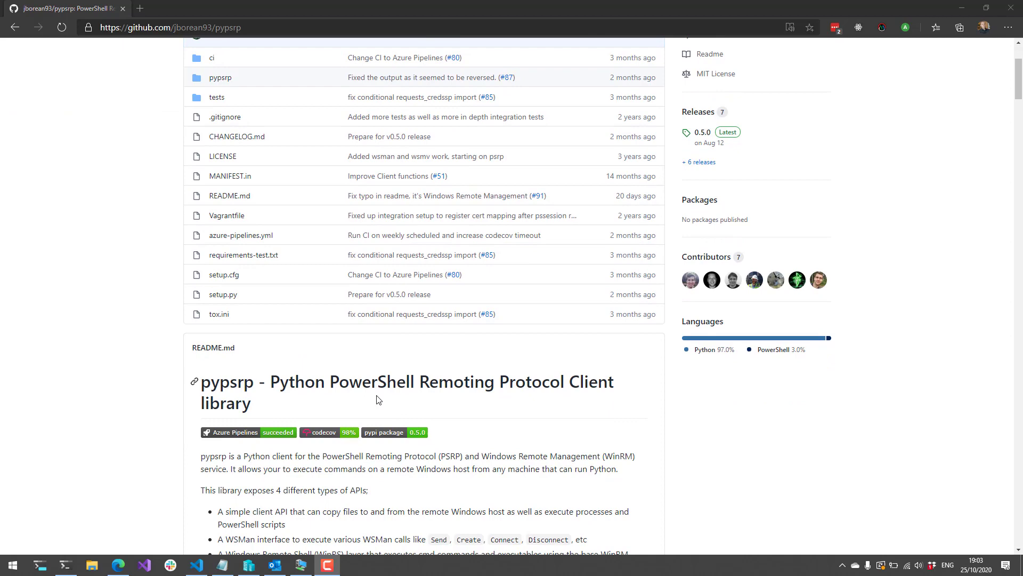
pyautogui.moveTo(47, 473)
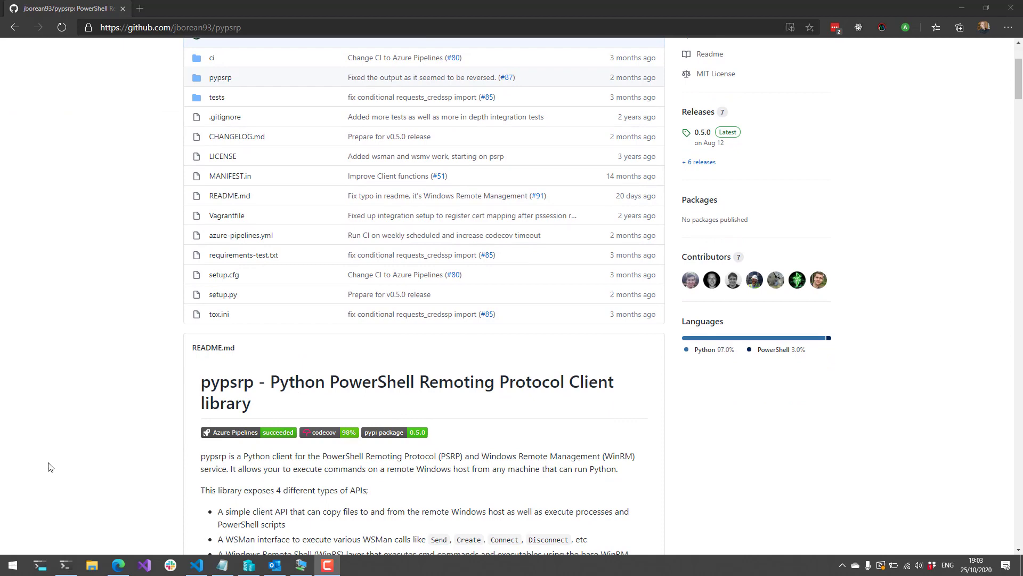
pyautogui.scroll(-3)
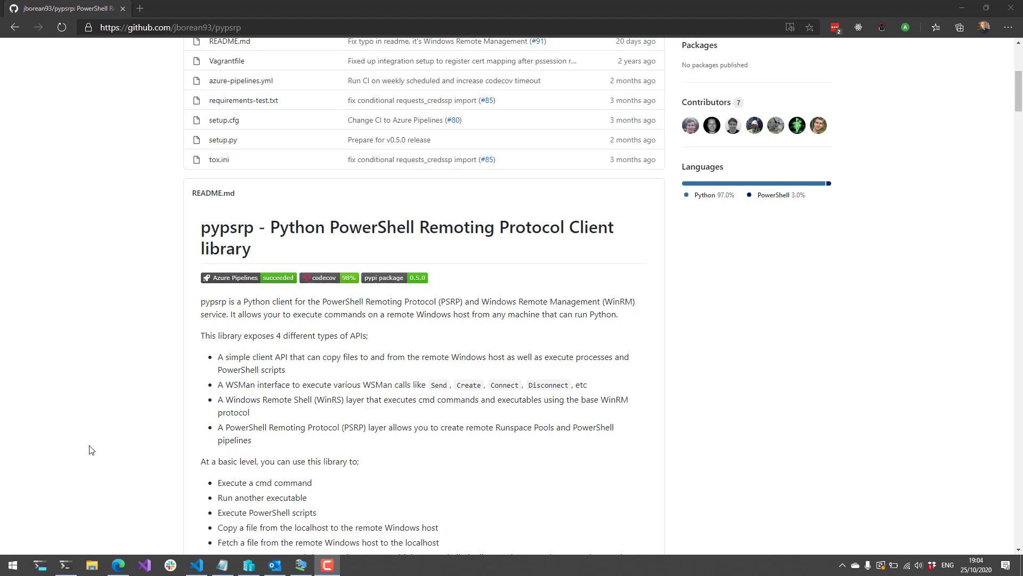
pyautogui.scroll(-3)
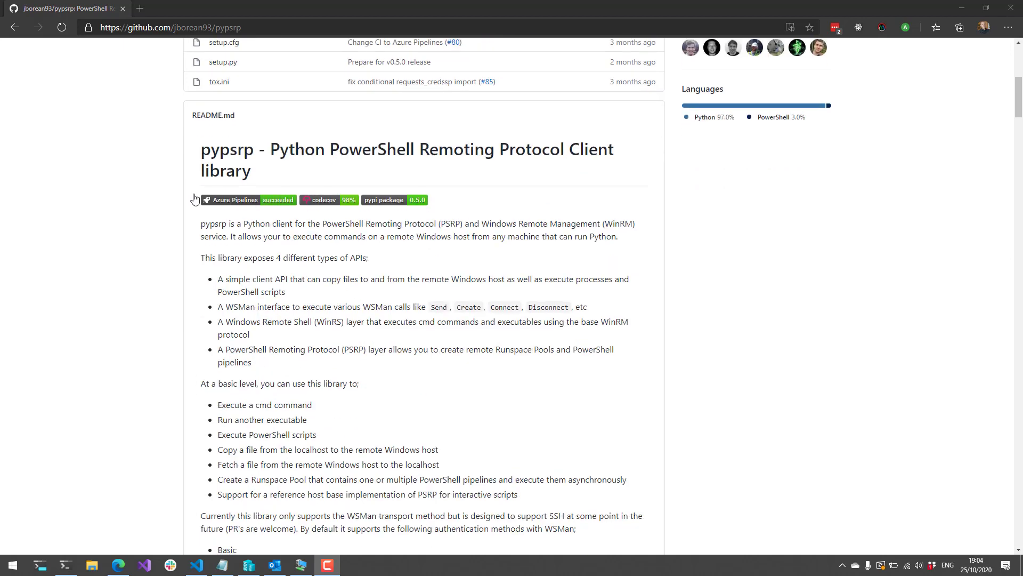
pyautogui.moveTo(130, 342)
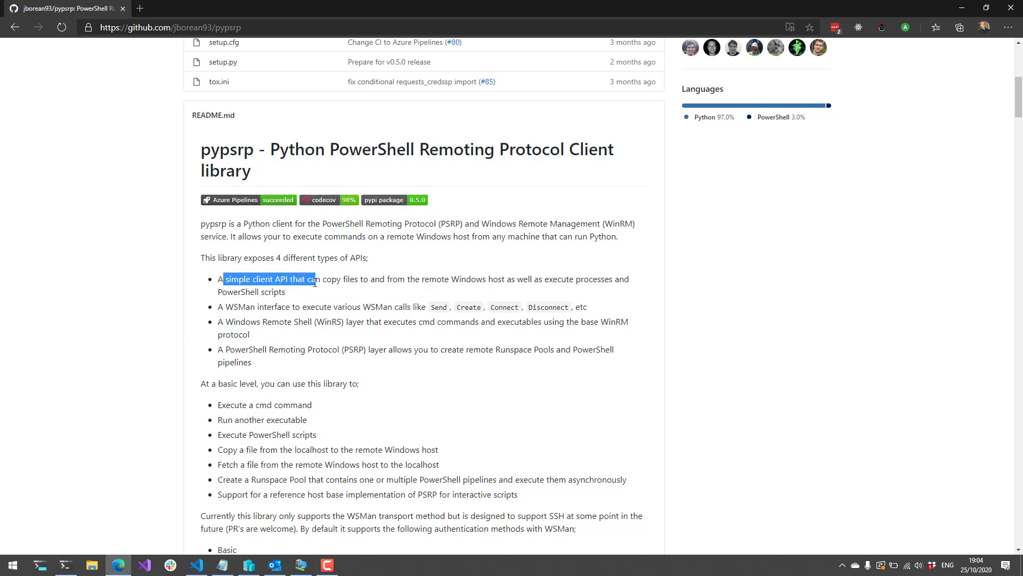
# Step: Highlight key phrases in the API list such as WSMan and the client API capabilities
pyautogui.click(320, 299)
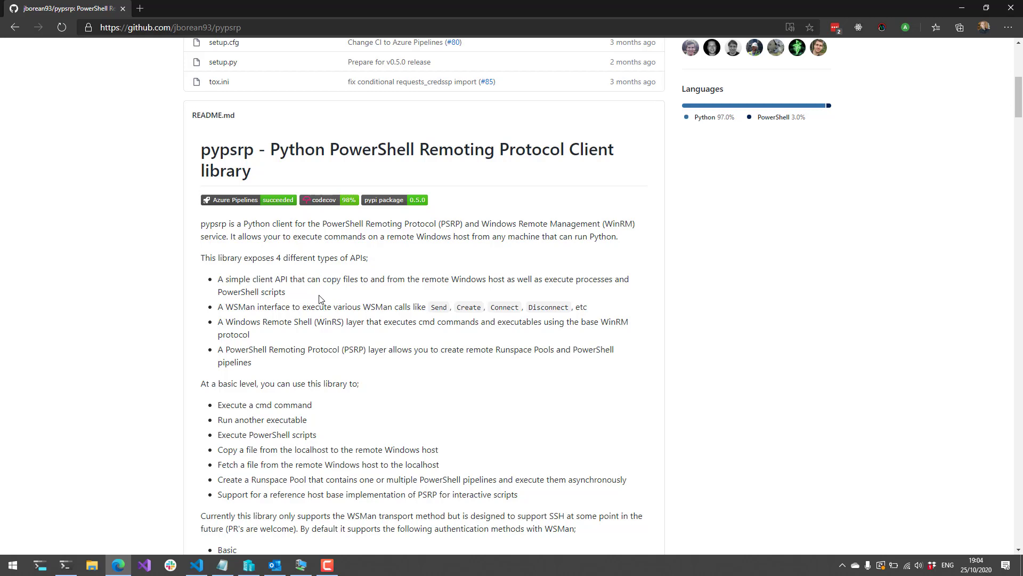
pyautogui.doubleClick(240, 307)
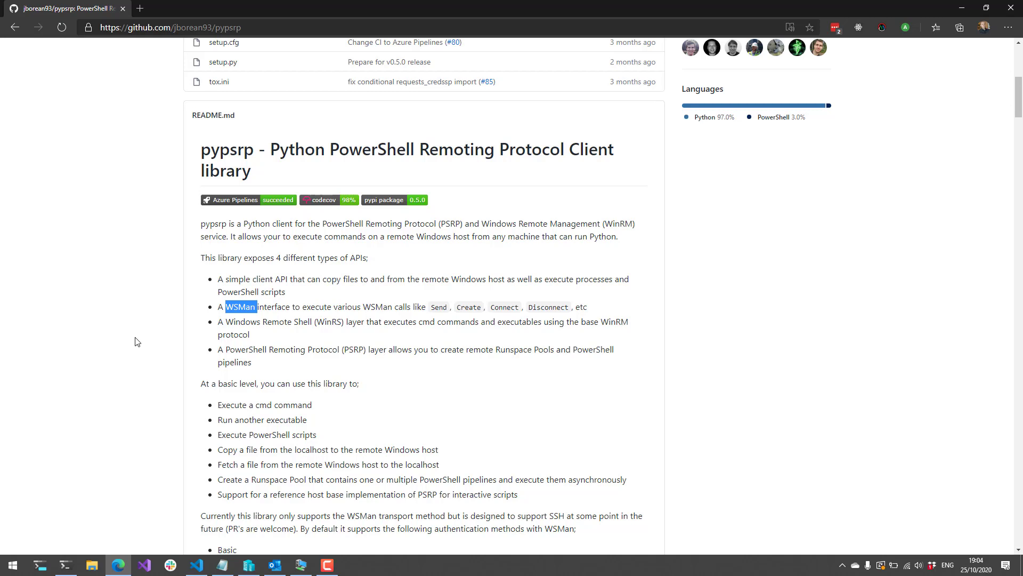
pyautogui.doubleClick(329, 321)
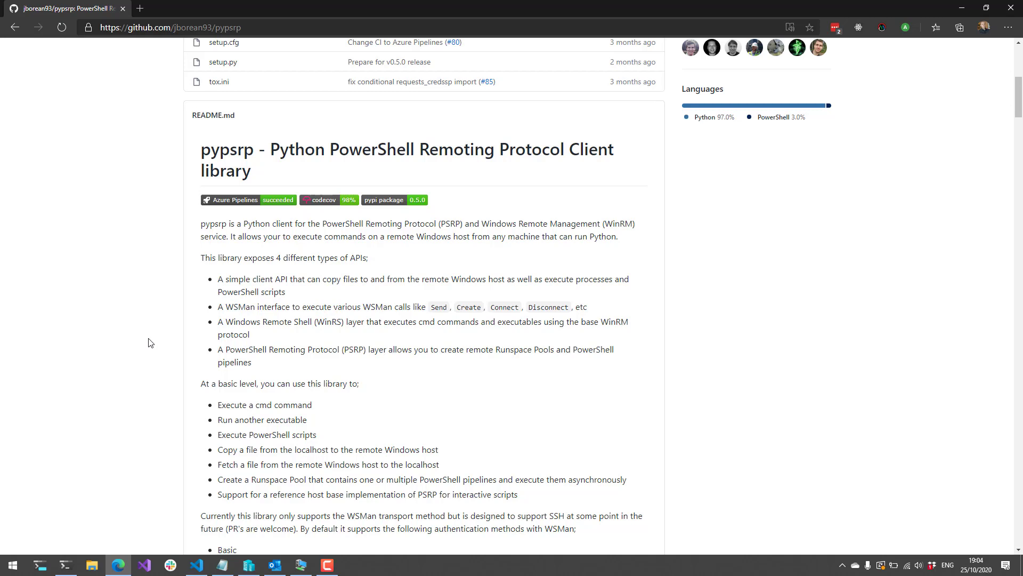
pyautogui.doubleClick(246, 350)
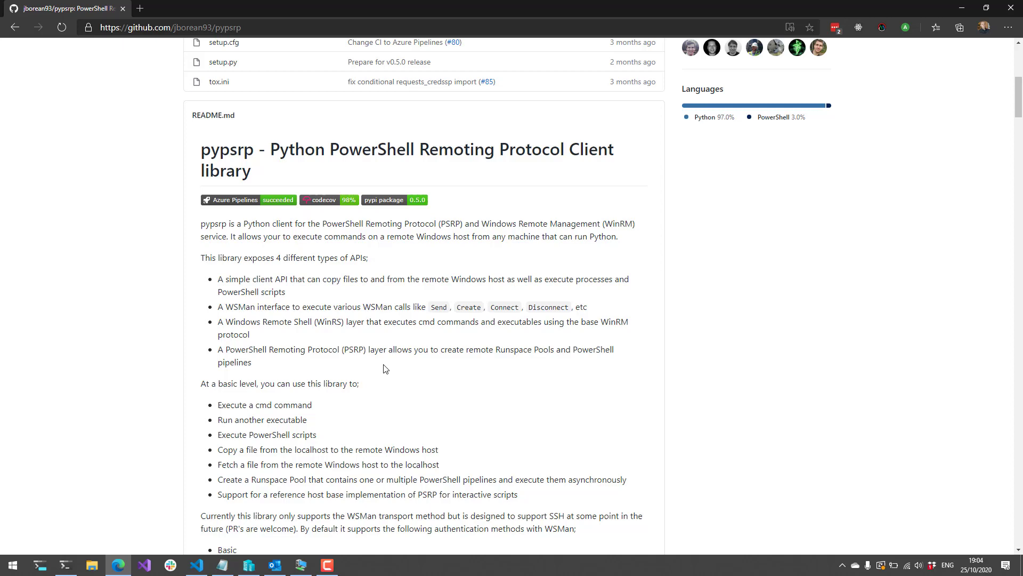
# Step: Scroll through Requirements and How to Install, highlighting Basic authentication and the pip command
pyautogui.scroll(-3)
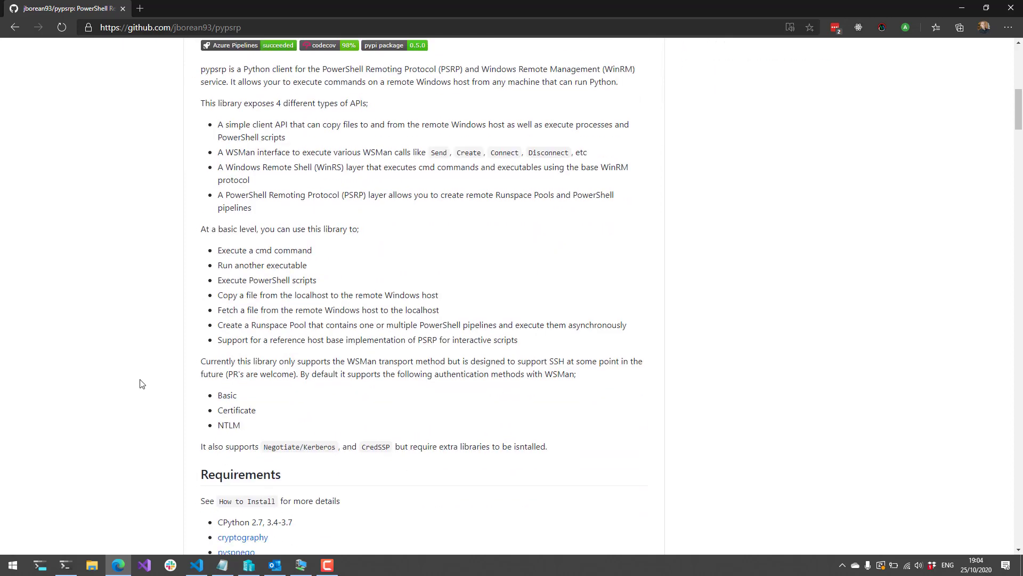
pyautogui.moveTo(105, 380)
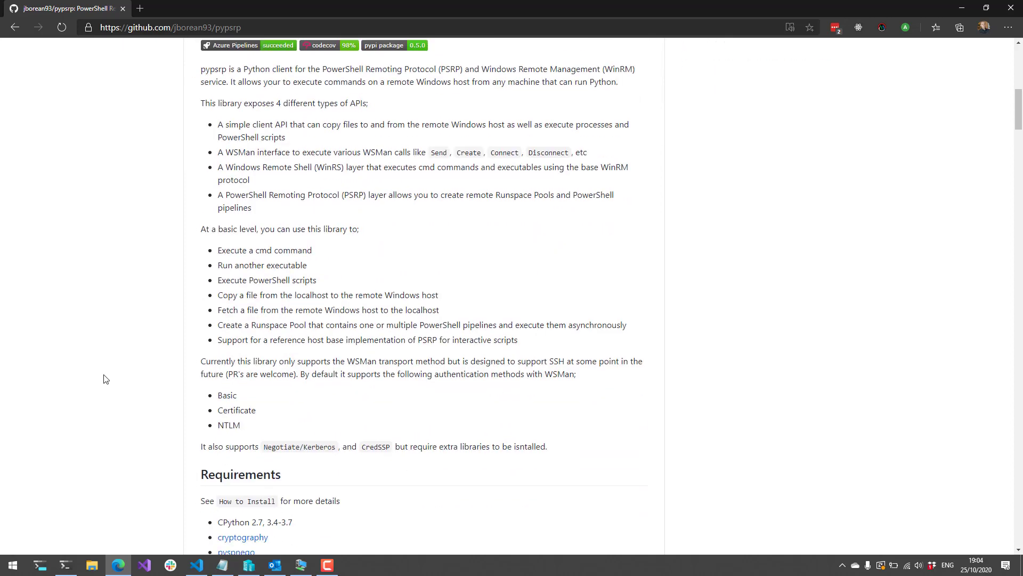
pyautogui.scroll(-3)
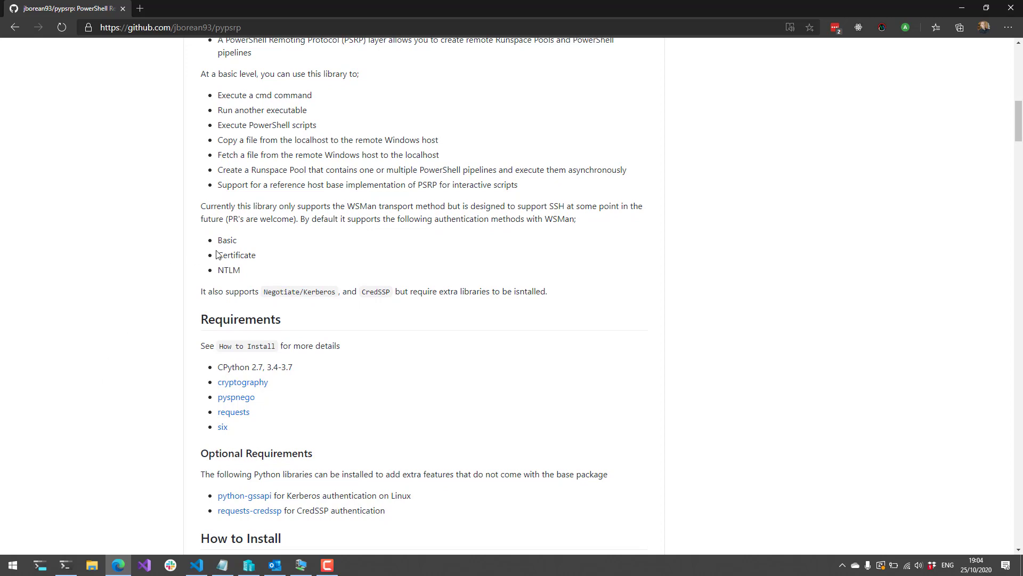
pyautogui.doubleClick(226, 239)
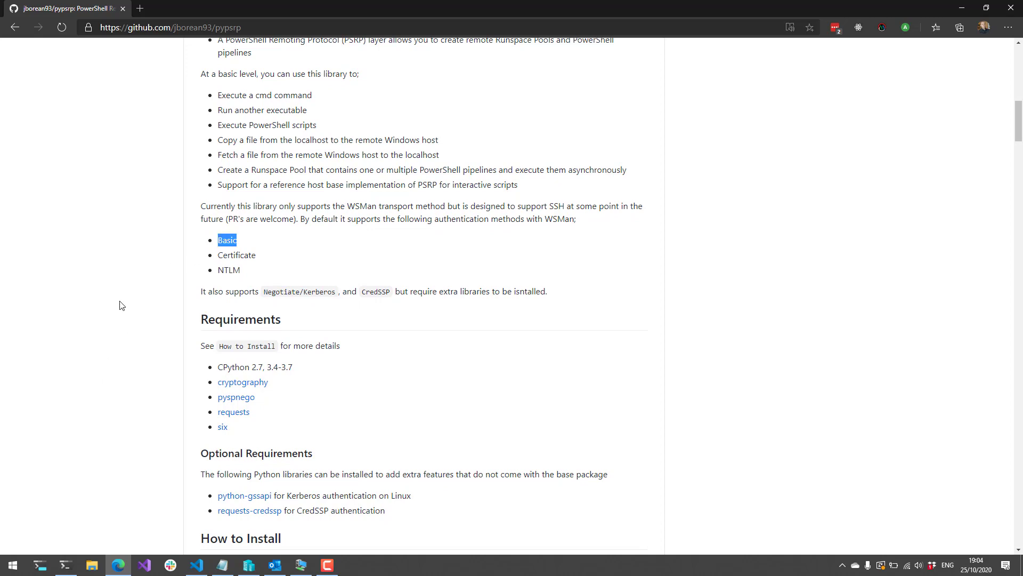
pyautogui.scroll(-3)
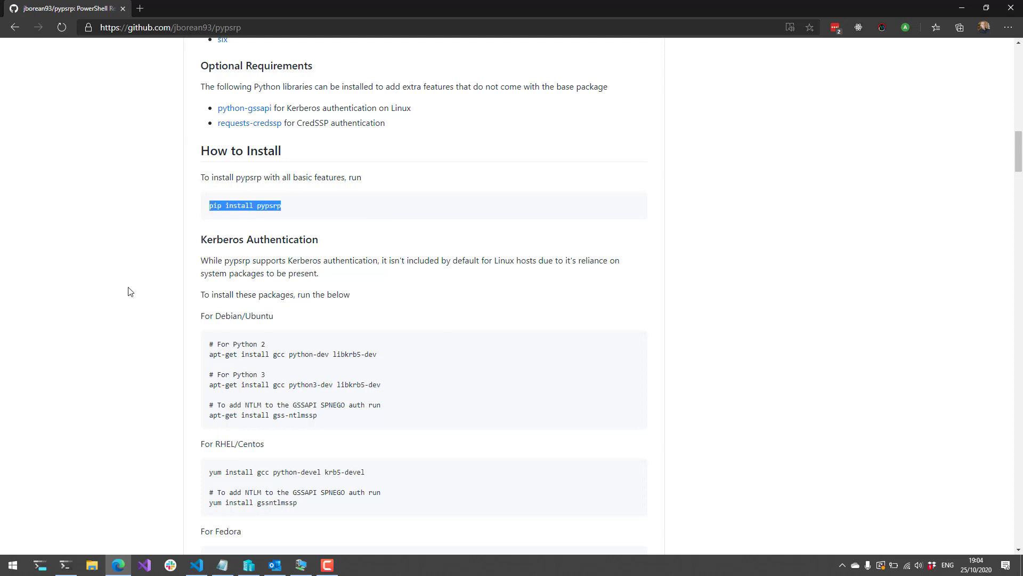
pyautogui.click(329, 211)
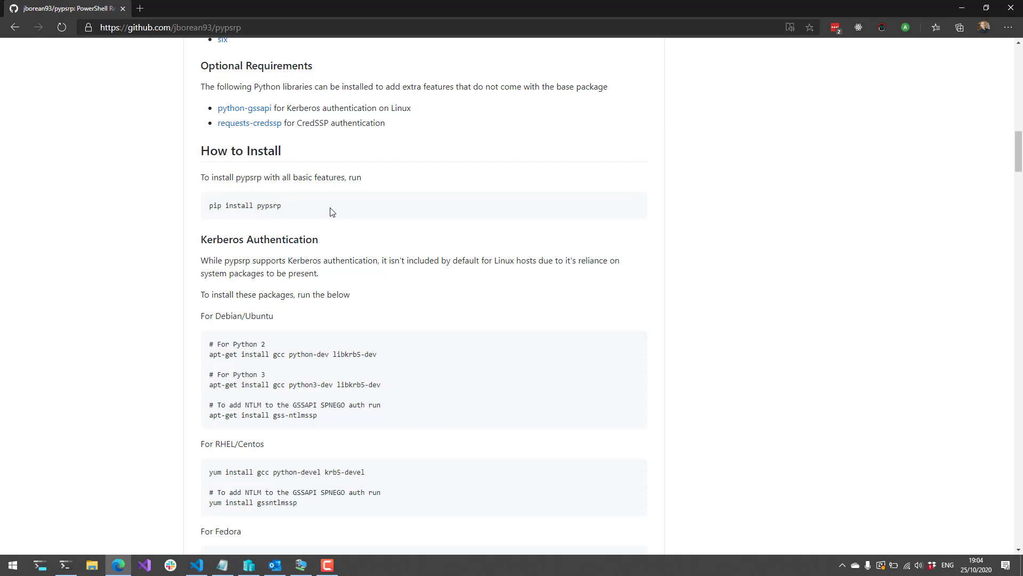
pyautogui.moveTo(425, 257)
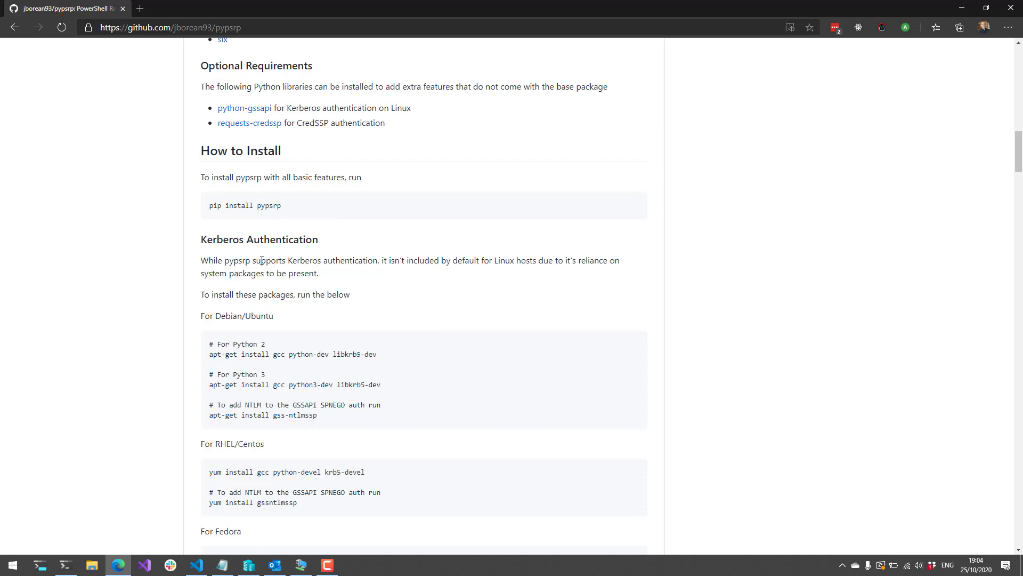
# Step: Scroll past Kerberos and CredSSP Authentication down to the How to Use section
pyautogui.scroll(-3)
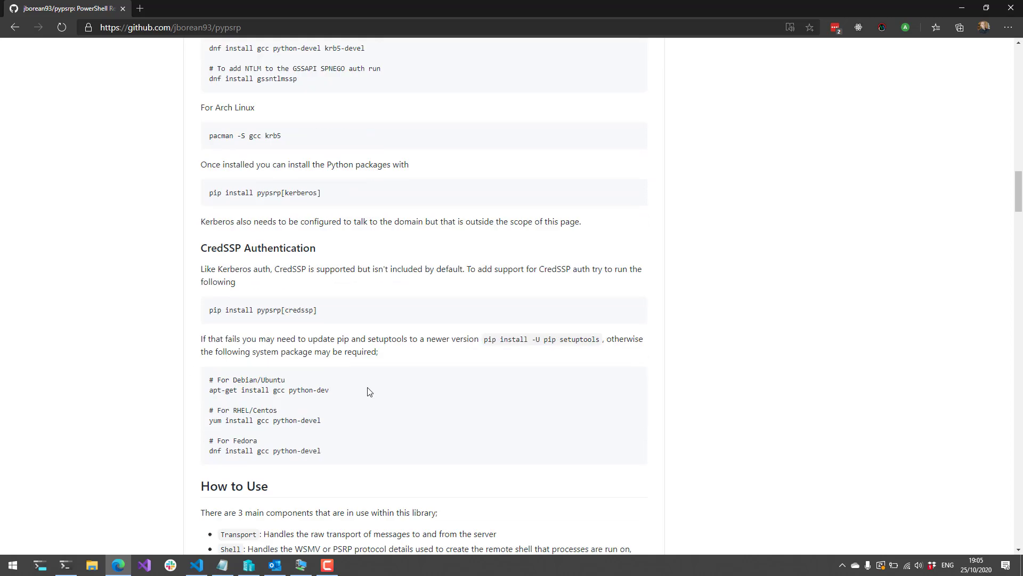
pyautogui.scroll(3)
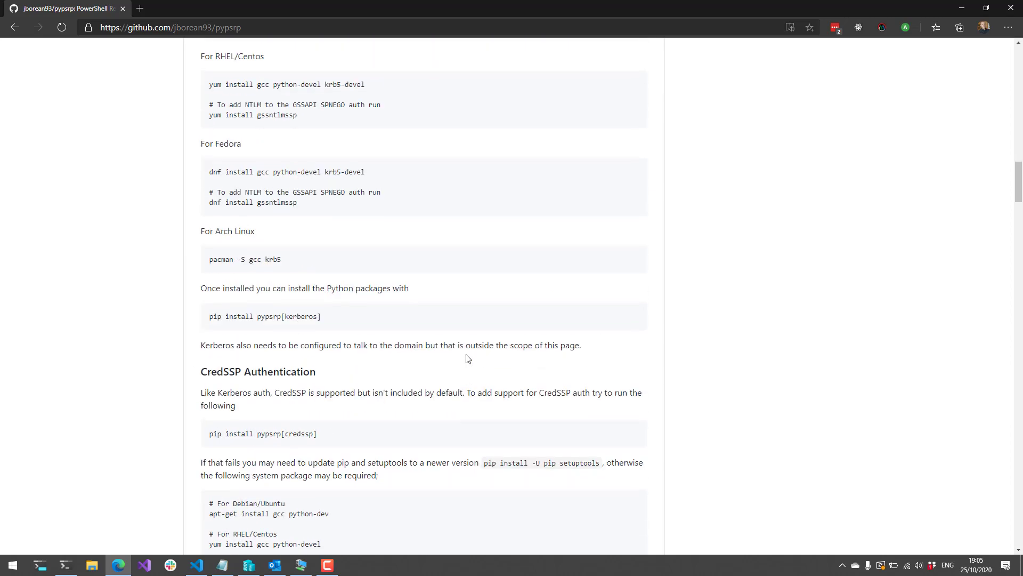
pyautogui.scroll(3)
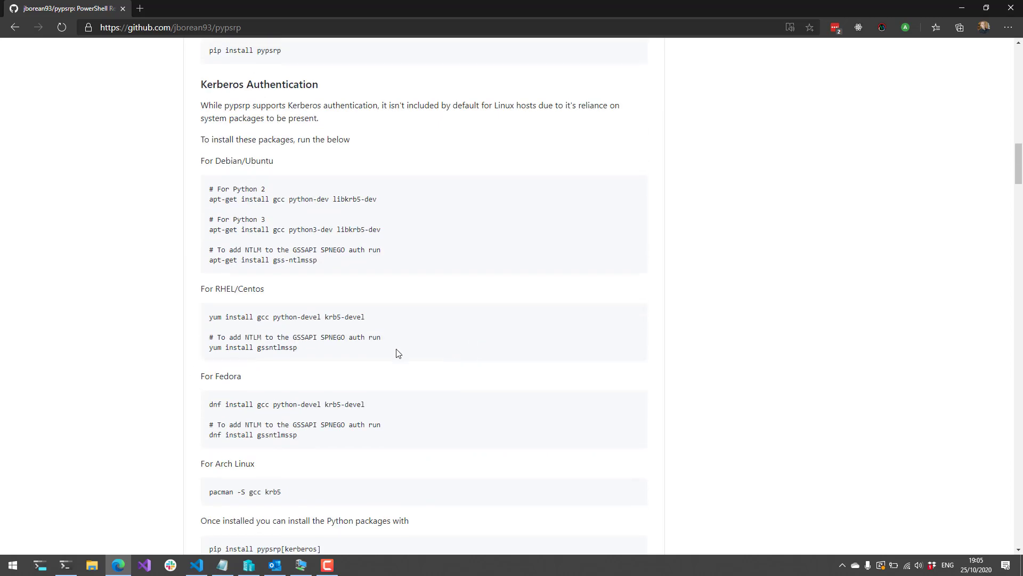
pyautogui.scroll(-3)
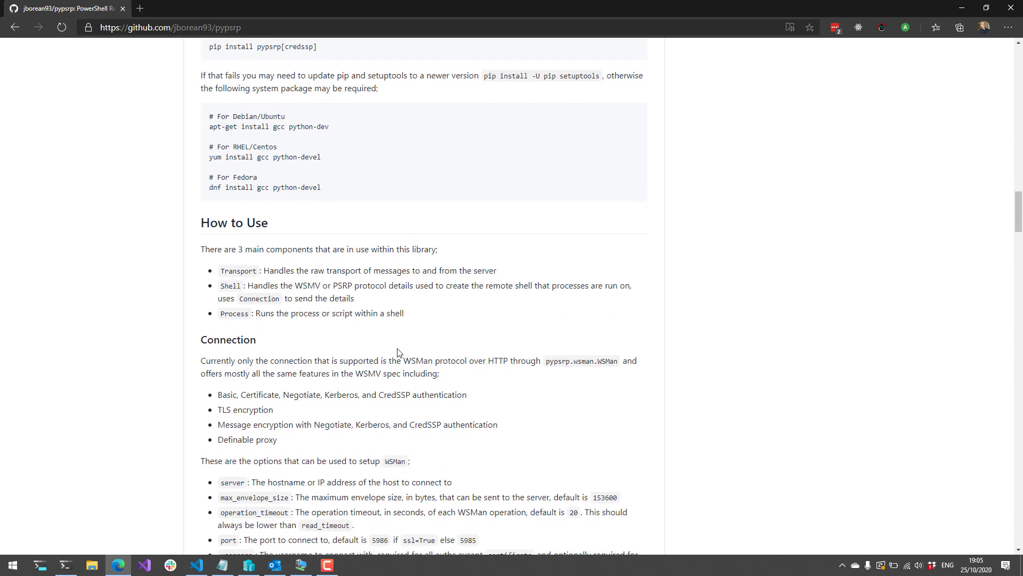
pyautogui.moveTo(364, 288)
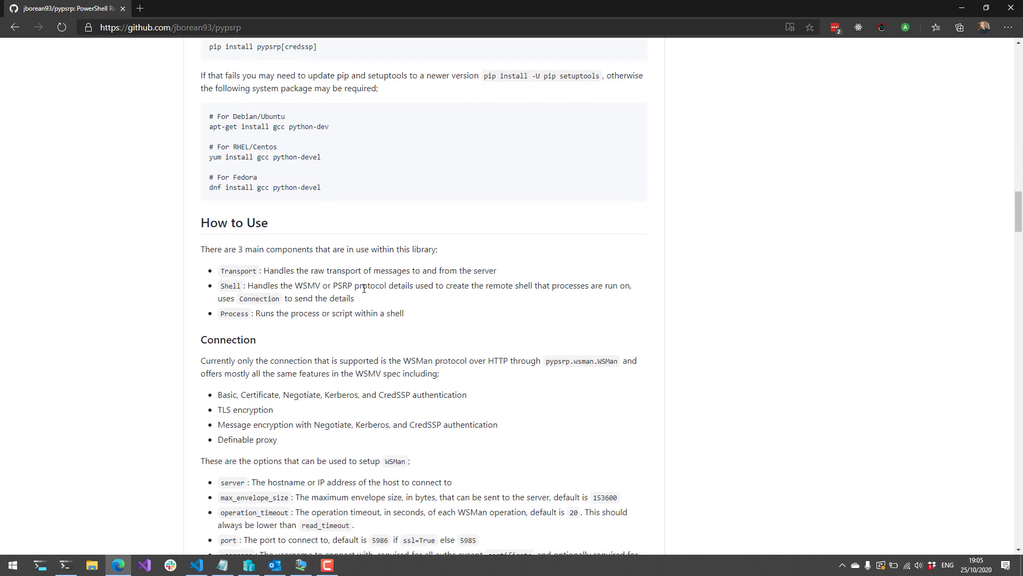
pyautogui.moveTo(309, 507)
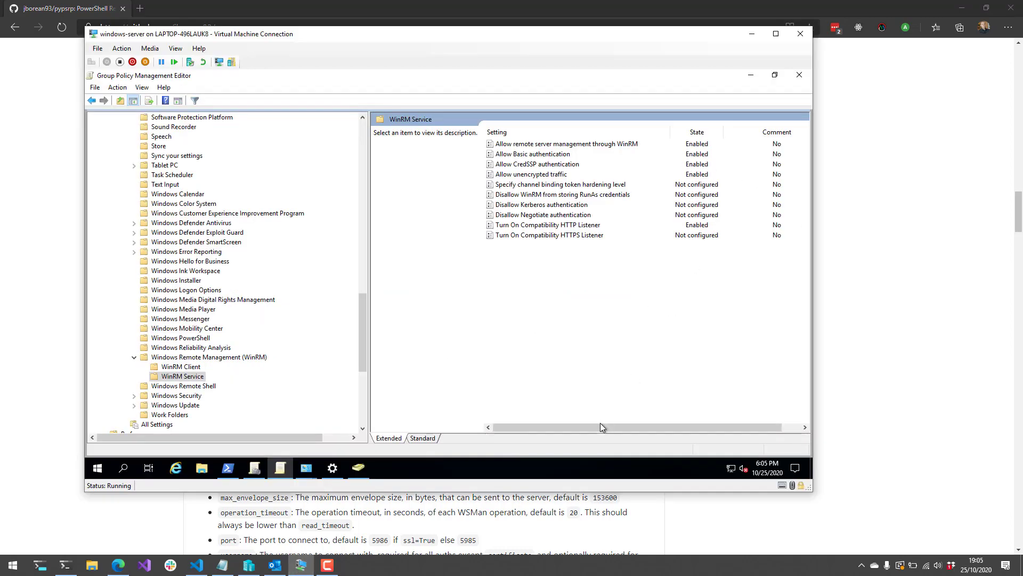
pyautogui.moveTo(476, 214)
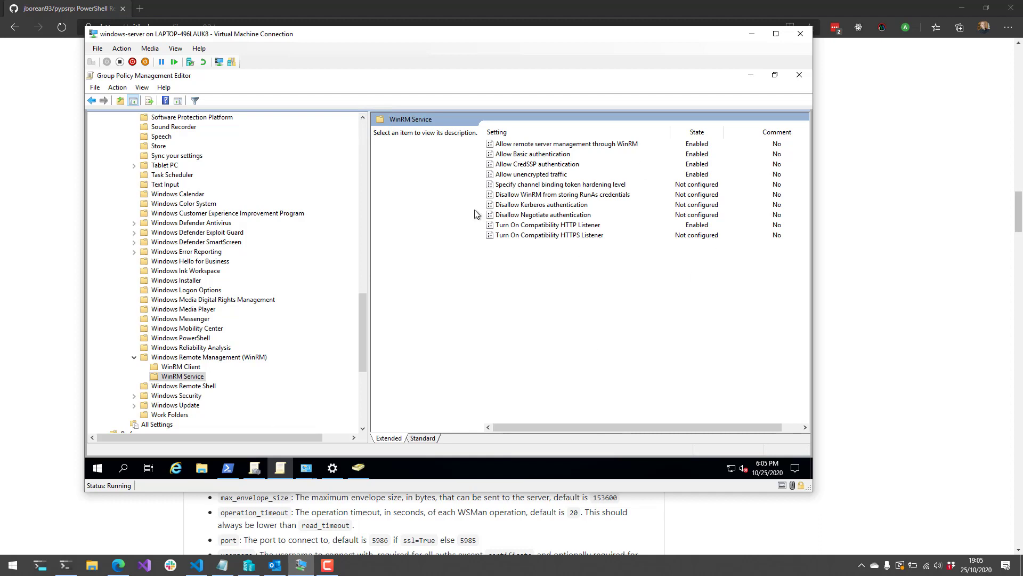
pyautogui.moveTo(608, 275)
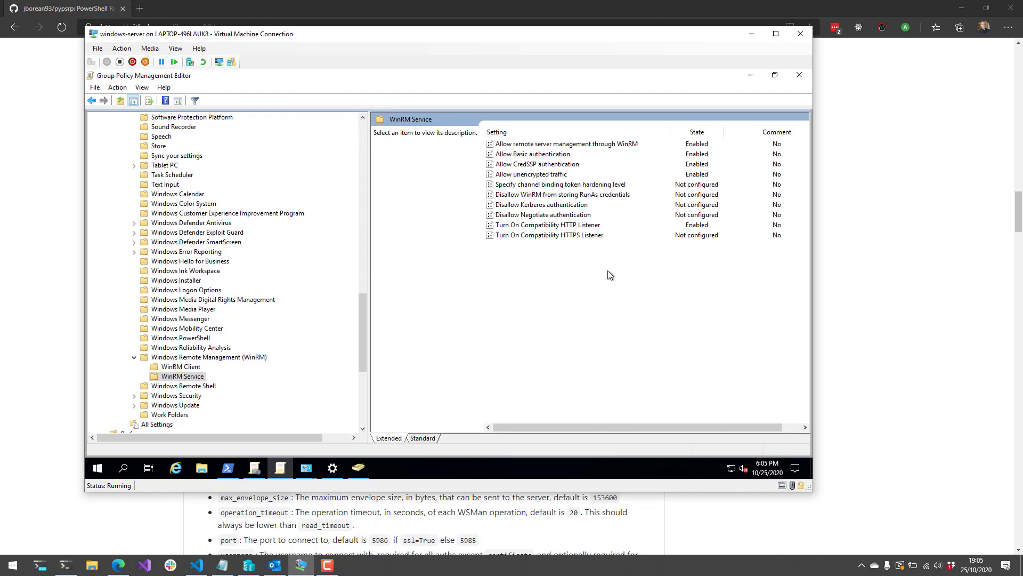
# Step: Review the WinRM Service policies enabling Basic authentication and unencrypted traffic
pyautogui.click(566, 144)
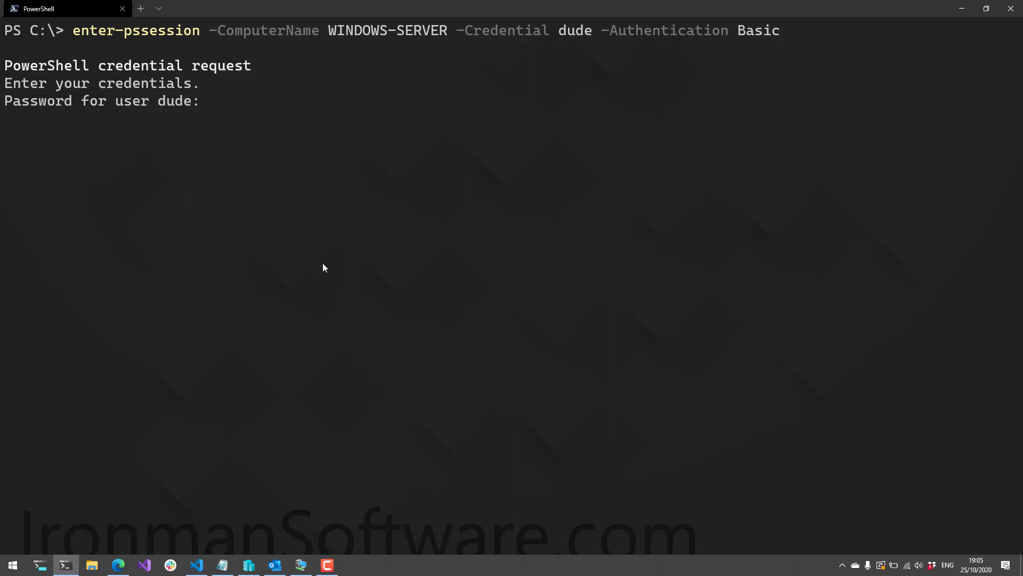
# Step: Enter the password to connect the remote PowerShell session to WINDOWS-SERVER
pyautogui.write('*******')
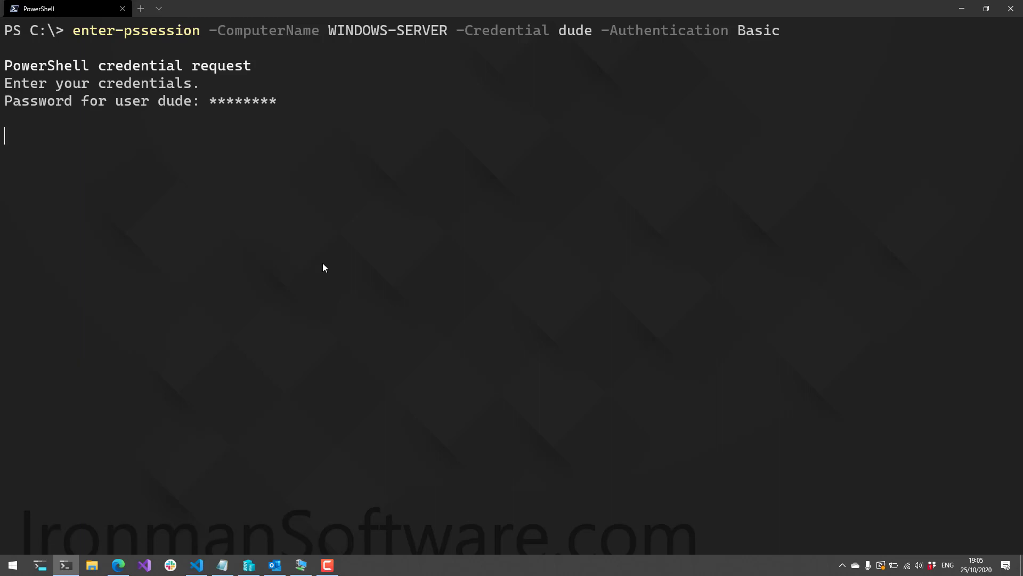
pyautogui.press('Return')
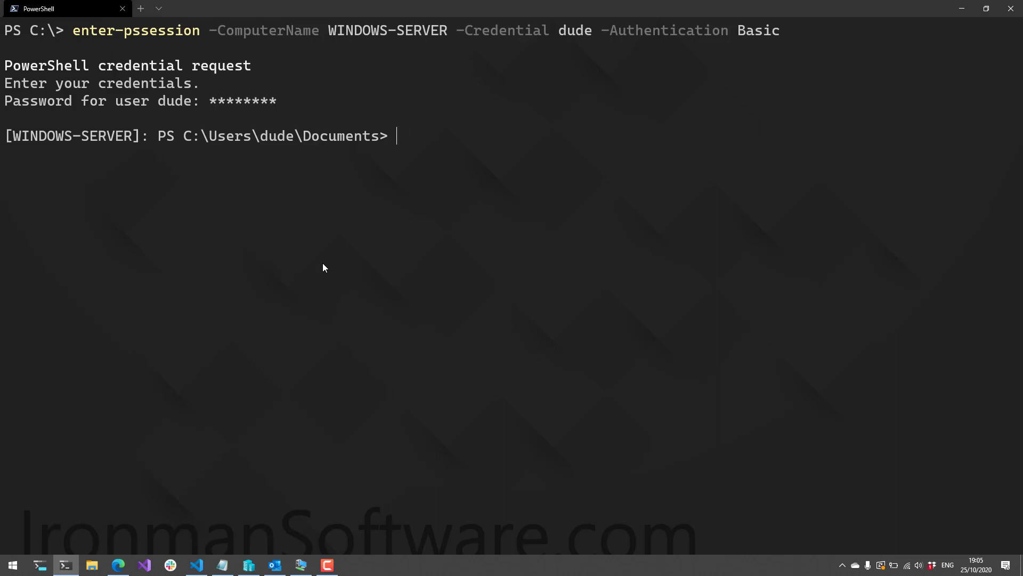
pyautogui.doubleClick(71, 135)
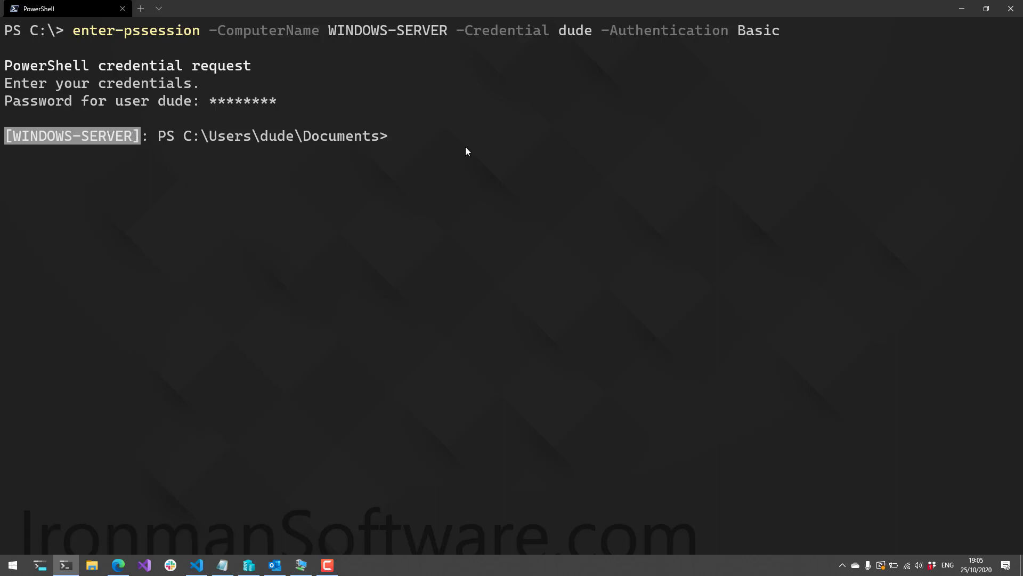
pyautogui.moveTo(511, 234)
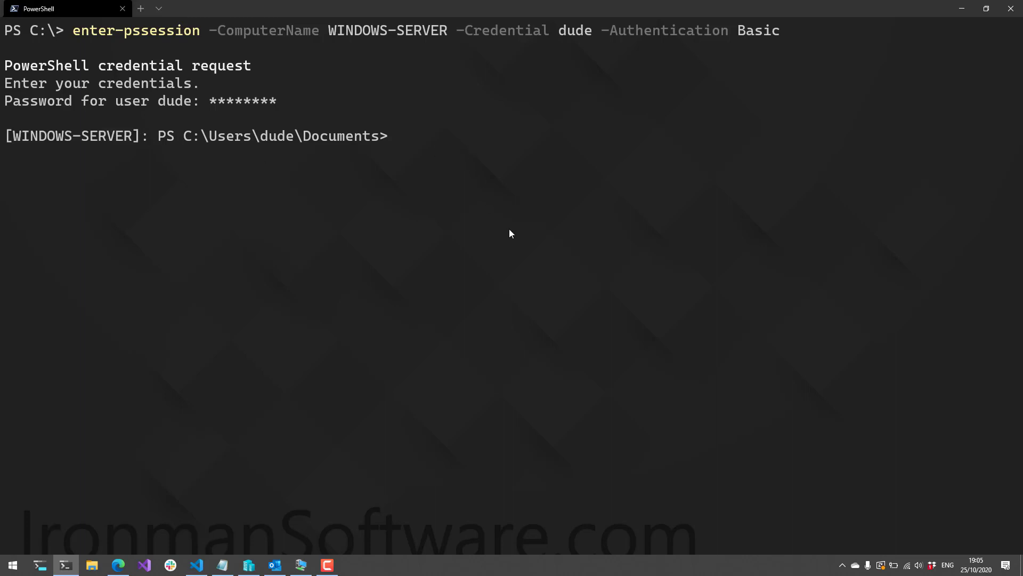
# Step: Run get-process in the remote session to list the server's processes
pyautogui.write('get-pro')
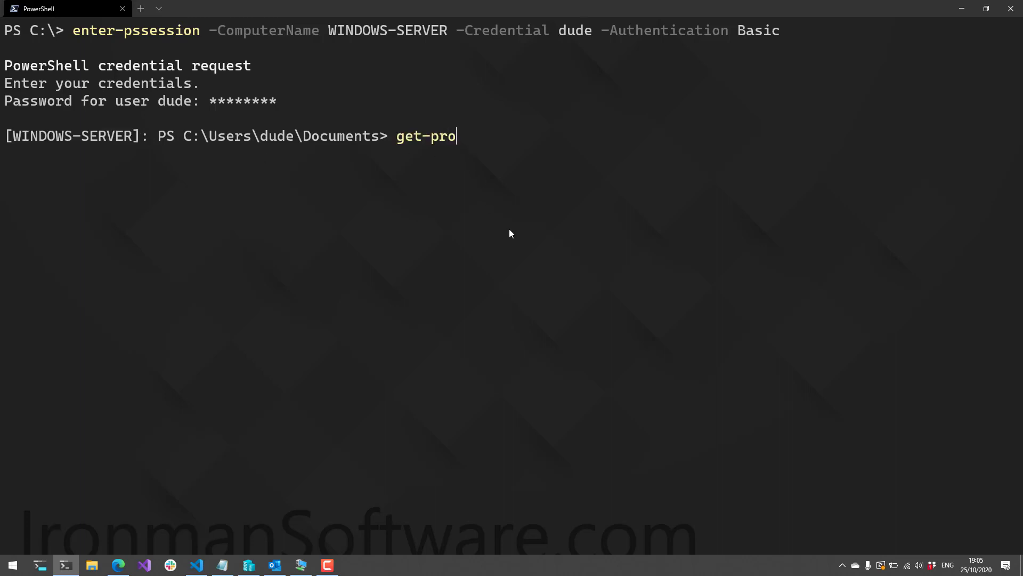
pyautogui.press('Return')
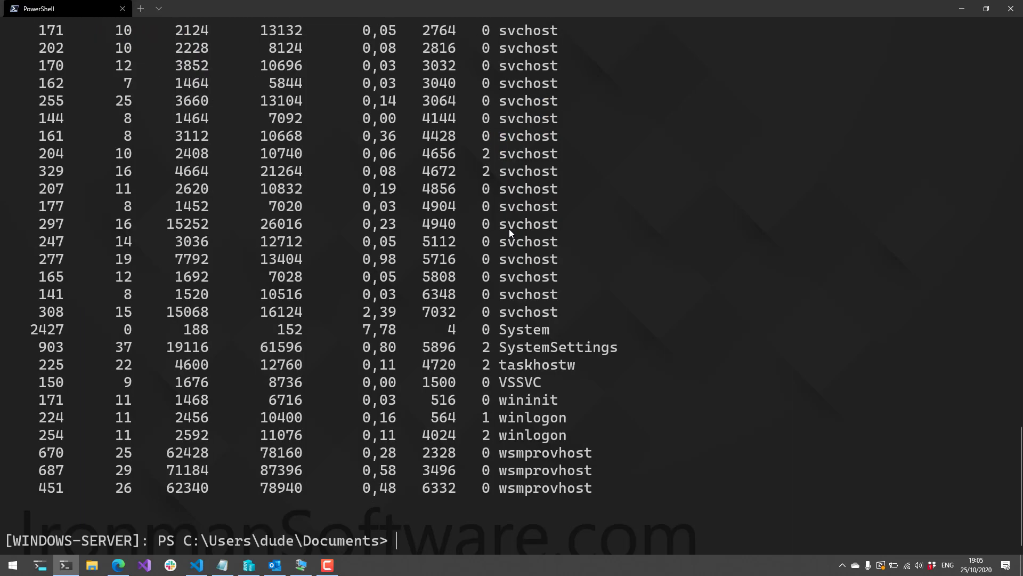
pyautogui.moveTo(436, 266)
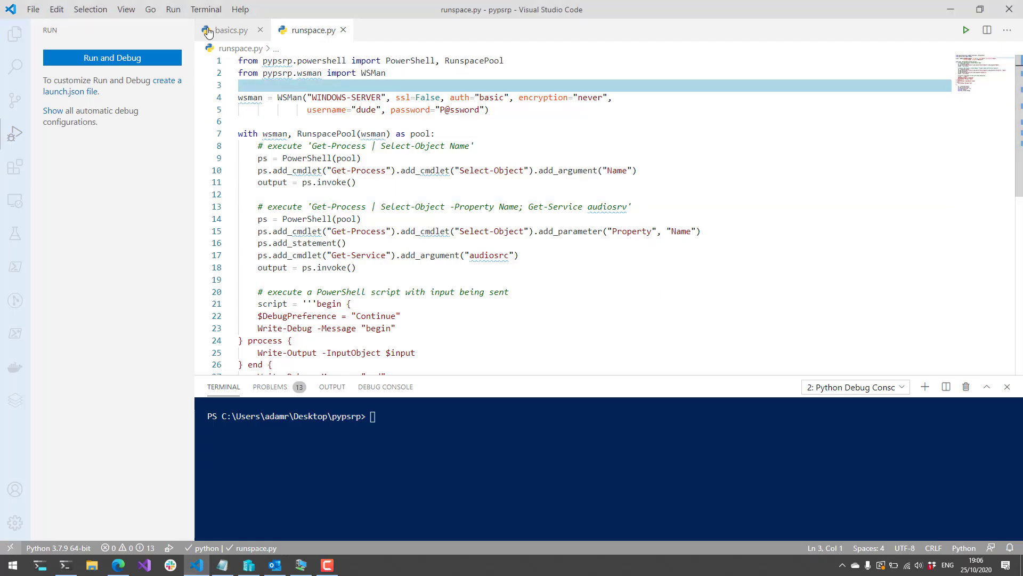
# Step: Switch to basics.py and select the Client import and connection statement
pyautogui.click(230, 30)
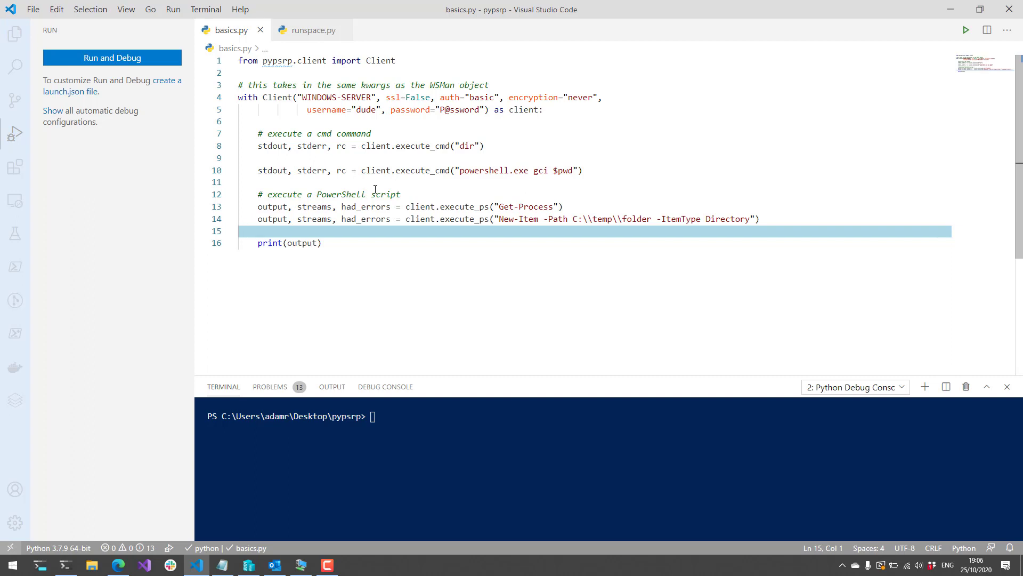
pyautogui.moveTo(399, 185)
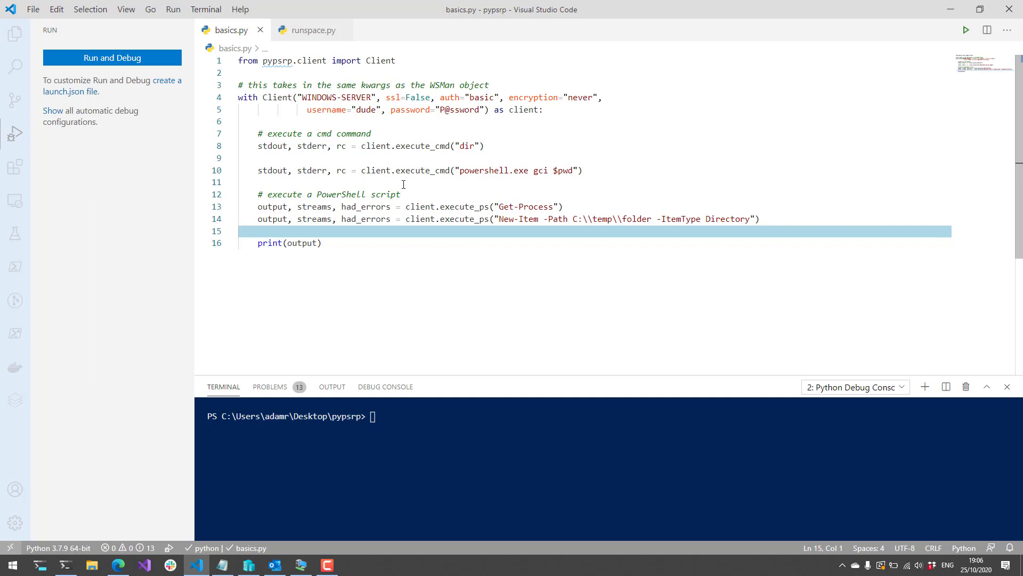
pyautogui.moveTo(416, 71)
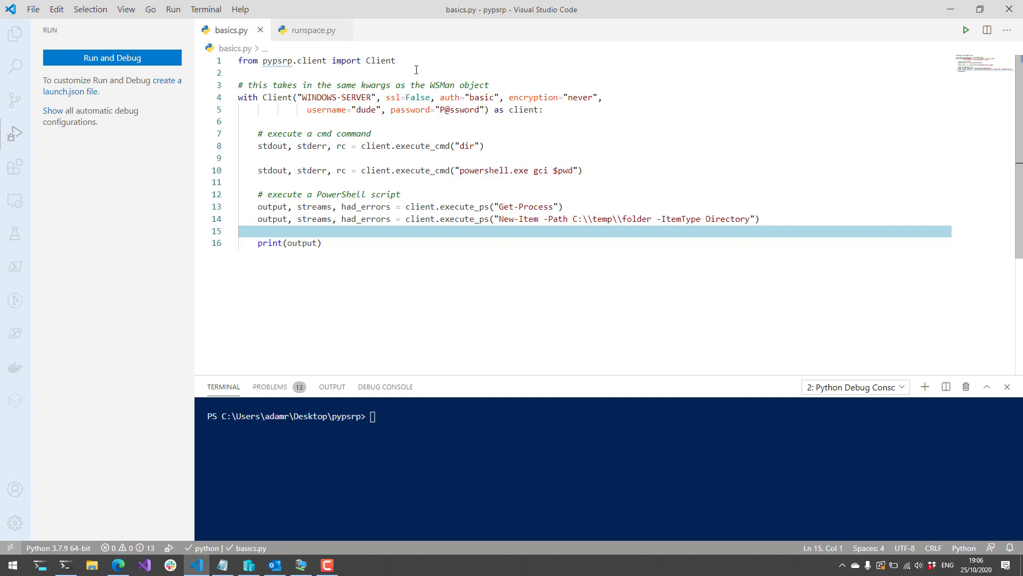
pyautogui.click(394, 60)
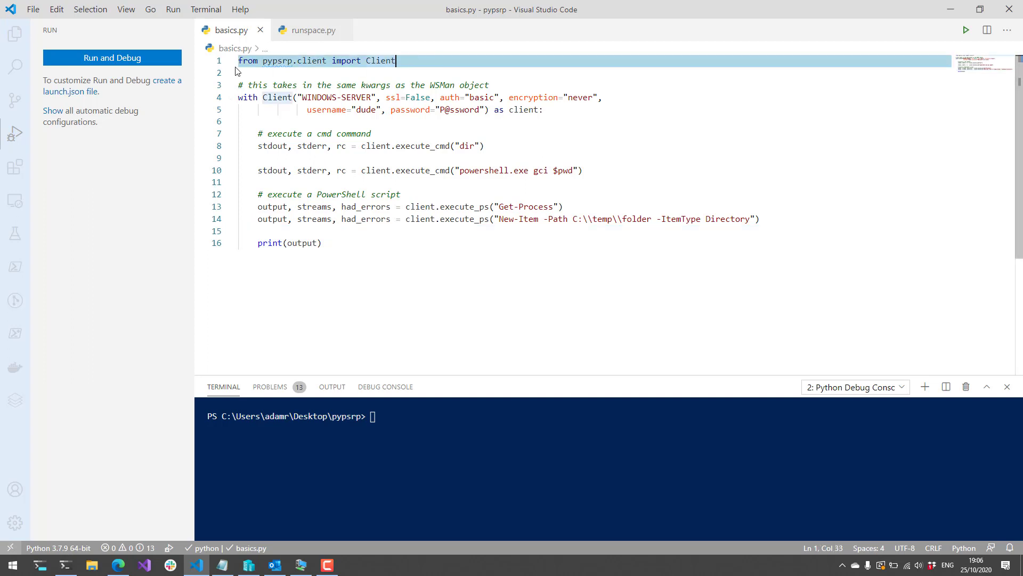
pyautogui.tripleClick(315, 60)
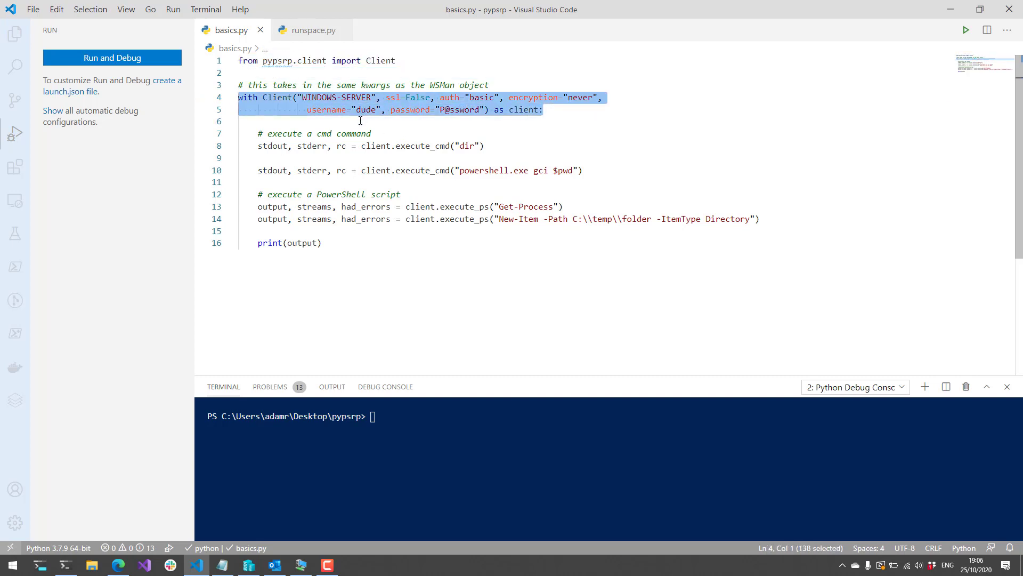
# Step: Highlight the Client call with WINDOWS-SERVER and its username and password arguments
pyautogui.doubleClick(356, 97)
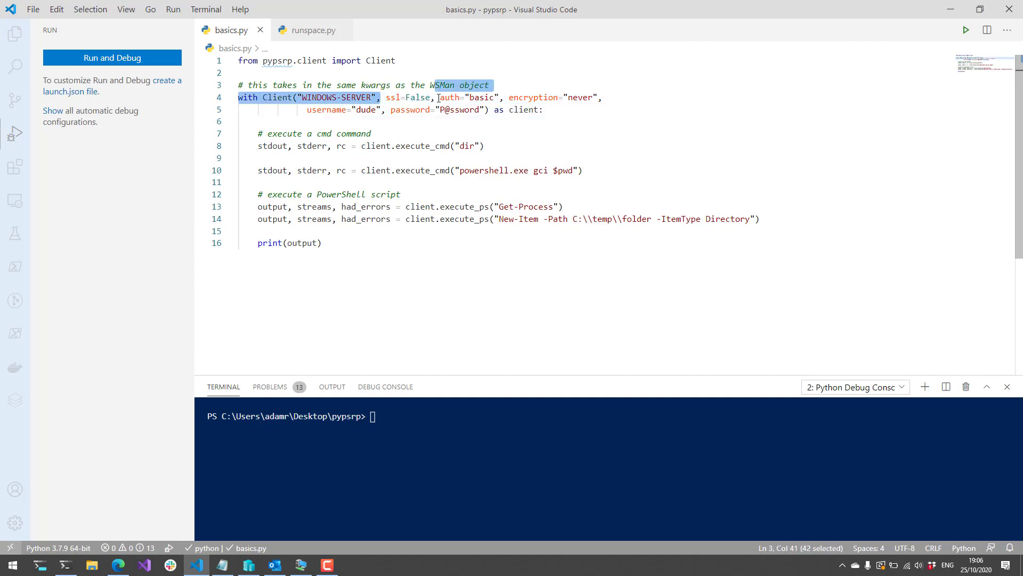
pyautogui.doubleClick(481, 97)
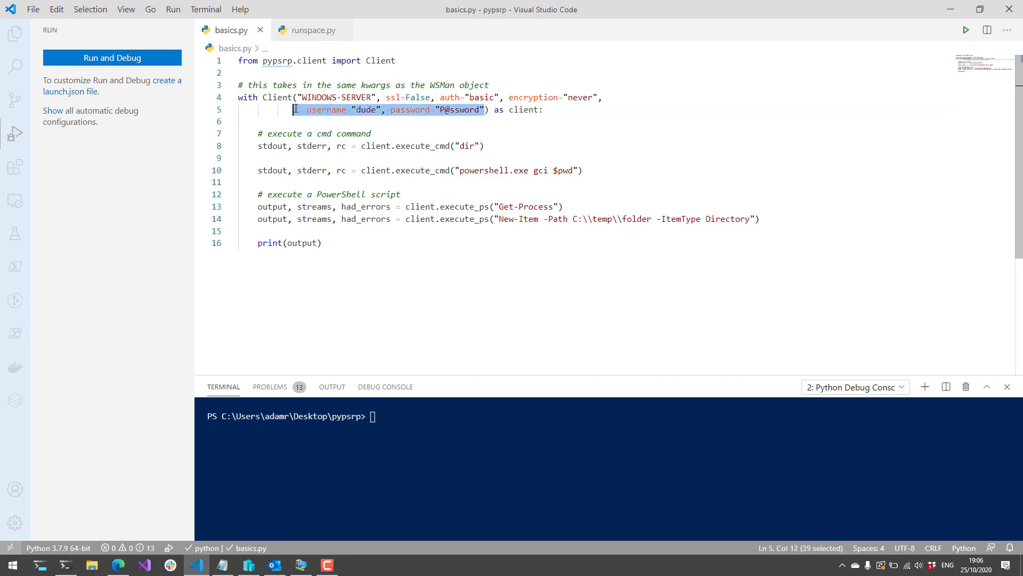
pyautogui.doubleClick(366, 109)
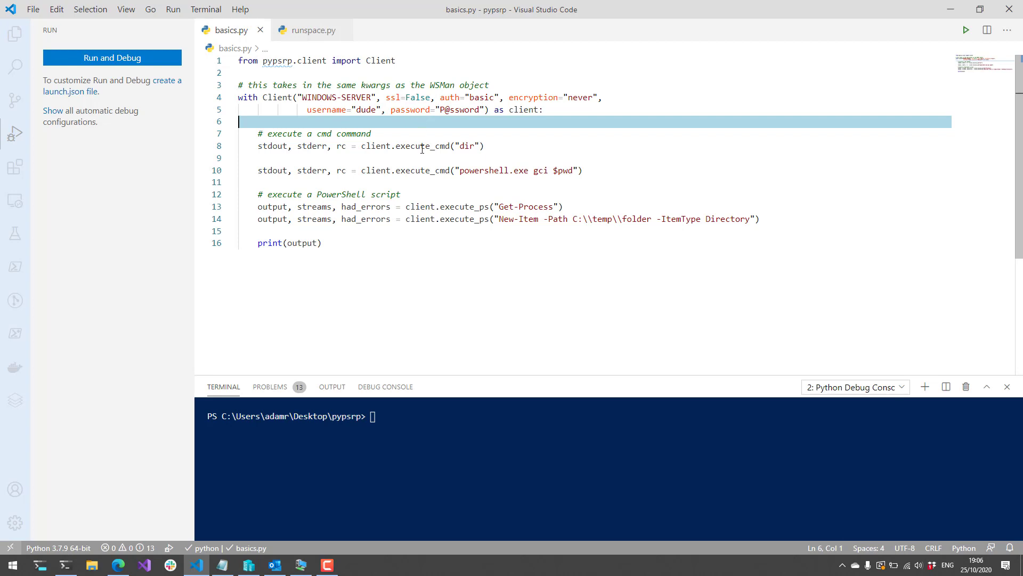
pyautogui.moveTo(486, 170)
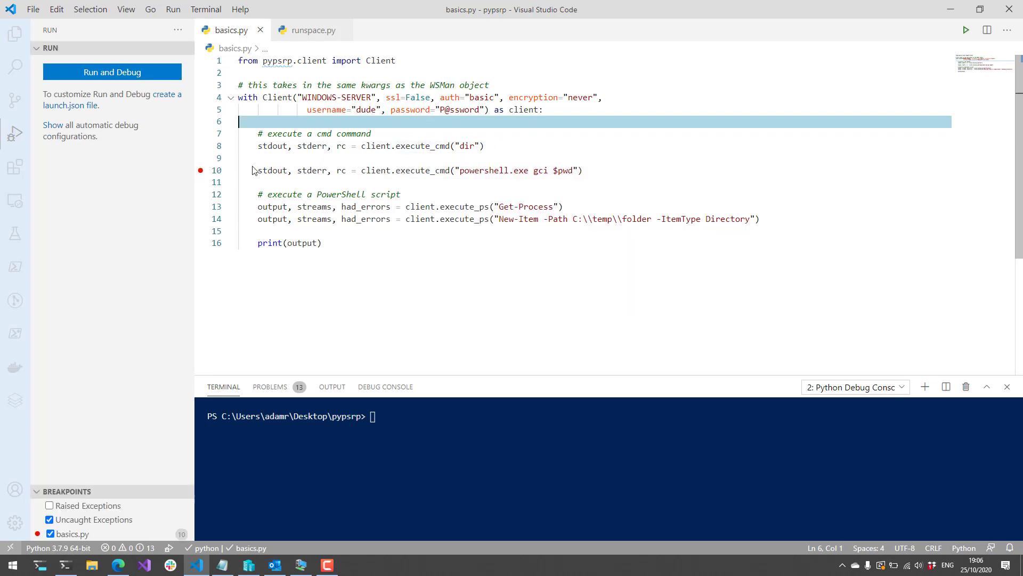
# Step: Start debugging basics.py, run the dir command and inspect its stdout directory listing
pyautogui.click(483, 146)
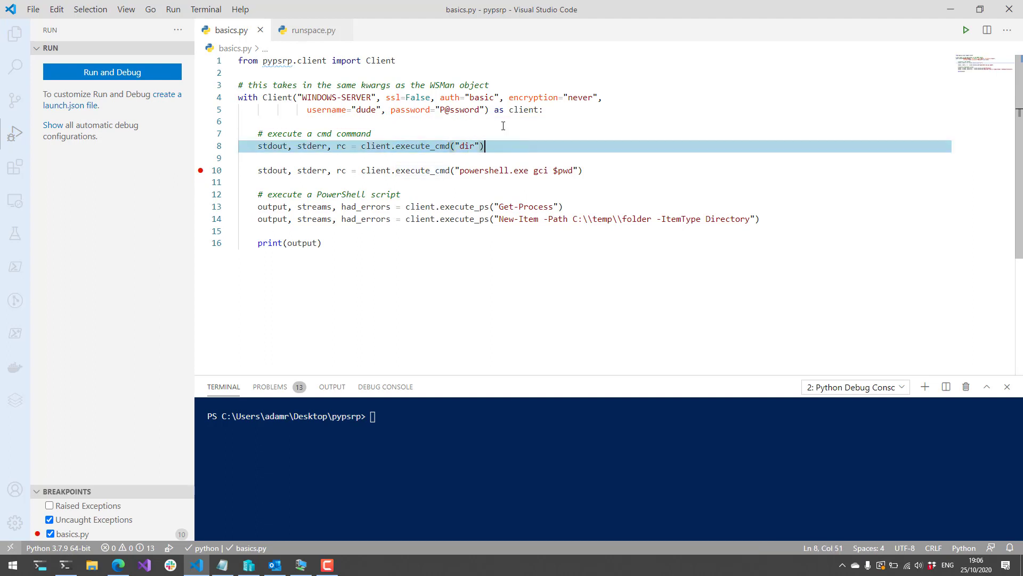
pyautogui.click(515, 122)
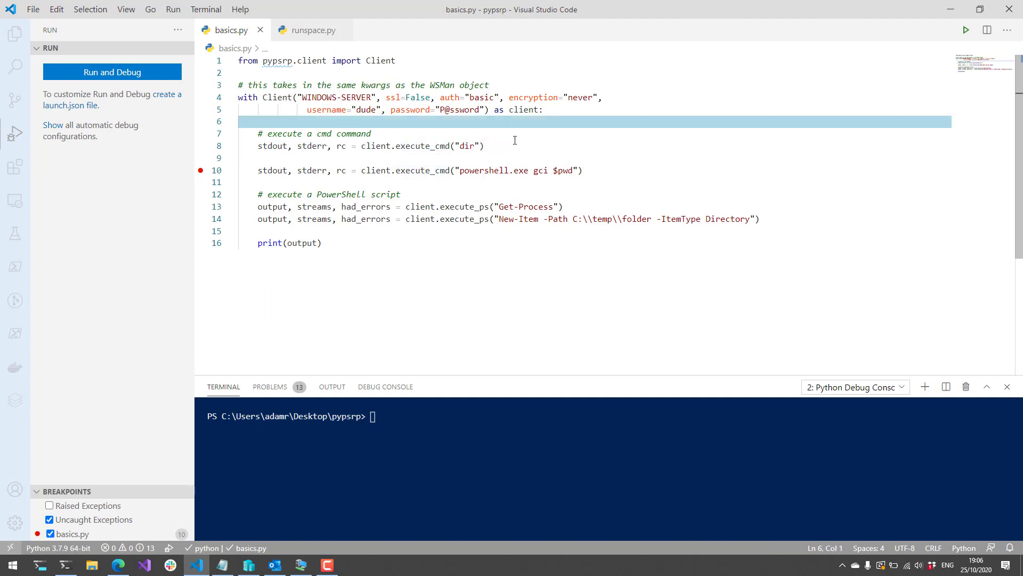
pyautogui.click(967, 29)
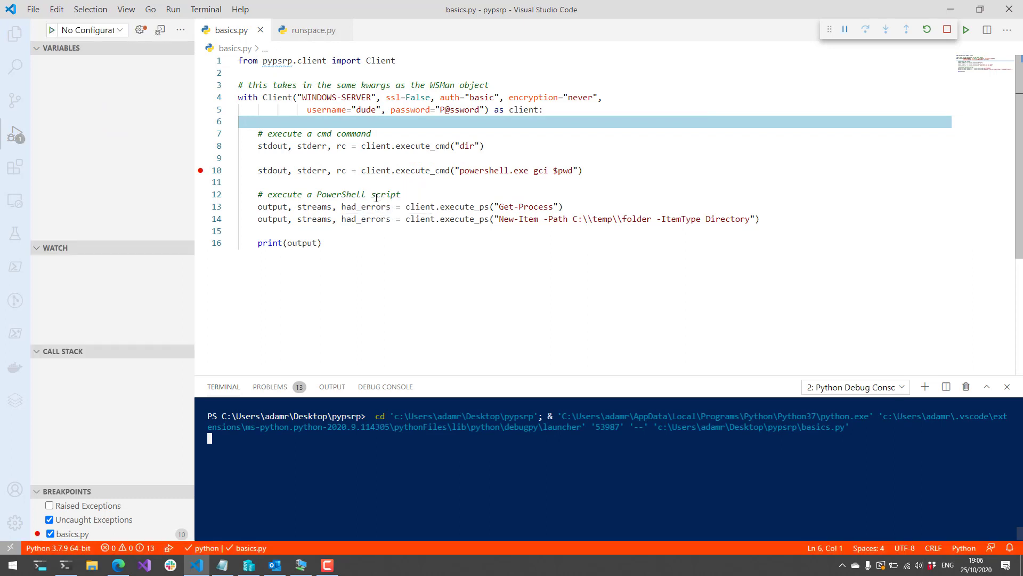
pyautogui.click(844, 28)
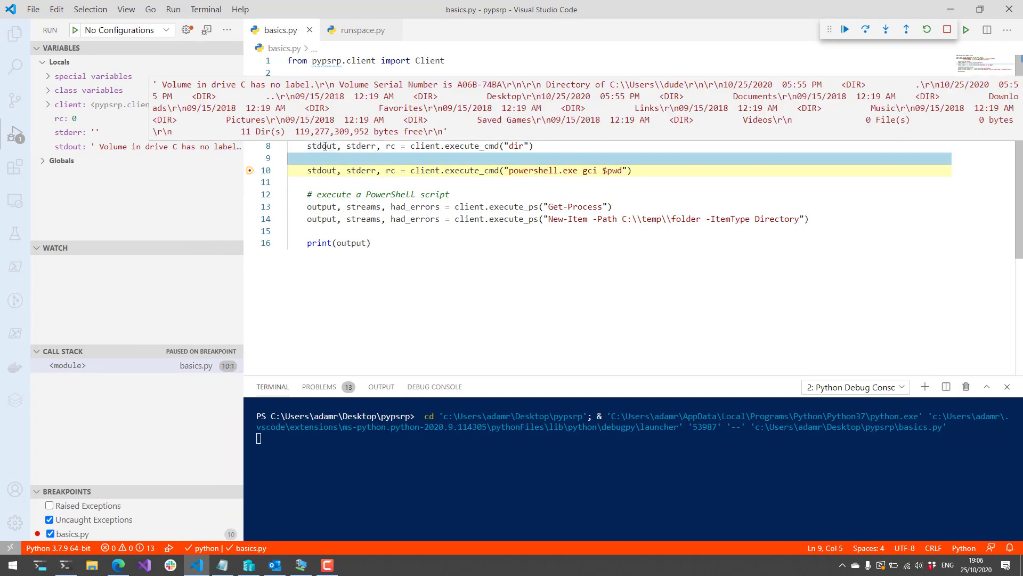
pyautogui.click(480, 146)
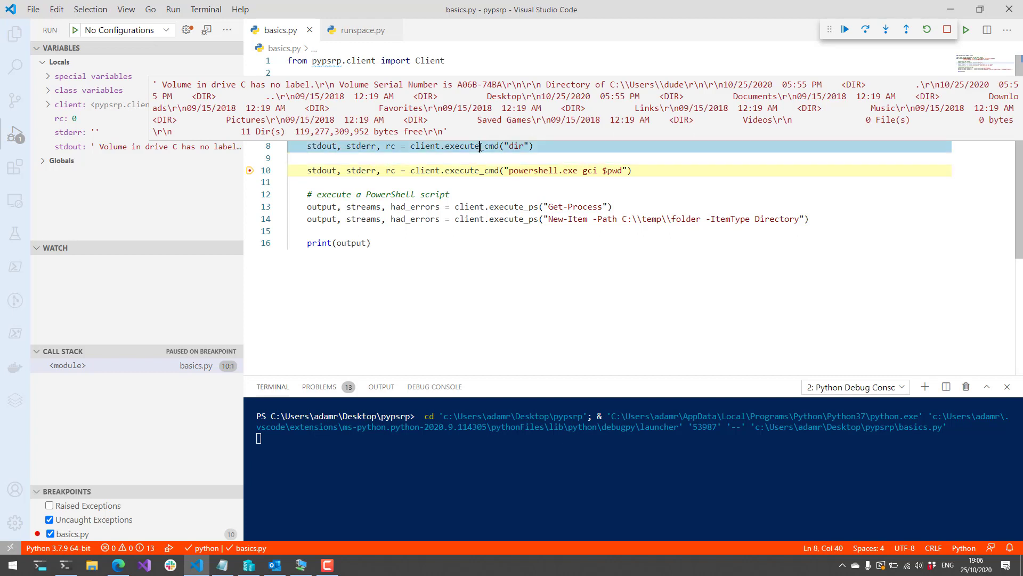
pyautogui.click(561, 158)
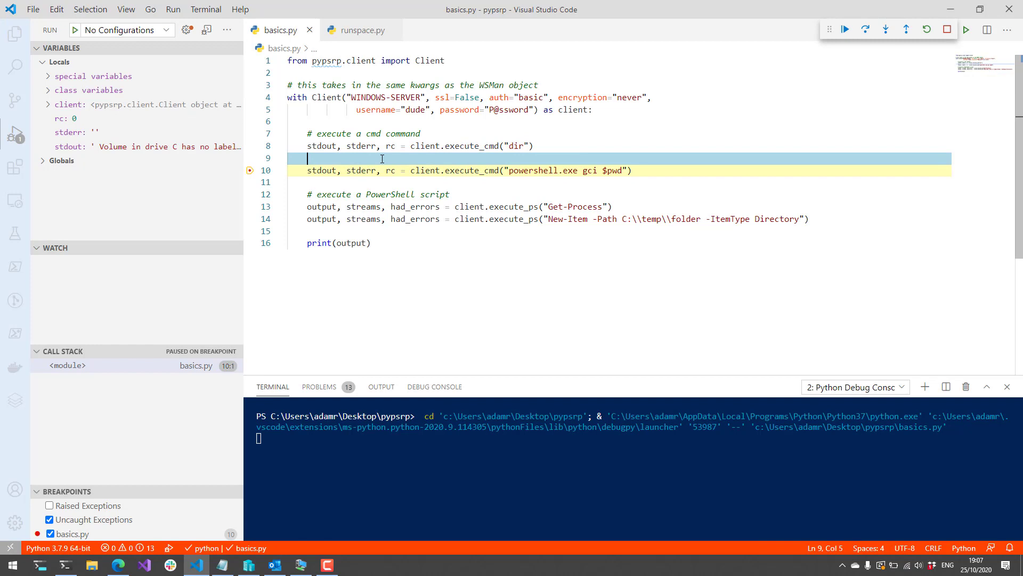
pyautogui.moveTo(465, 170)
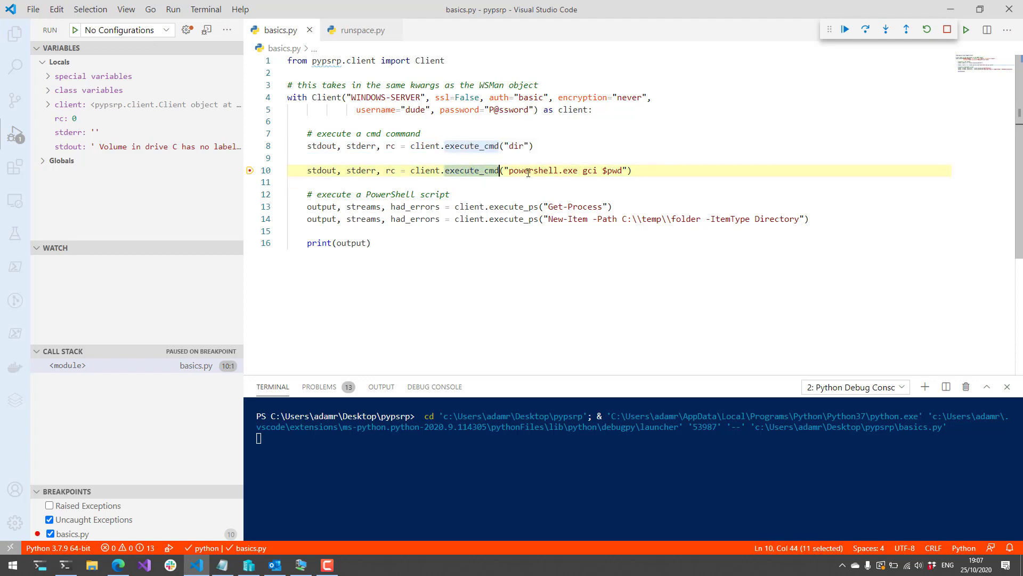
# Step: Step over the powershell.exe gci $pwd command on line 10, pausing before Get-Process
pyautogui.doubleClick(589, 171)
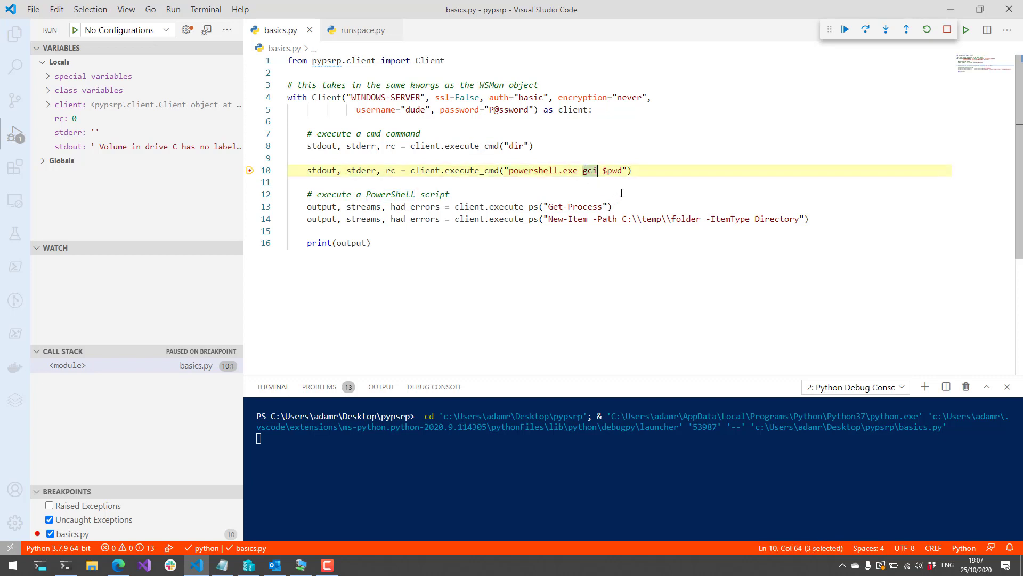
pyautogui.click(684, 170)
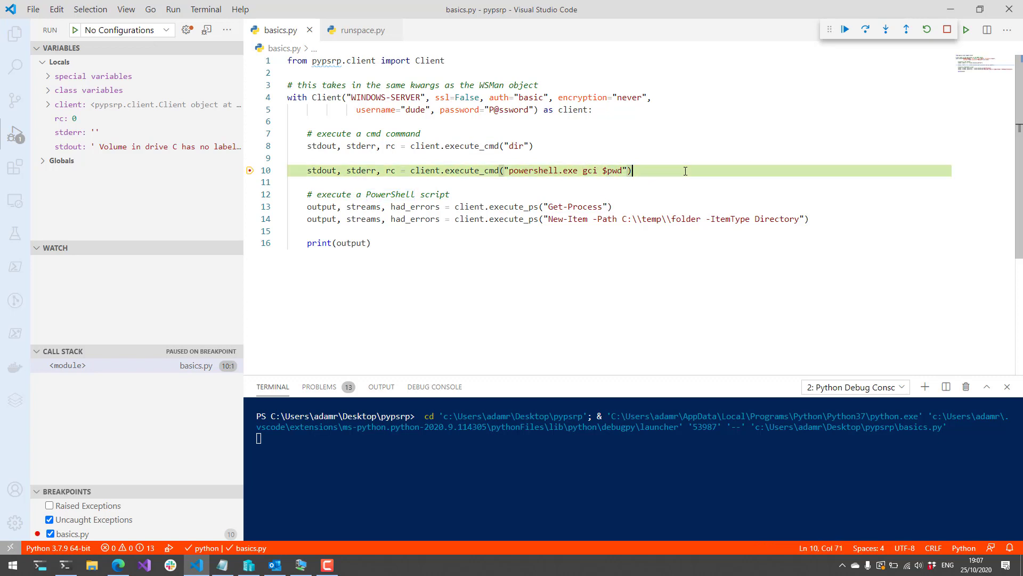
pyautogui.click(844, 29)
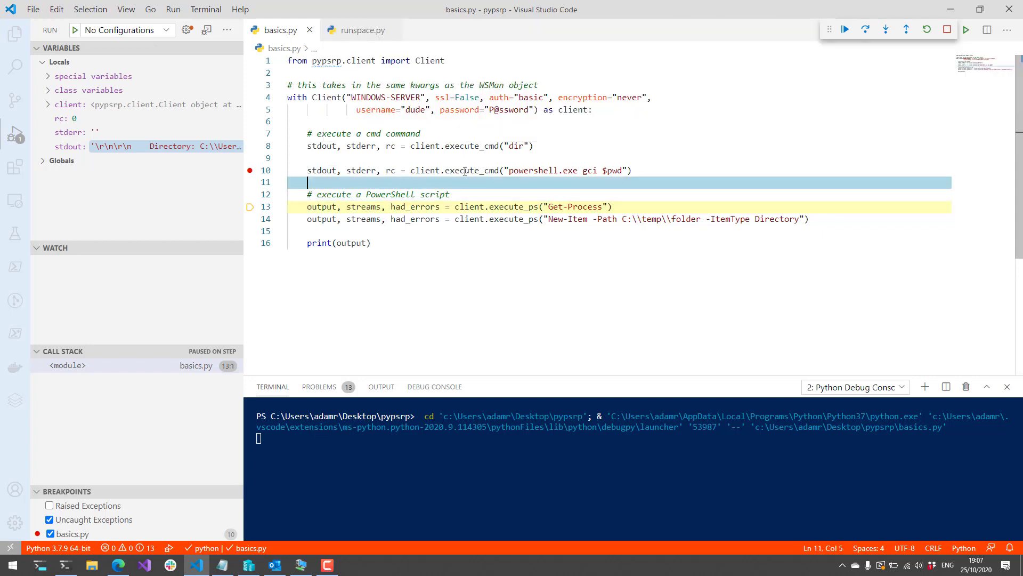
# Step: Step over the Get-Process call on line 13 and inspect output holding the remote process list
pyautogui.doubleClick(470, 170)
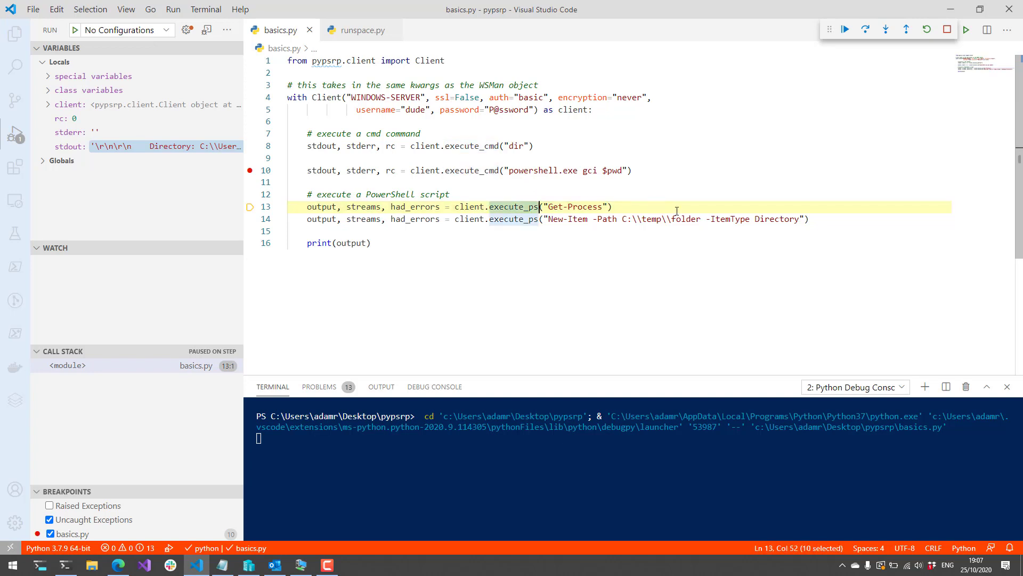
pyautogui.moveTo(658, 253)
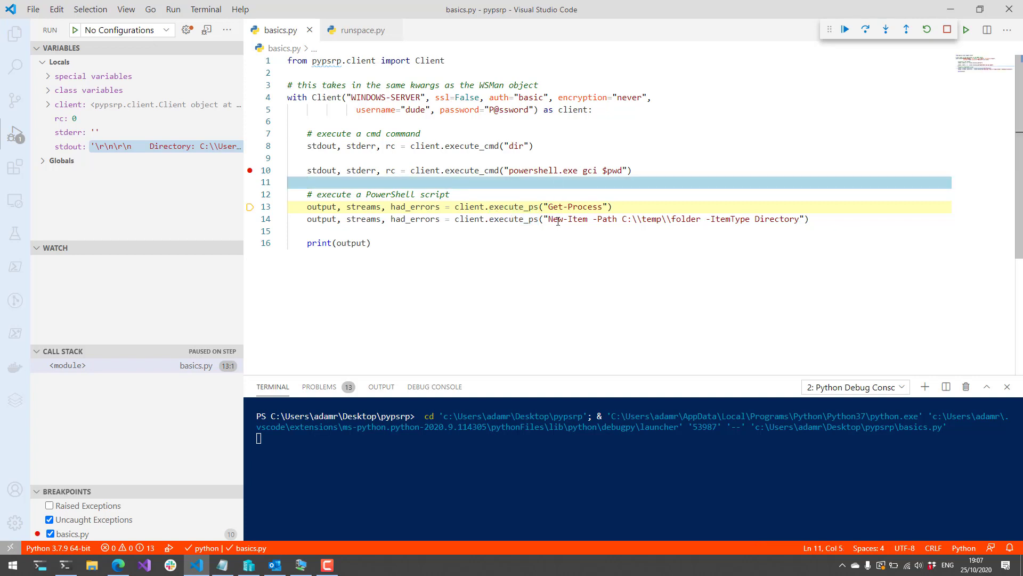
pyautogui.click(633, 206)
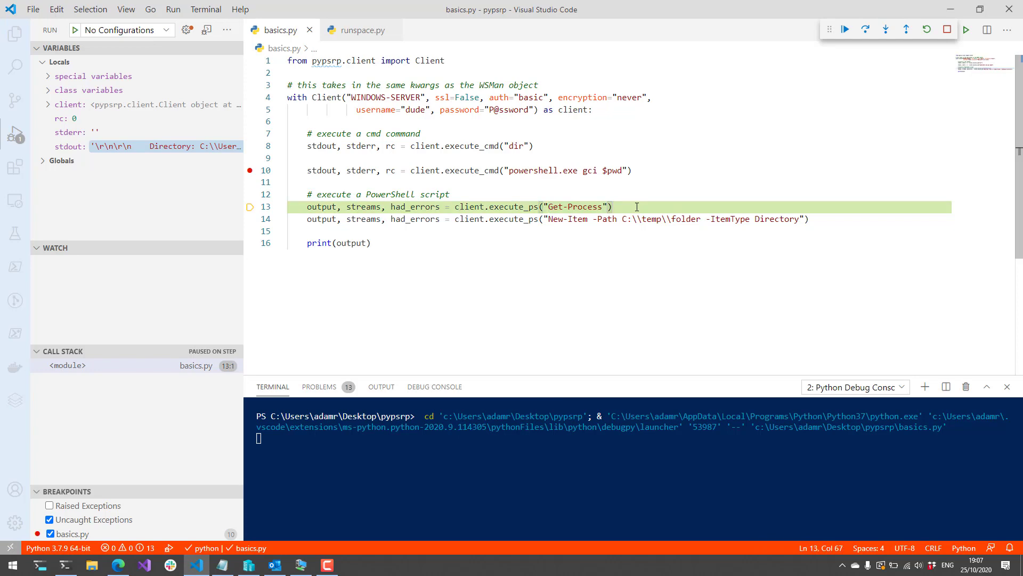
pyautogui.click(866, 29)
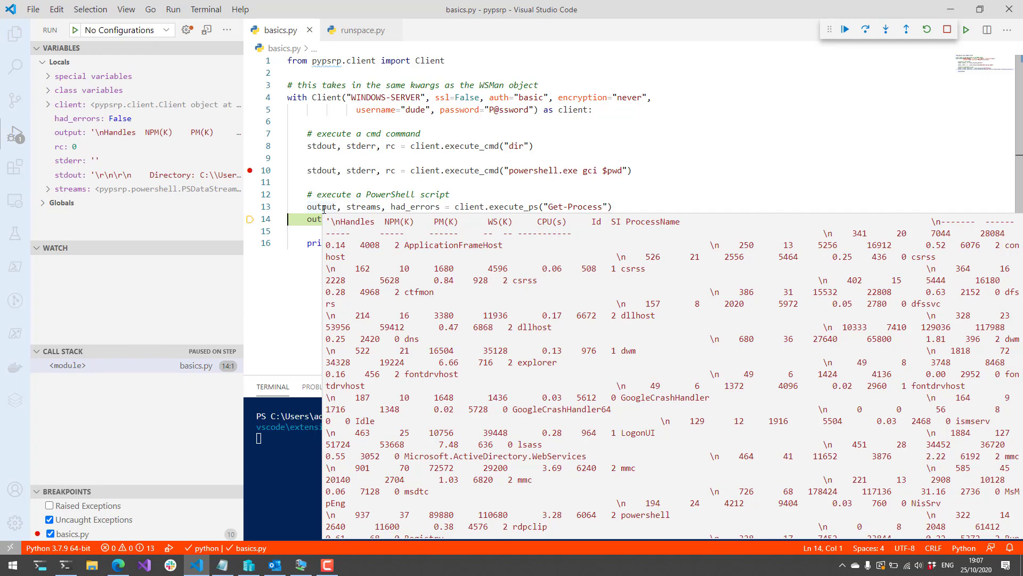
pyautogui.click(474, 182)
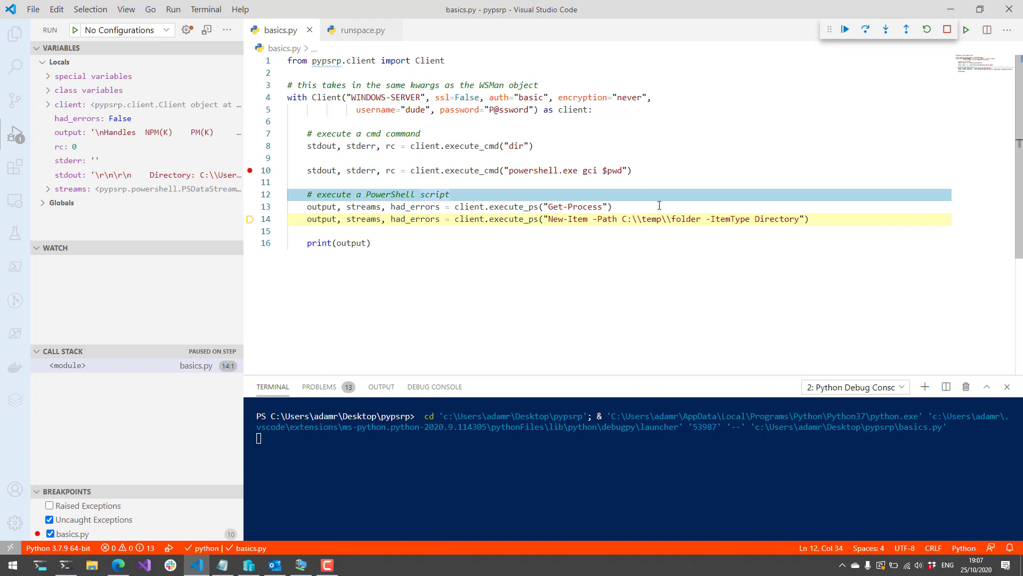
pyautogui.click(610, 206)
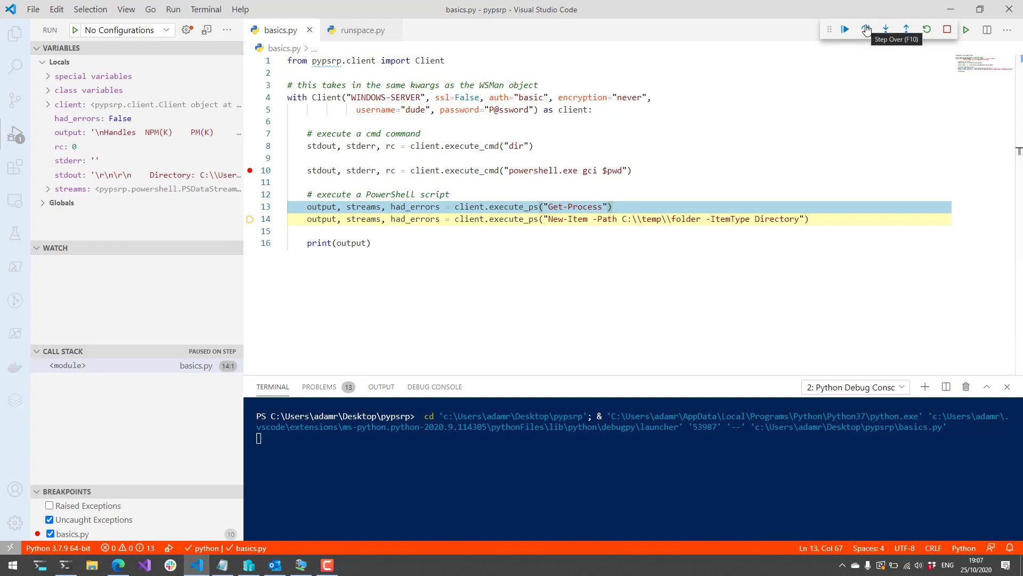
pyautogui.moveTo(655, 205)
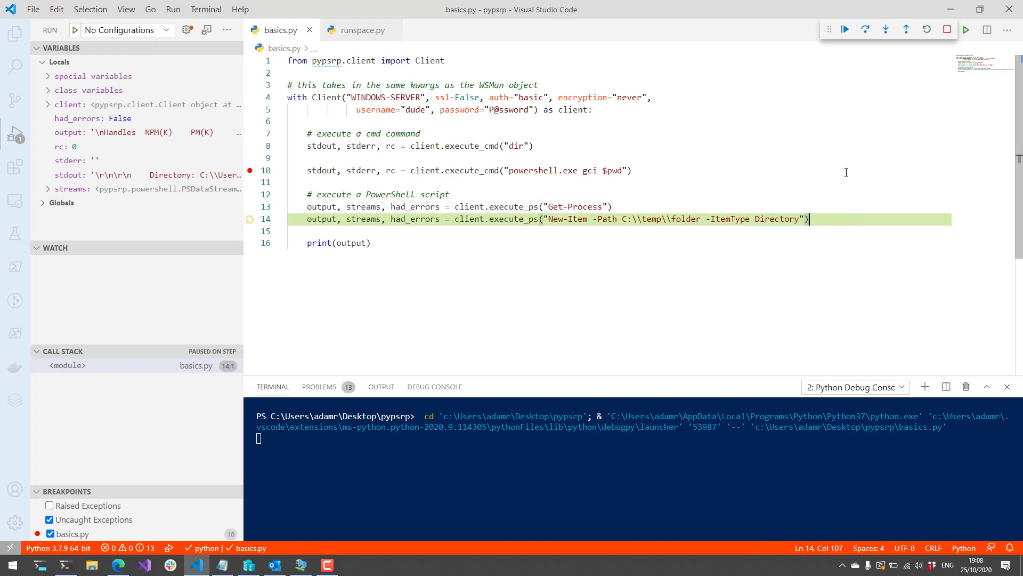
# Step: Step over the New-Item line to pause at print(output) and expand the streams variable
pyautogui.click(865, 29)
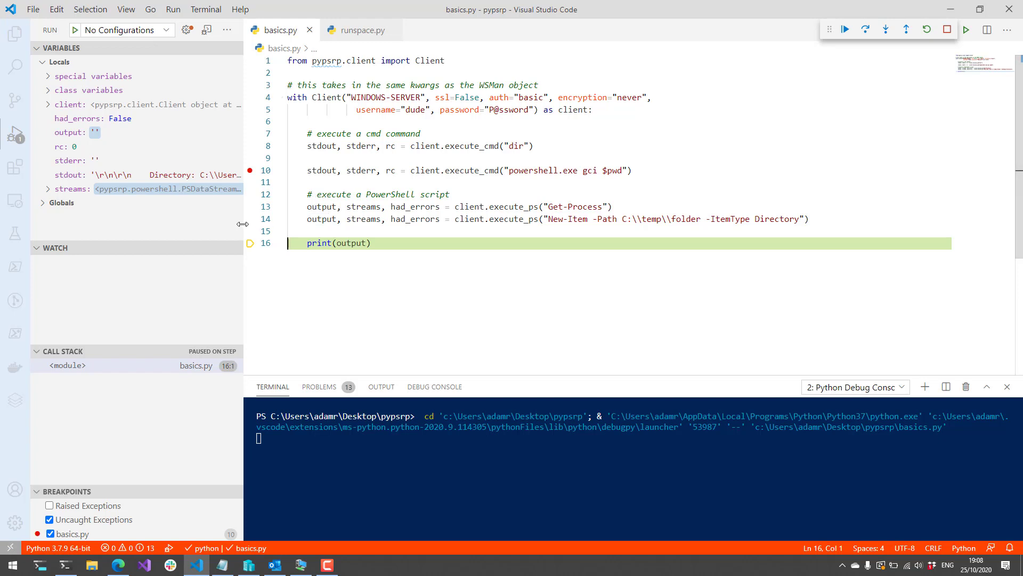
pyautogui.click(46, 188)
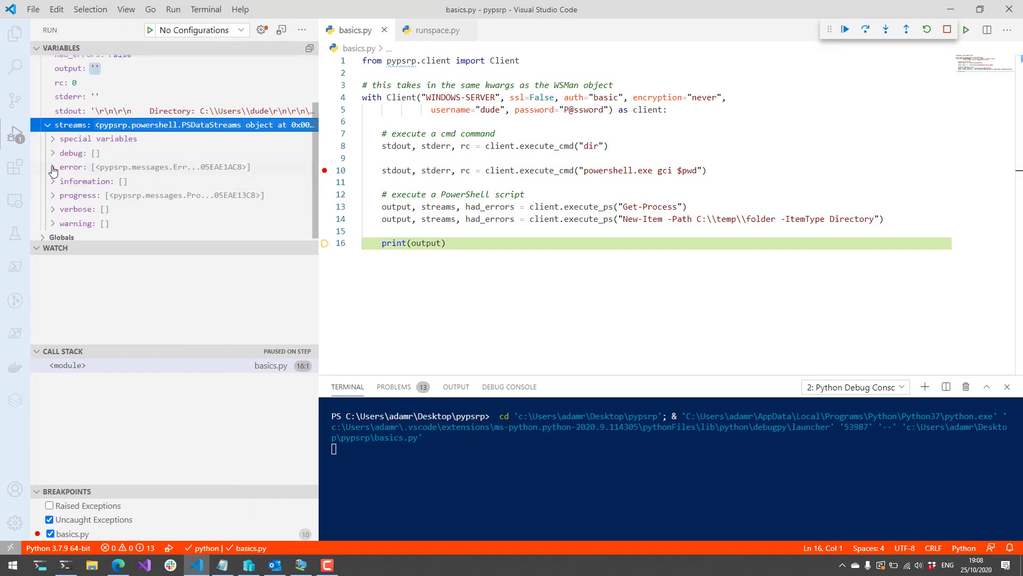
# Step: Expand the error stream entry to read New-Item's DirectoryExist fq_error
pyautogui.click(54, 166)
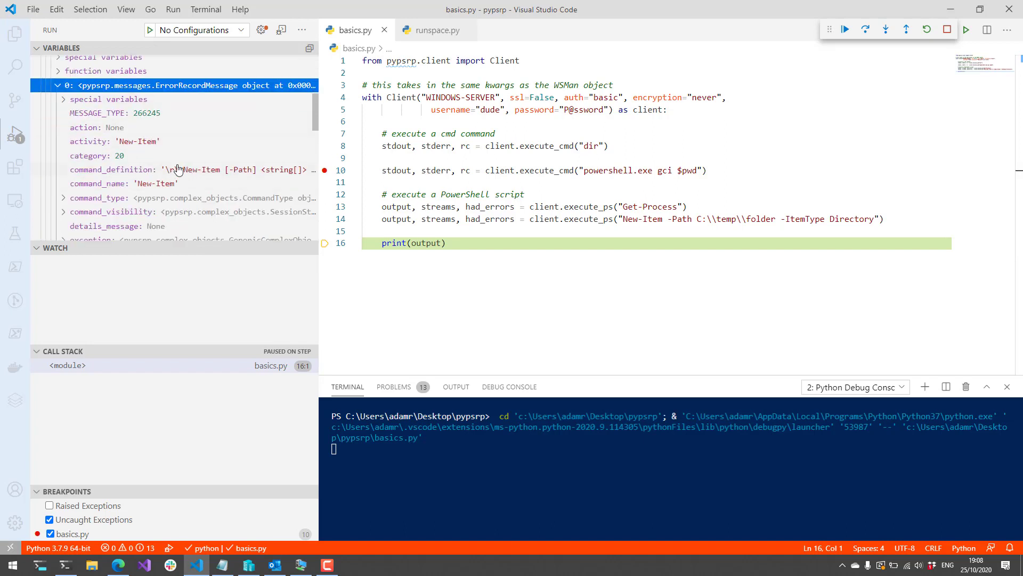
pyautogui.scroll(-3)
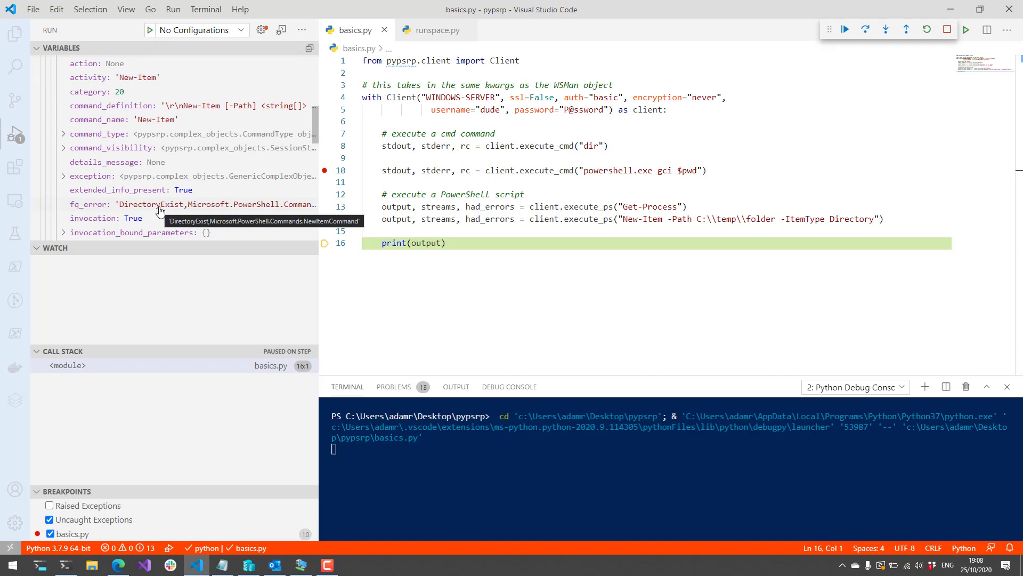
pyautogui.click(628, 218)
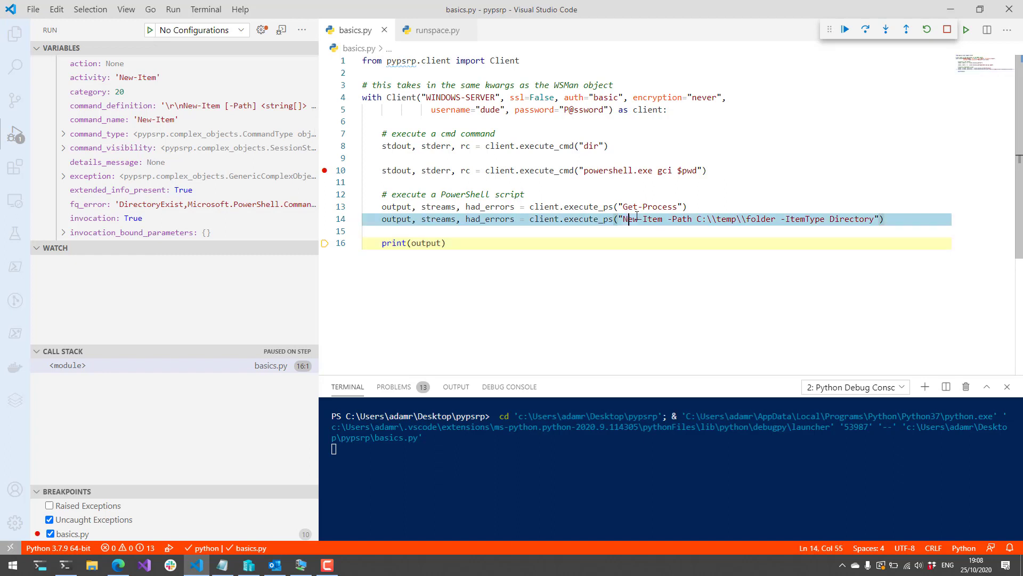
pyautogui.scroll(-3)
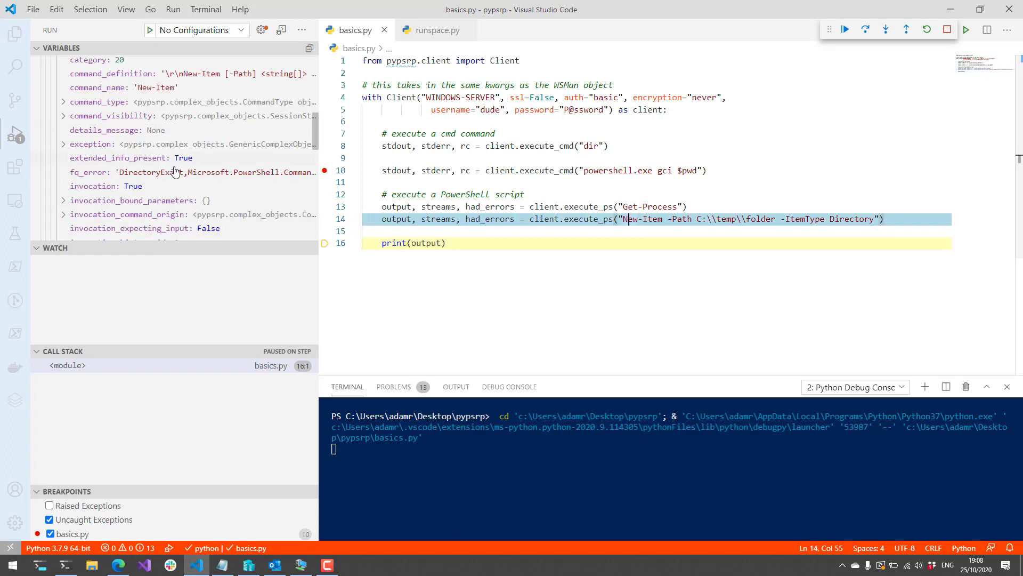
pyautogui.scroll(-3)
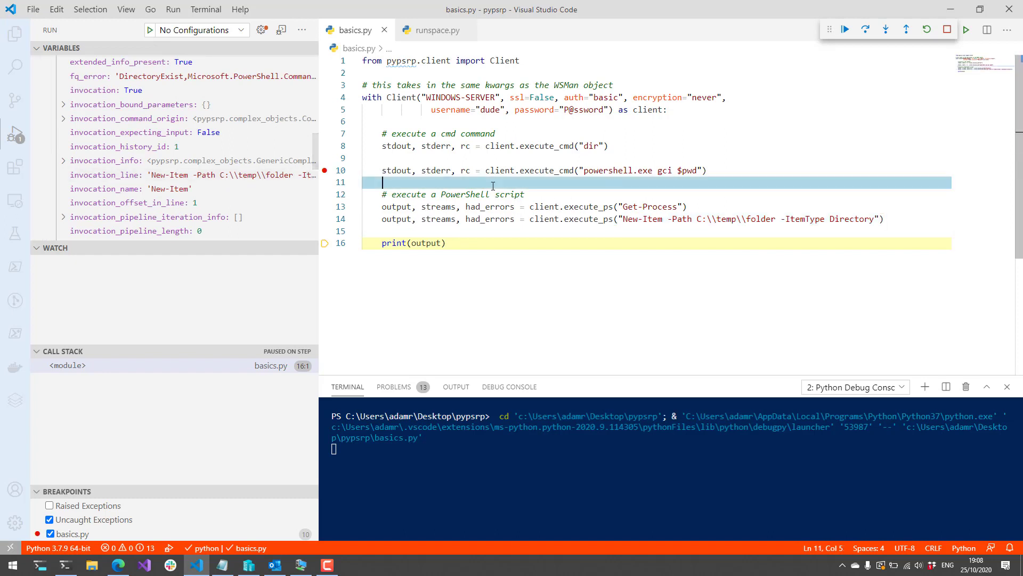
# Step: Continue execution to finish the debugging session
pyautogui.click(947, 30)
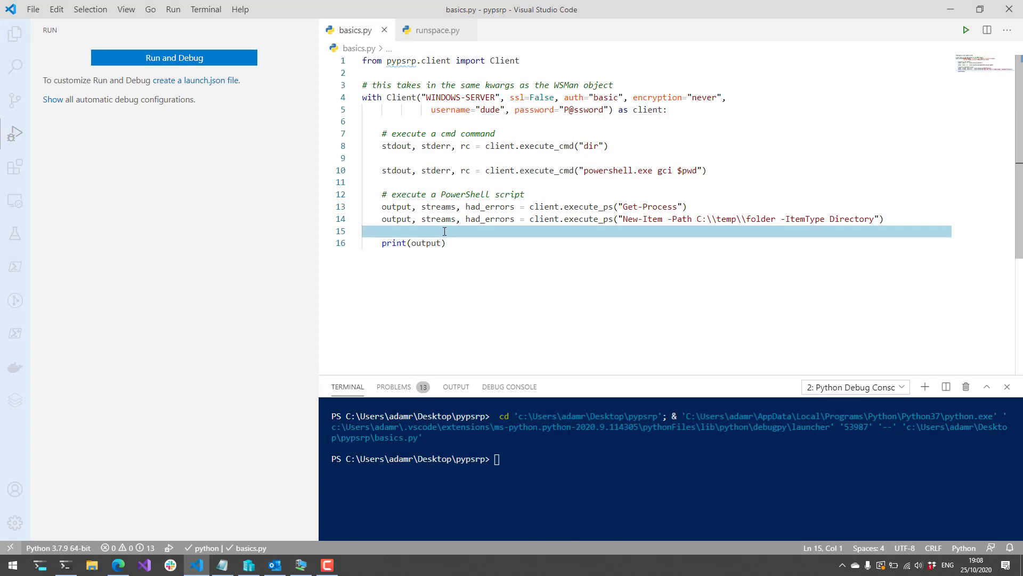
pyautogui.moveTo(504, 146)
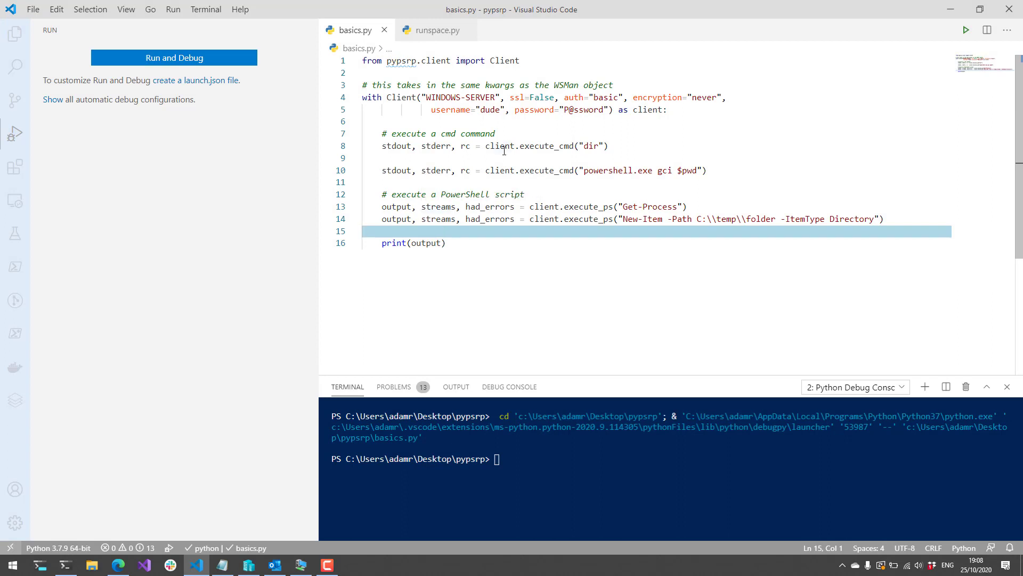
# Step: Switch to runspace.py and point out the WSMan settings and first Get-Process example
pyautogui.click(433, 30)
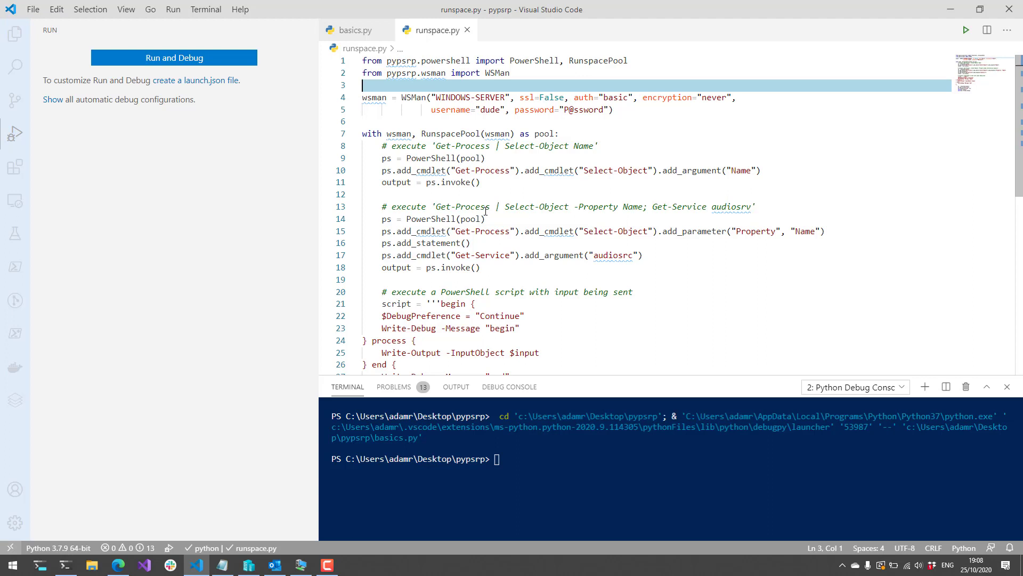
pyautogui.moveTo(316, 99)
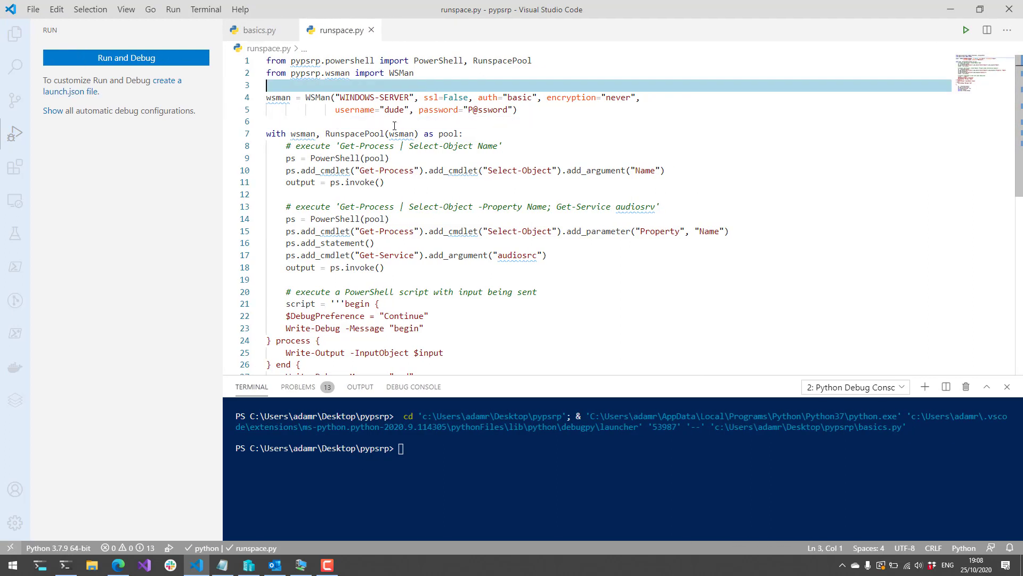
pyautogui.click(395, 122)
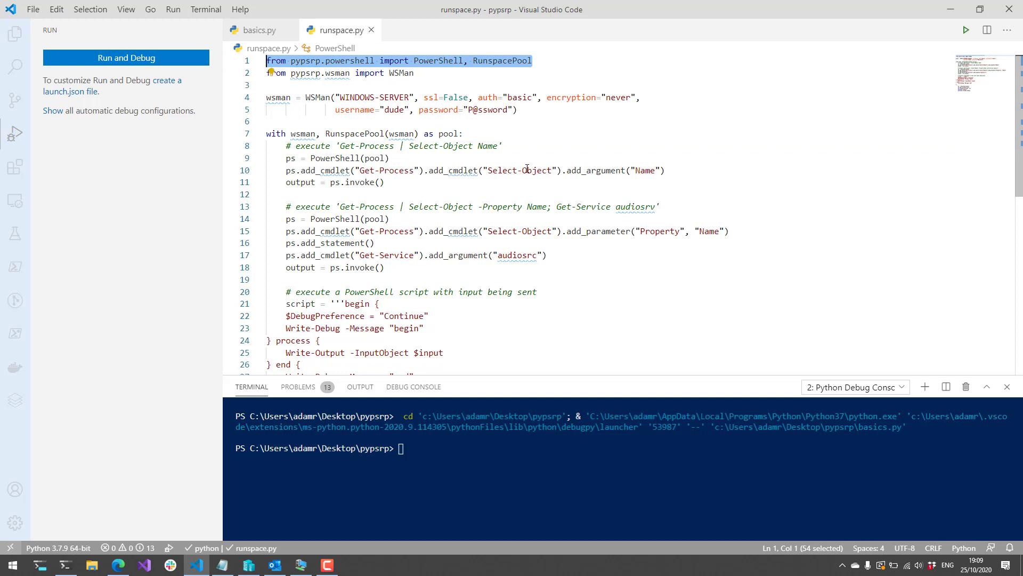
pyautogui.moveTo(442, 99)
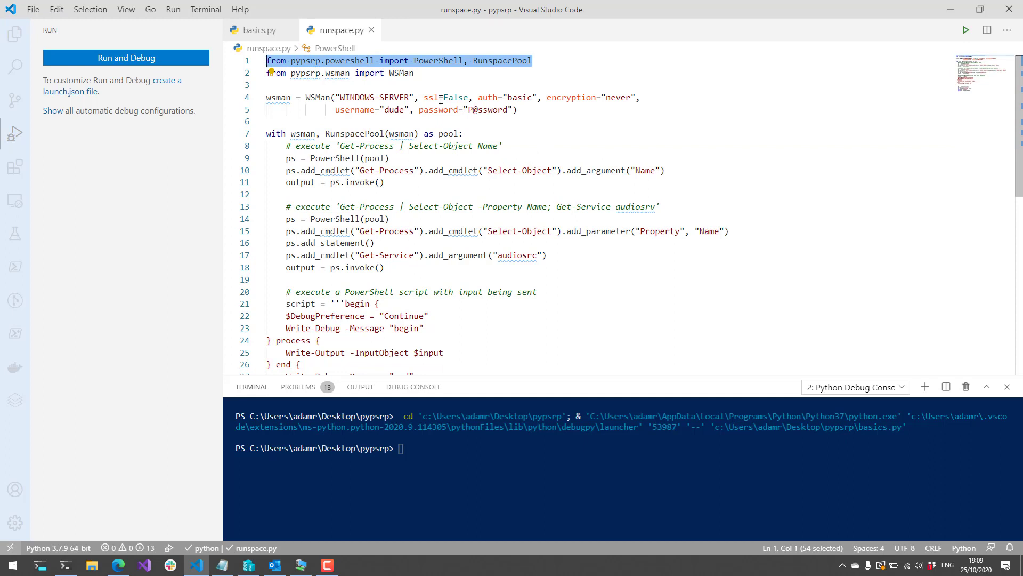
pyautogui.click(413, 73)
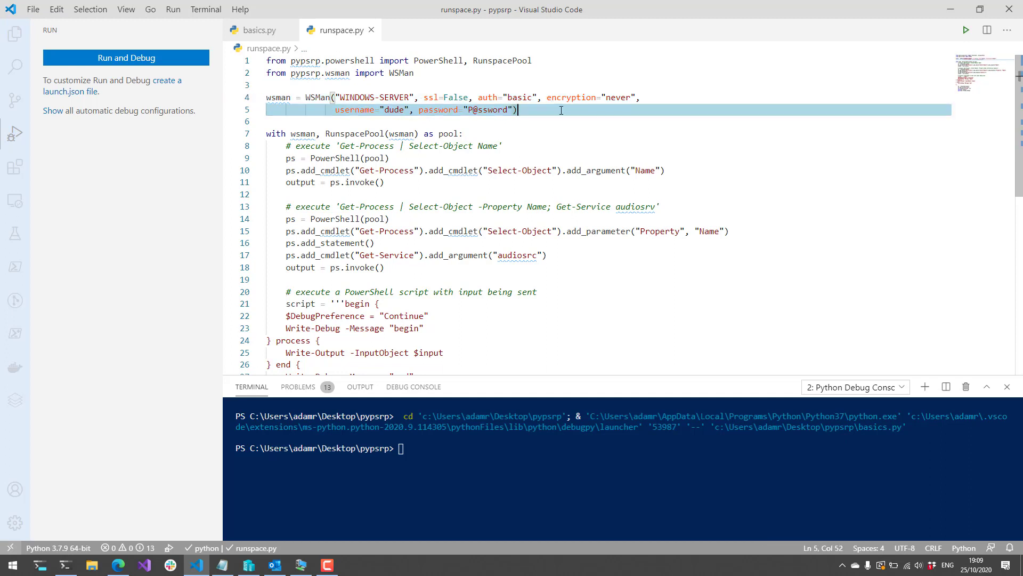
pyautogui.moveTo(579, 109)
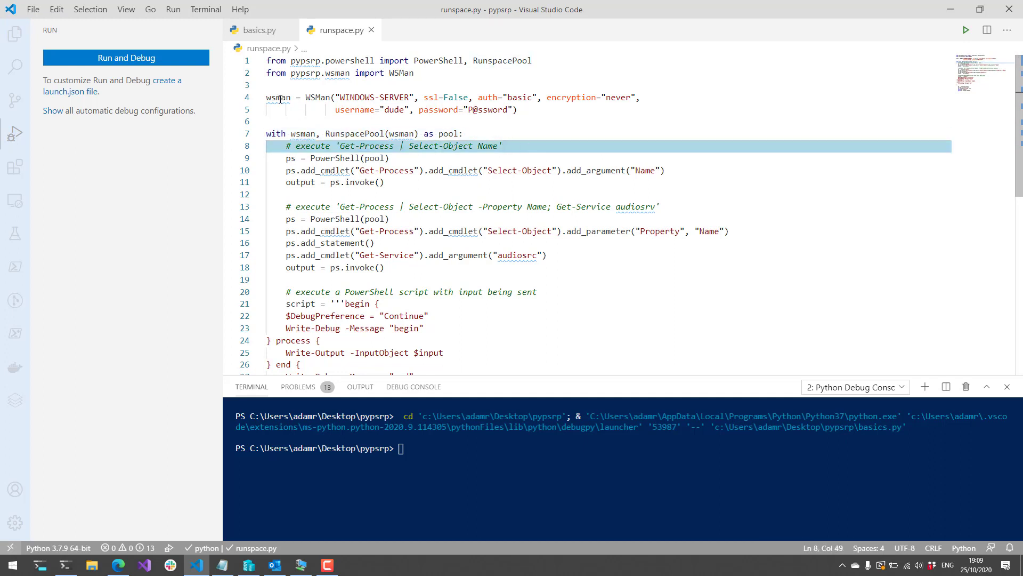
pyautogui.click(370, 157)
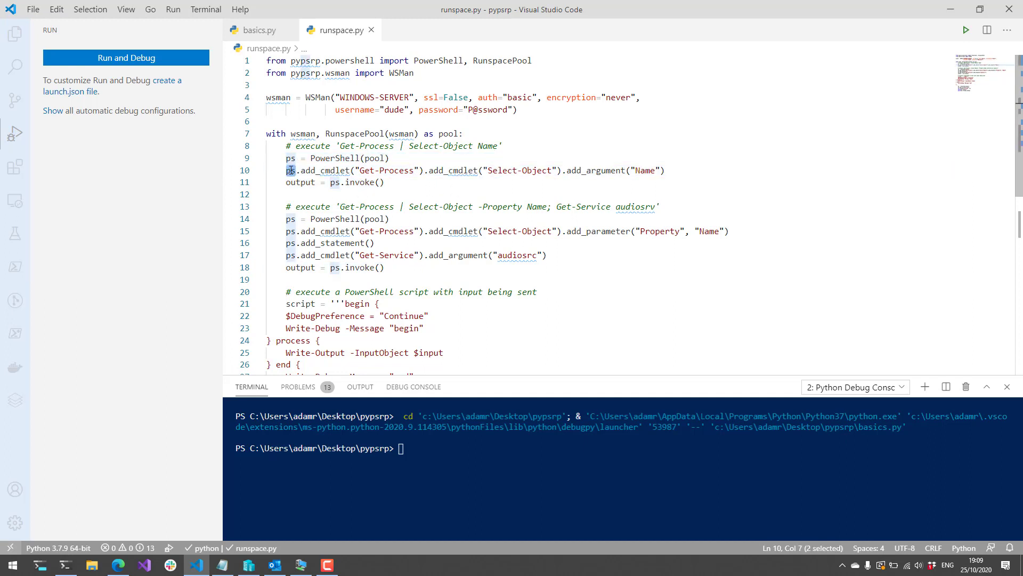
# Step: Highlight the chained add_cmdlet Get-Process | Select-Object call on line 10
pyautogui.doubleClick(325, 171)
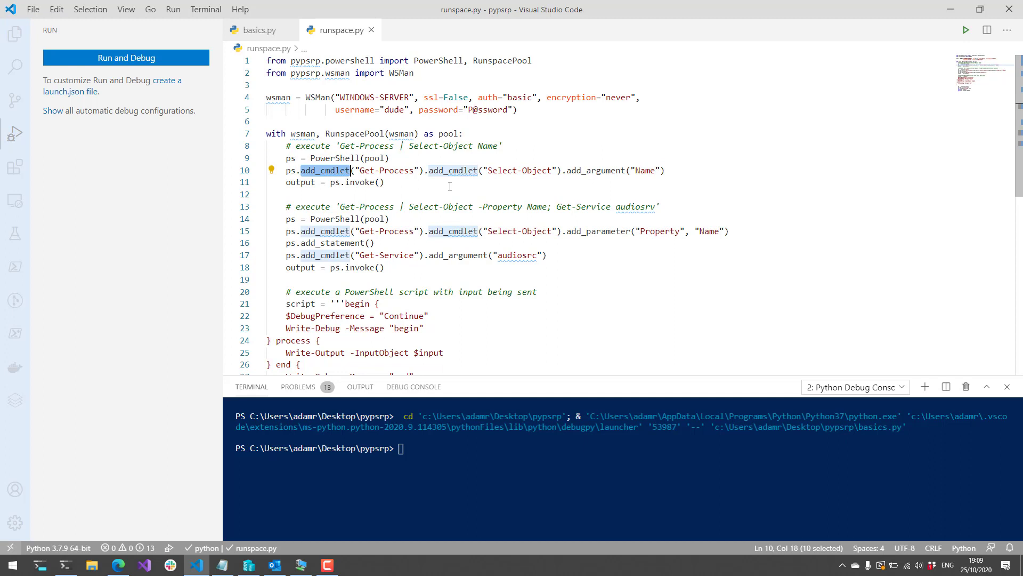
pyautogui.moveTo(420, 191)
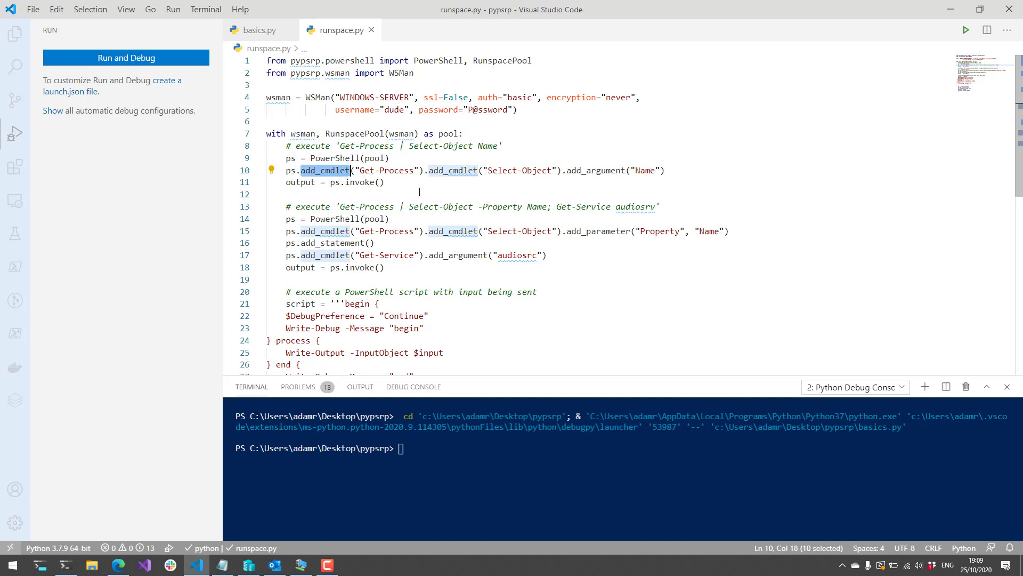
pyautogui.click(389, 171)
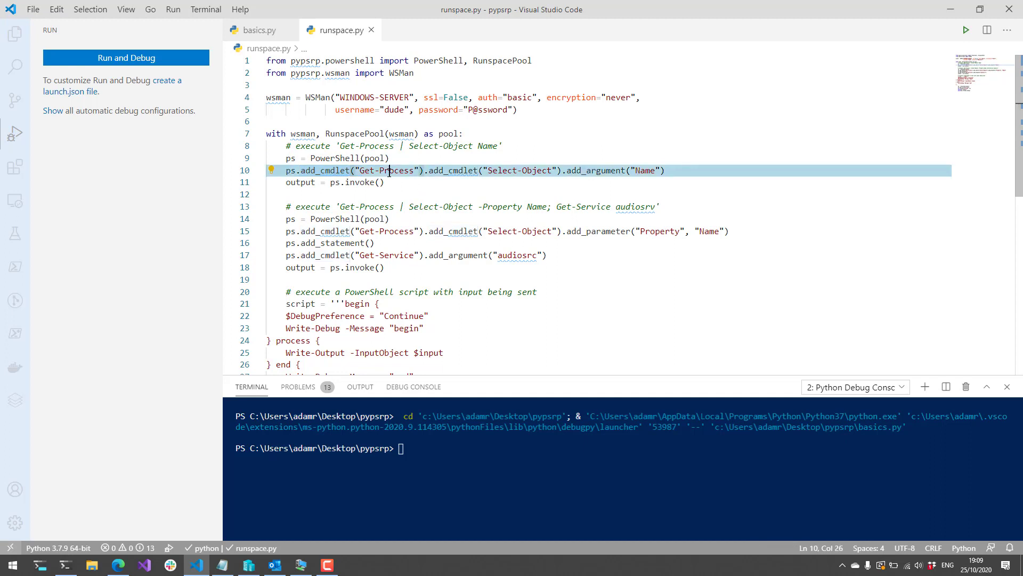
pyautogui.doubleClick(394, 171)
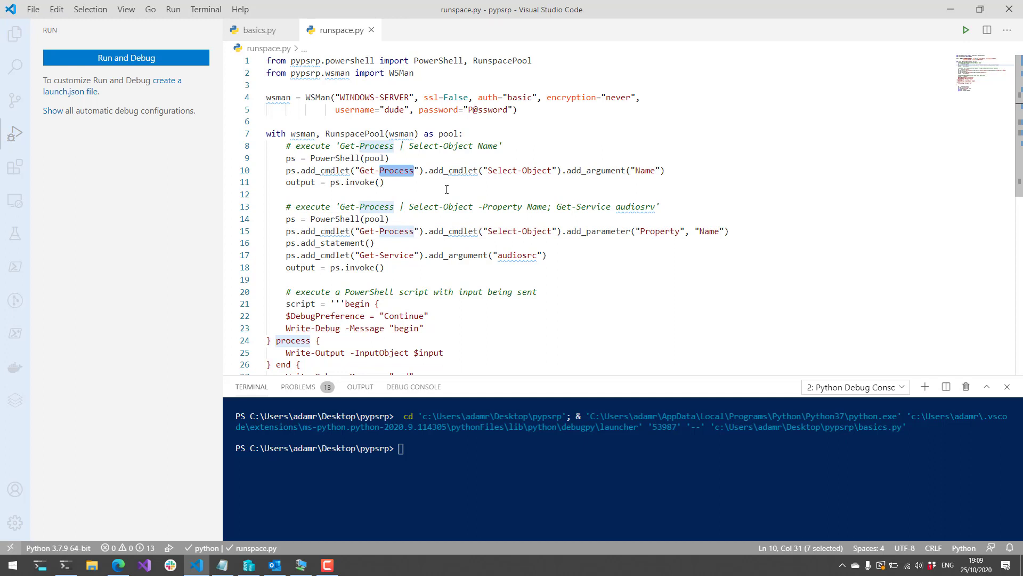
pyautogui.click(445, 171)
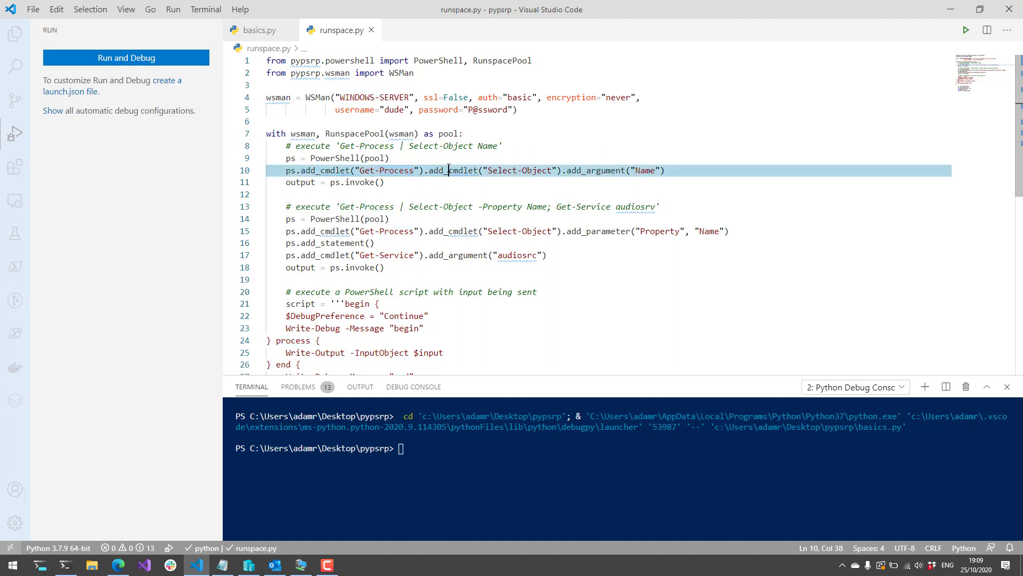
pyautogui.doubleClick(501, 171)
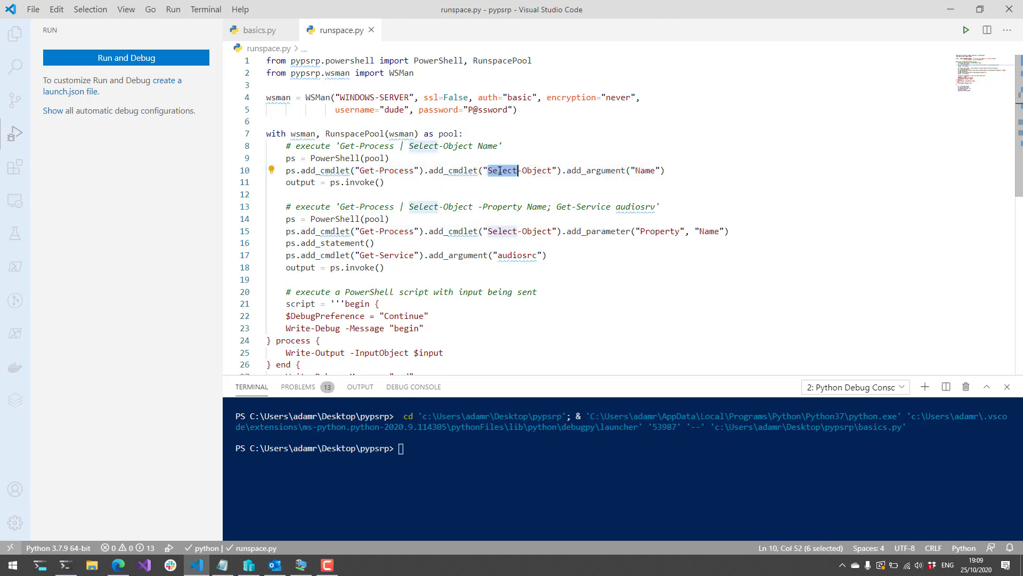
pyautogui.doubleClick(595, 171)
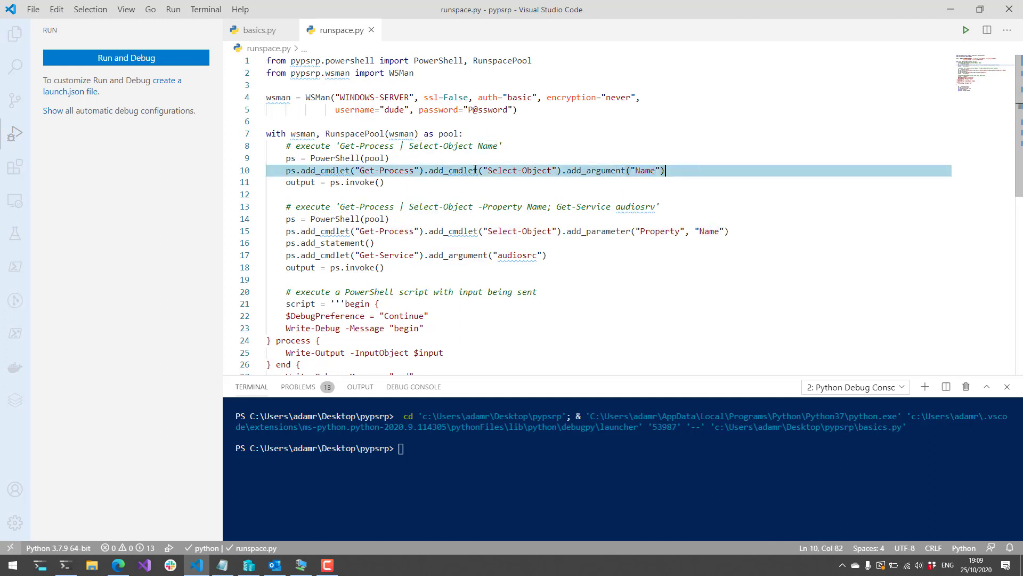
pyautogui.moveTo(229, 225)
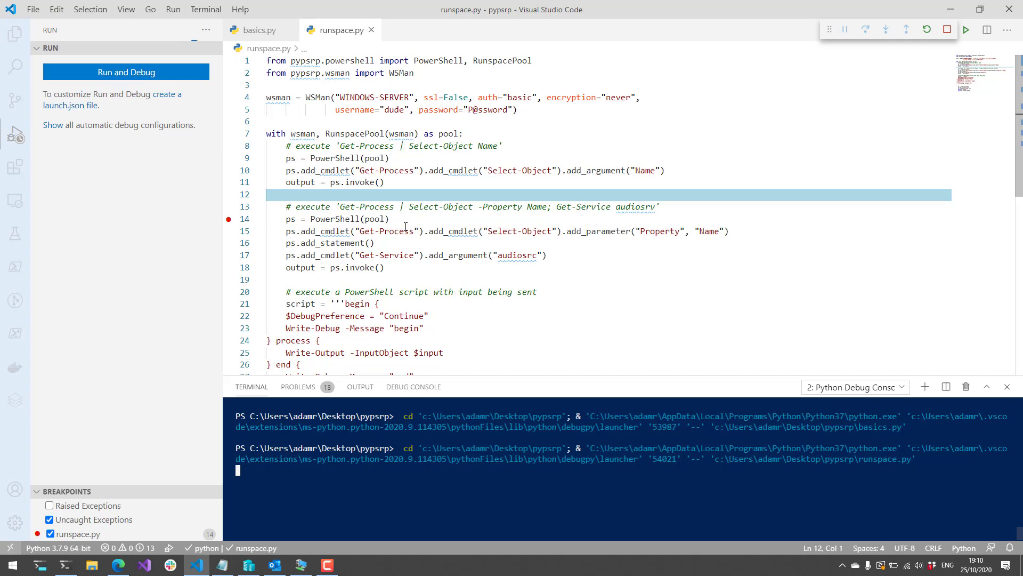
# Step: Inspect output after the first pipeline, expanding process objects 000 ApplicationFrameHost and 001 conhost
pyautogui.click(126, 72)
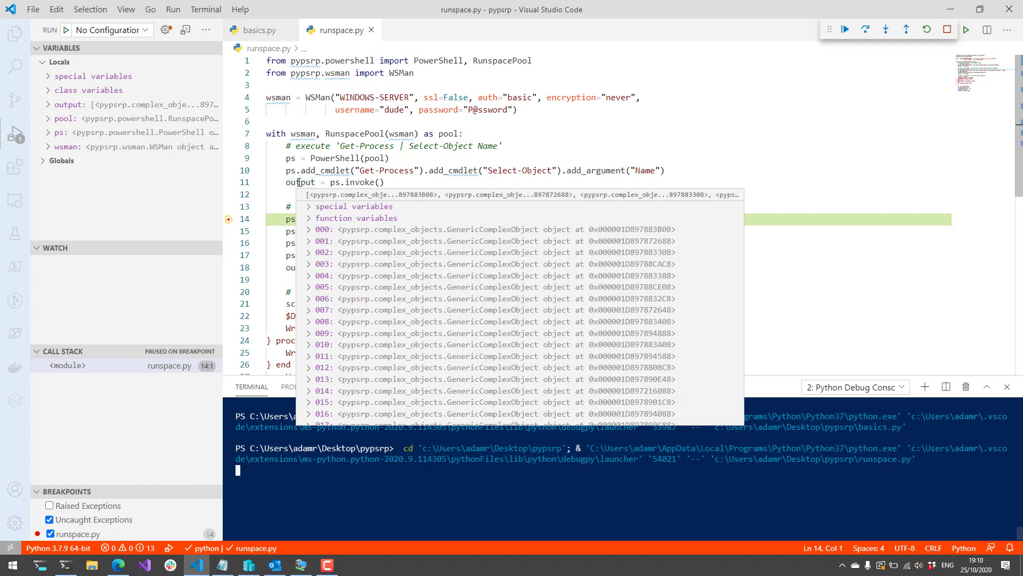
pyautogui.moveTo(423, 287)
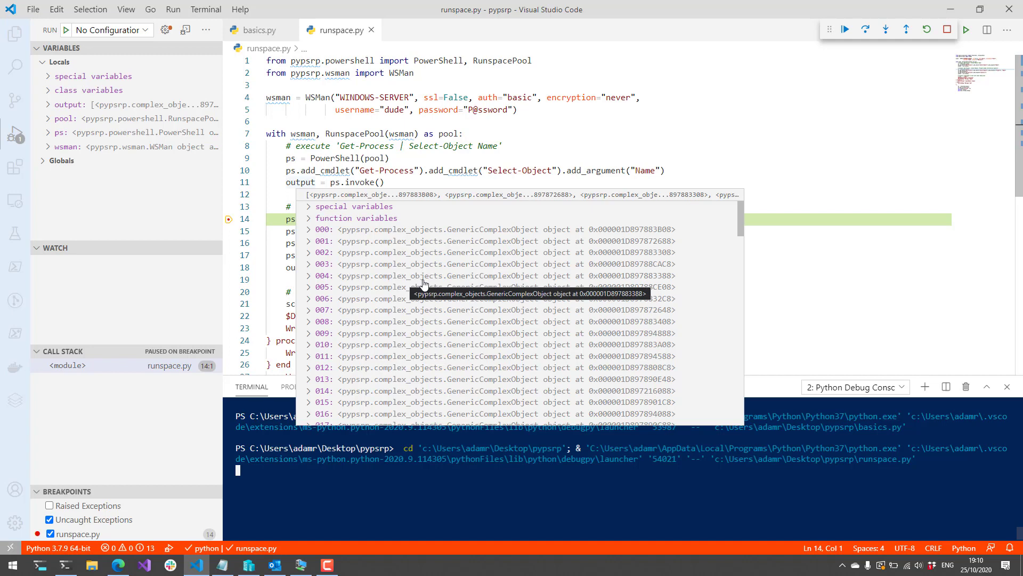
pyautogui.moveTo(496, 275)
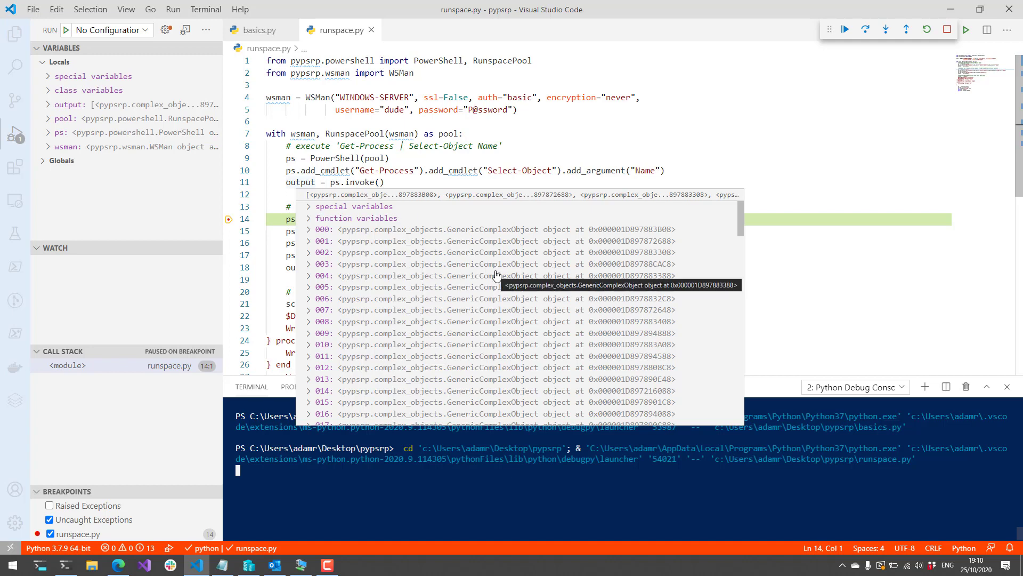
pyautogui.click(306, 229)
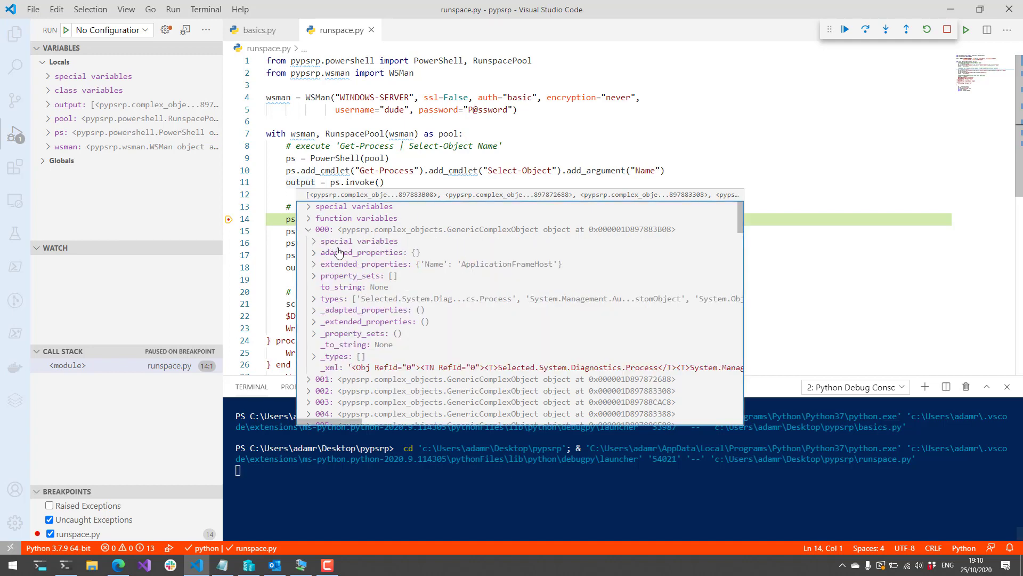
pyautogui.click(313, 229)
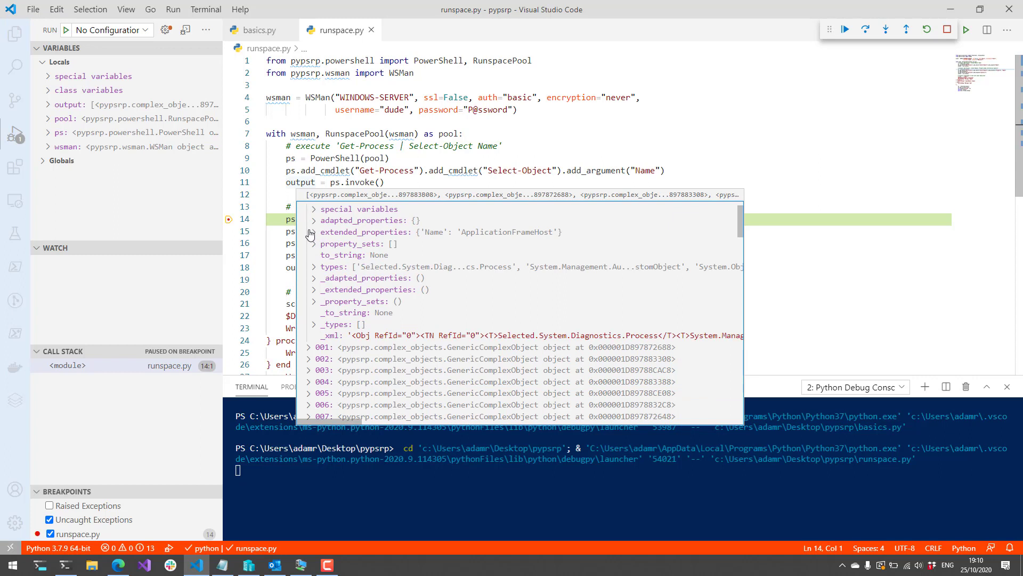
pyautogui.moveTo(510, 231)
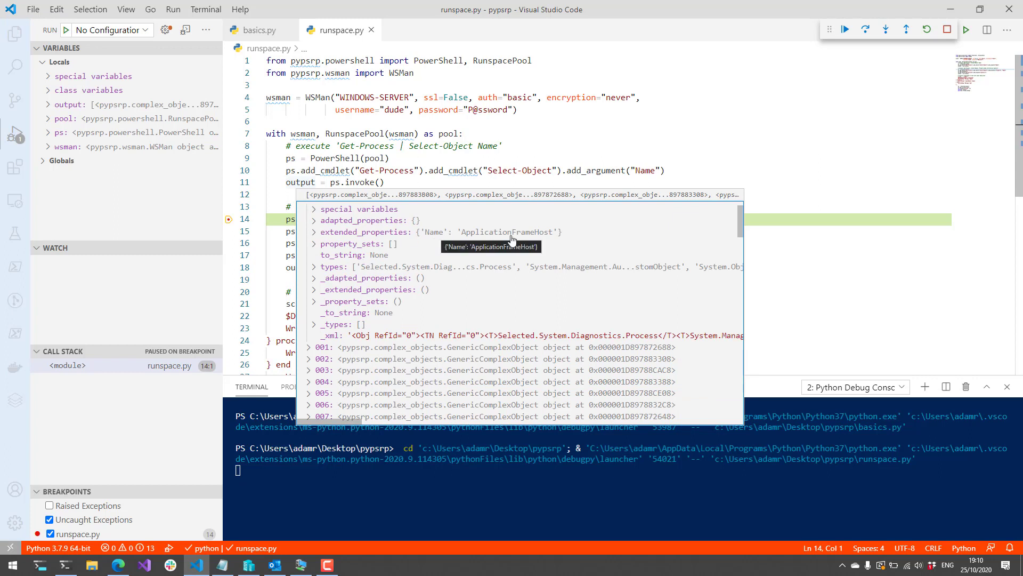
pyautogui.moveTo(478, 274)
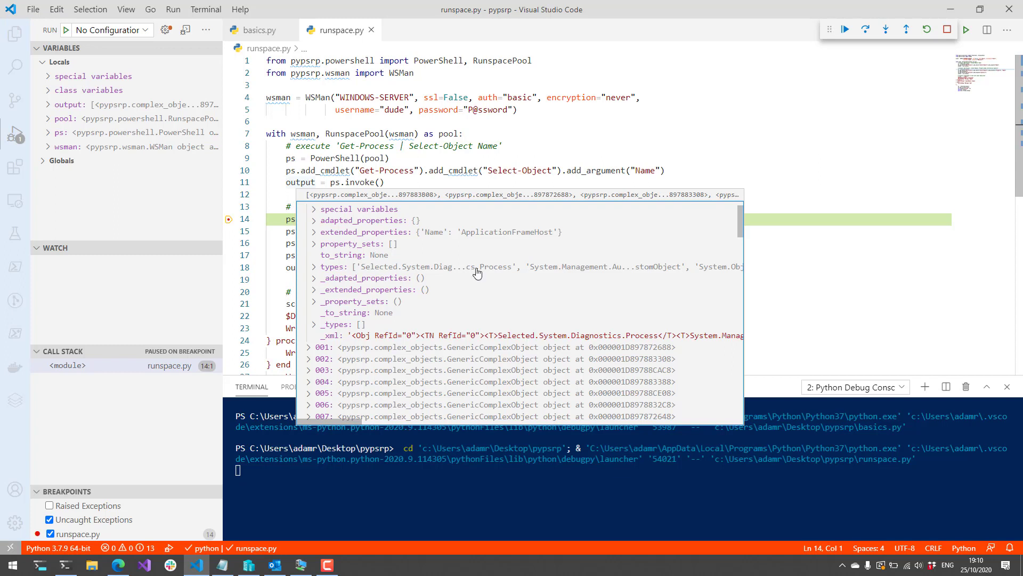
pyautogui.moveTo(441, 247)
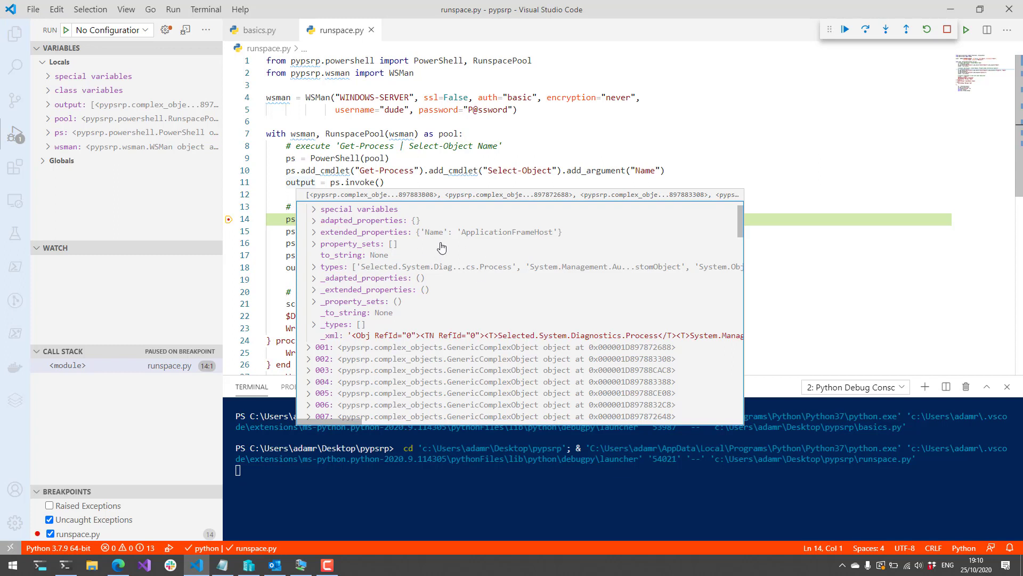
pyautogui.moveTo(350, 242)
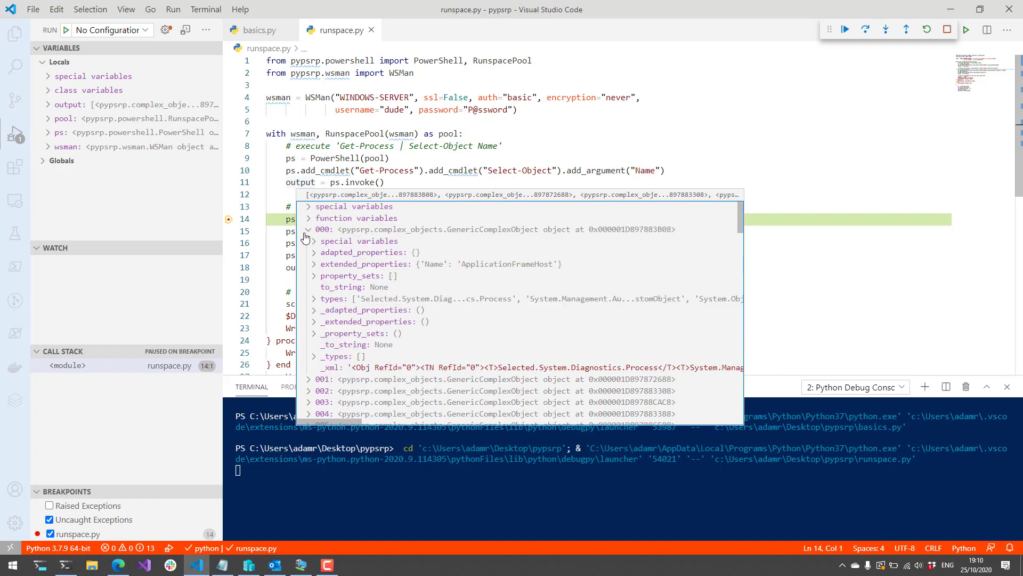
pyautogui.click(312, 241)
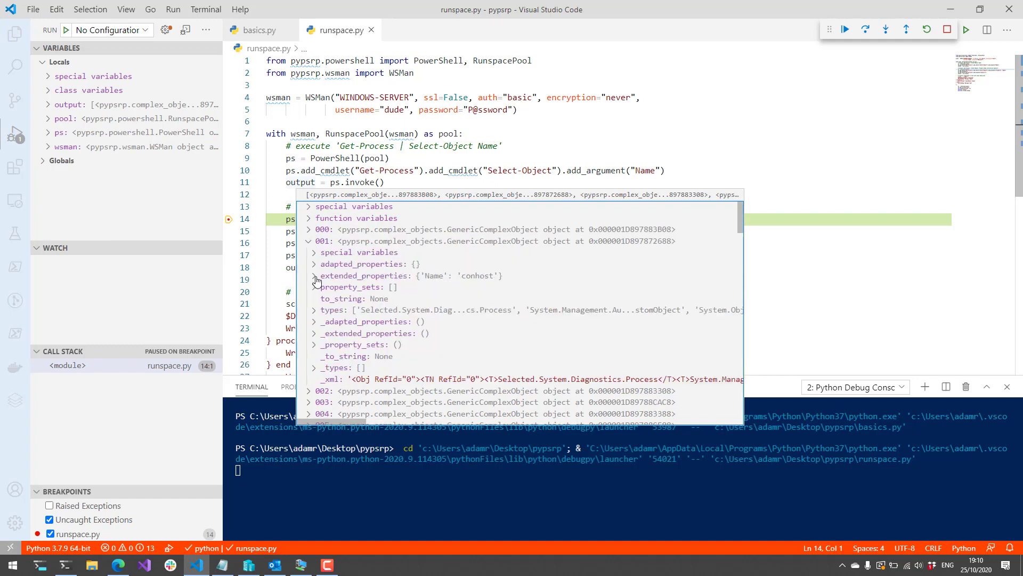
pyautogui.click(315, 275)
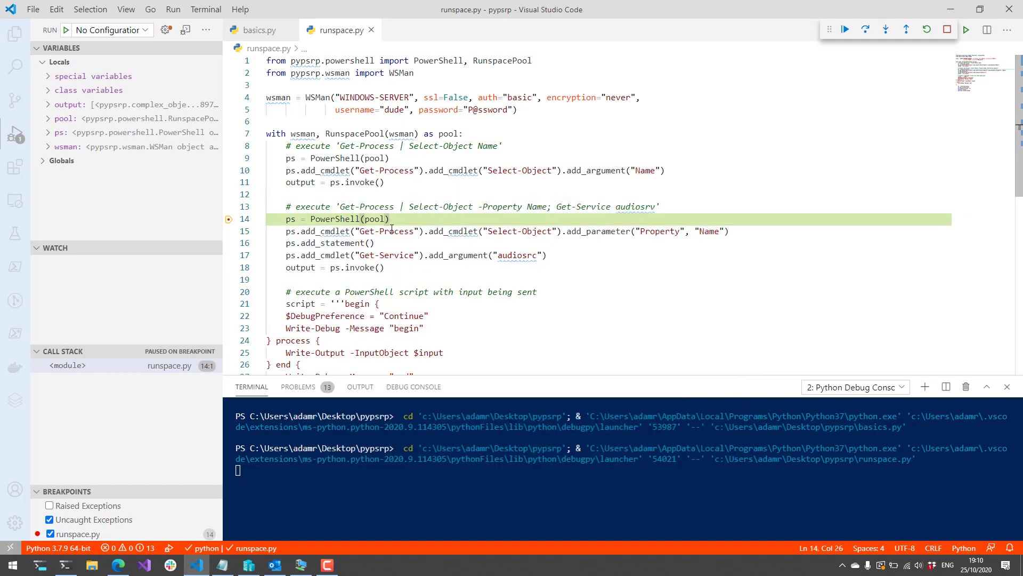
pyautogui.click(268, 194)
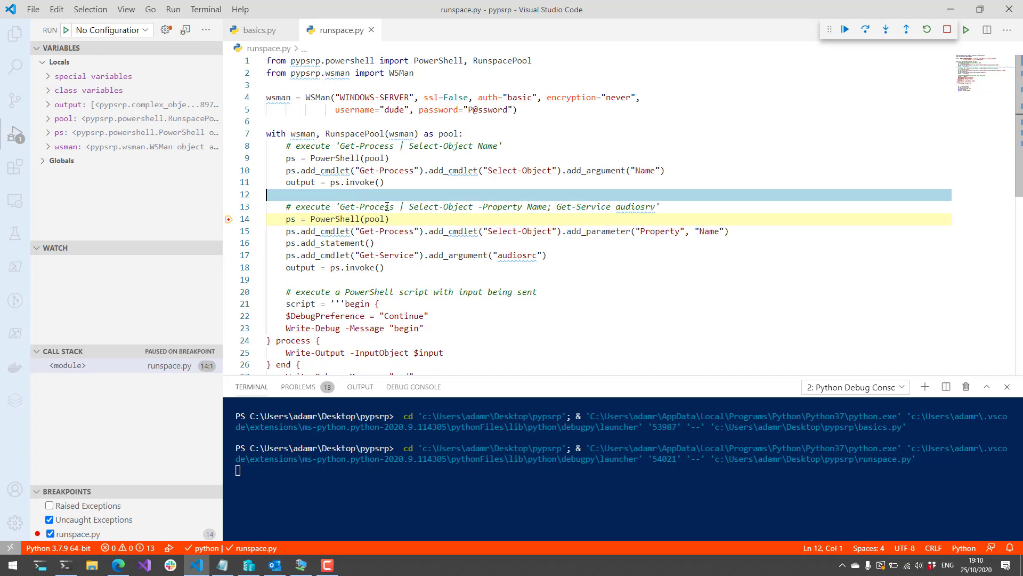
pyautogui.moveTo(278, 170)
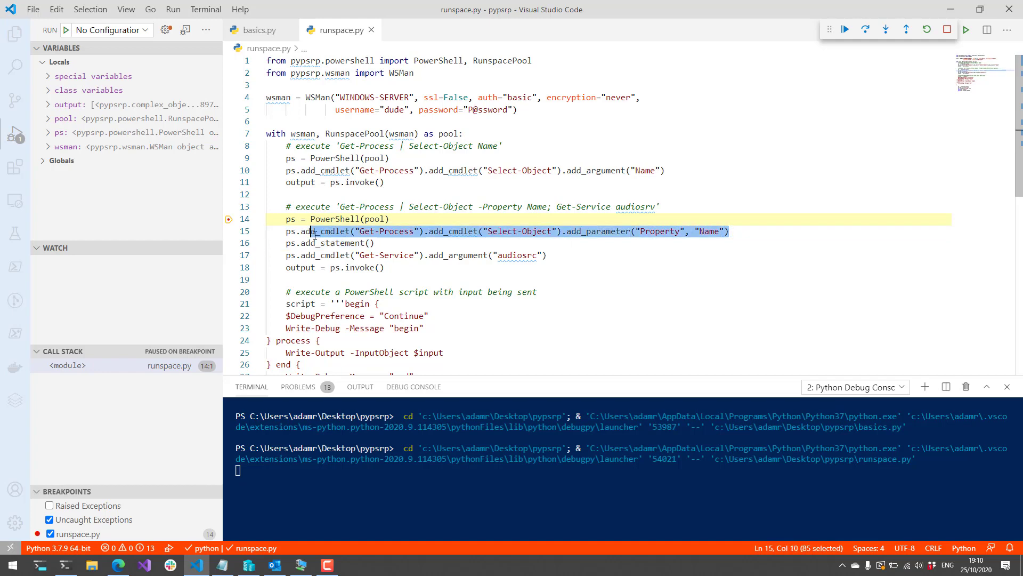
pyautogui.click(329, 243)
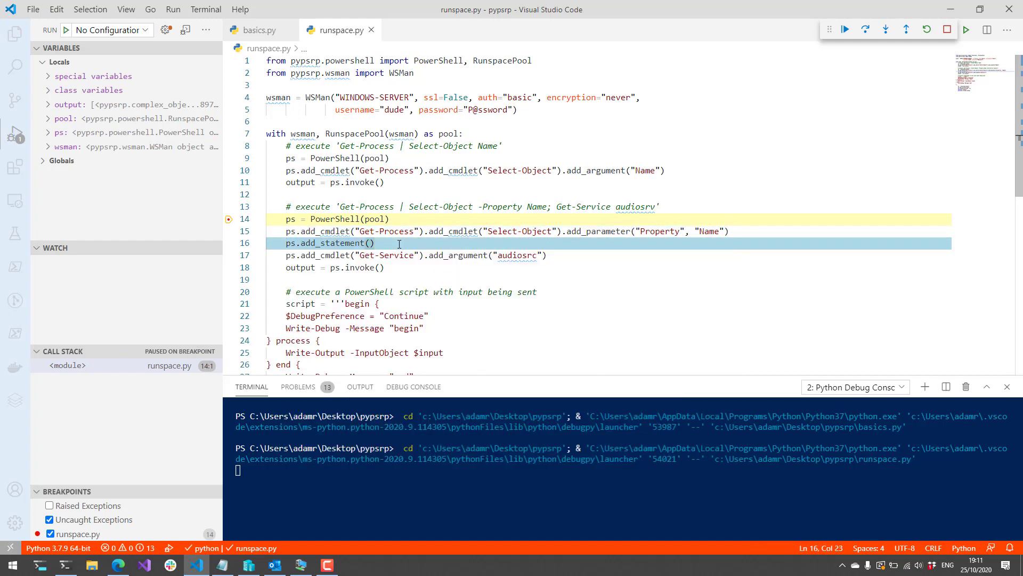
pyautogui.doubleClick(324, 254)
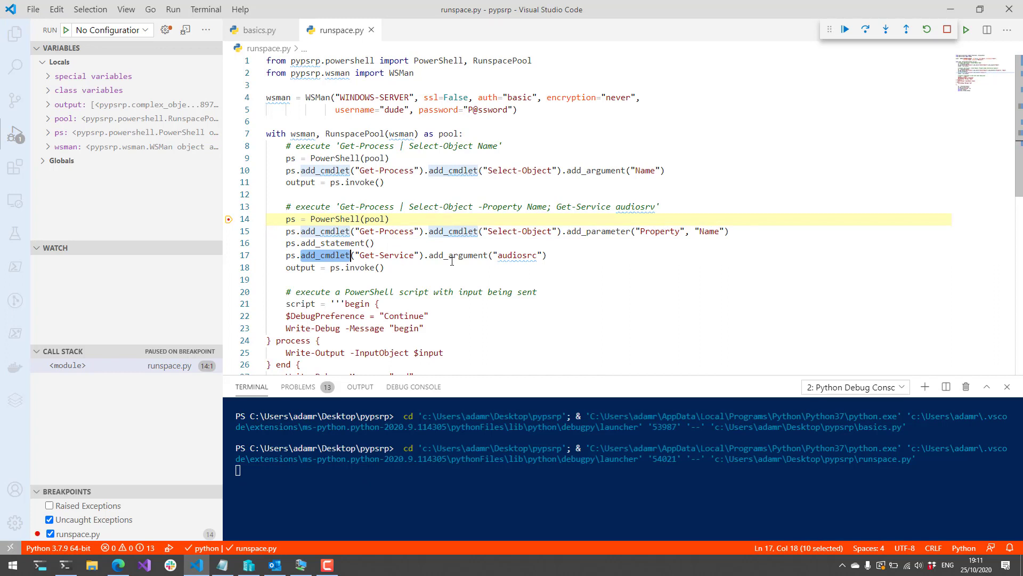
pyautogui.click(384, 267)
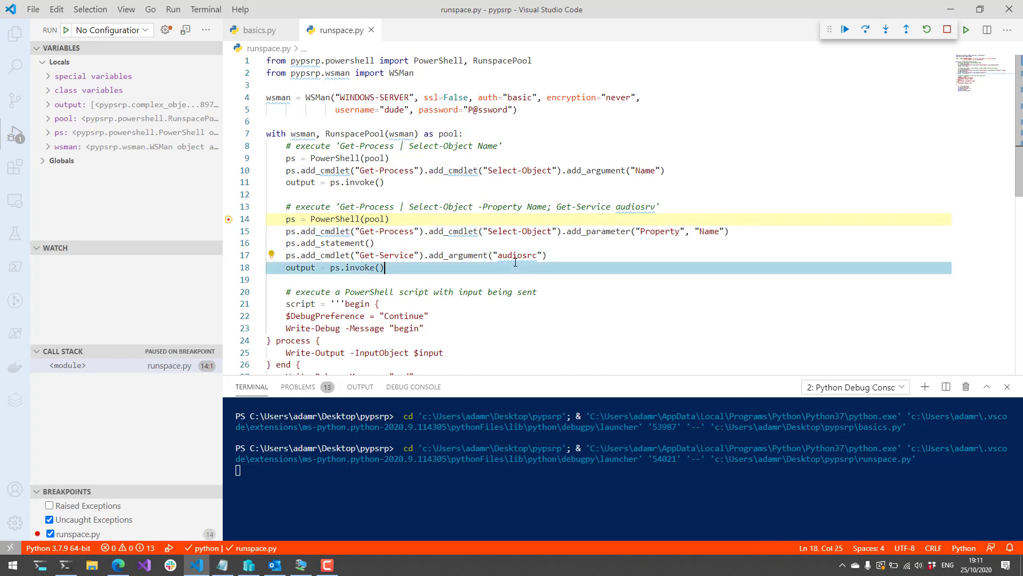
pyautogui.moveTo(494, 278)
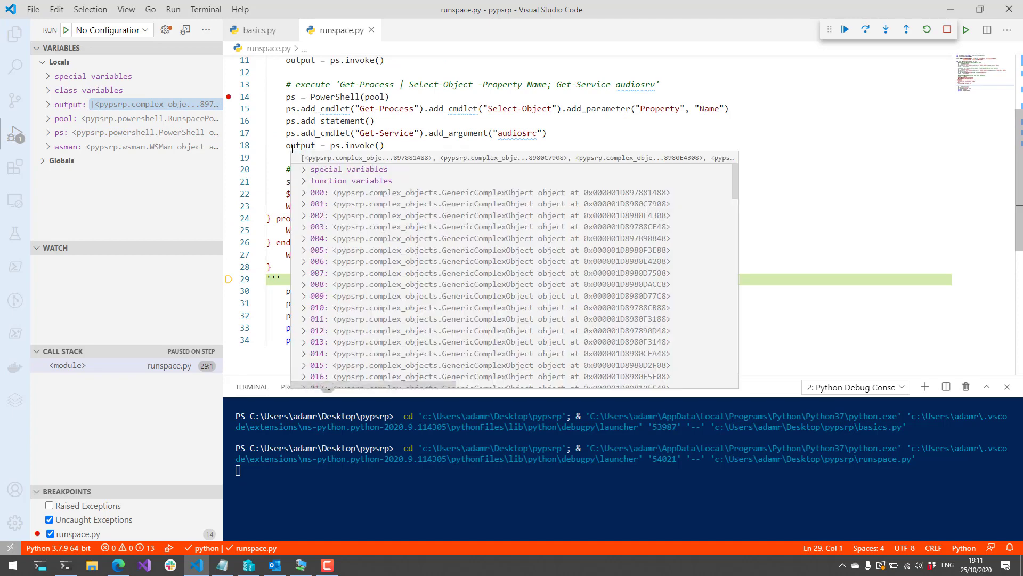
pyautogui.moveTo(486, 219)
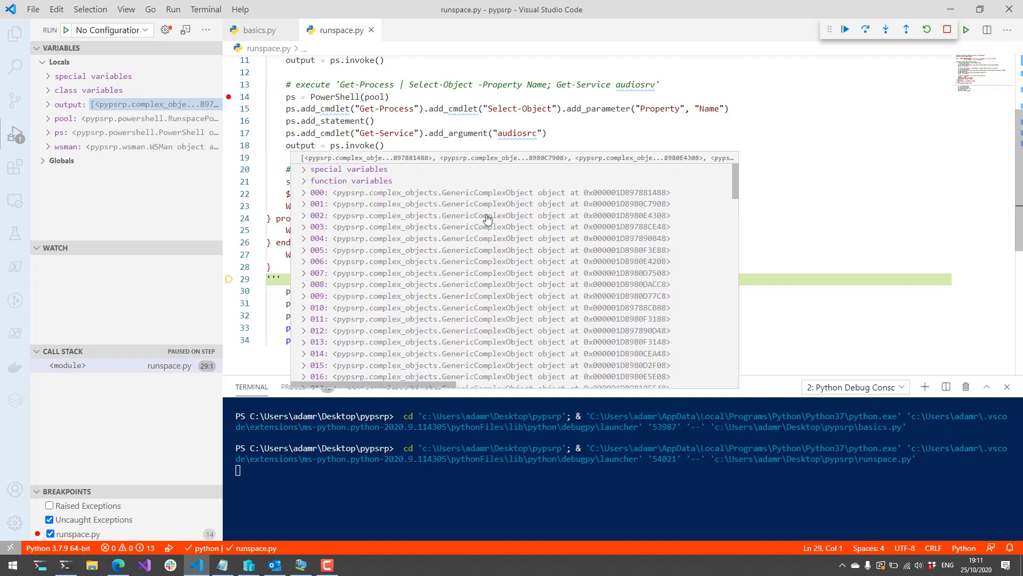
# Step: Scroll the output preview to item 118, wsmprovhost, then dismiss the preview
pyautogui.scroll(-3)
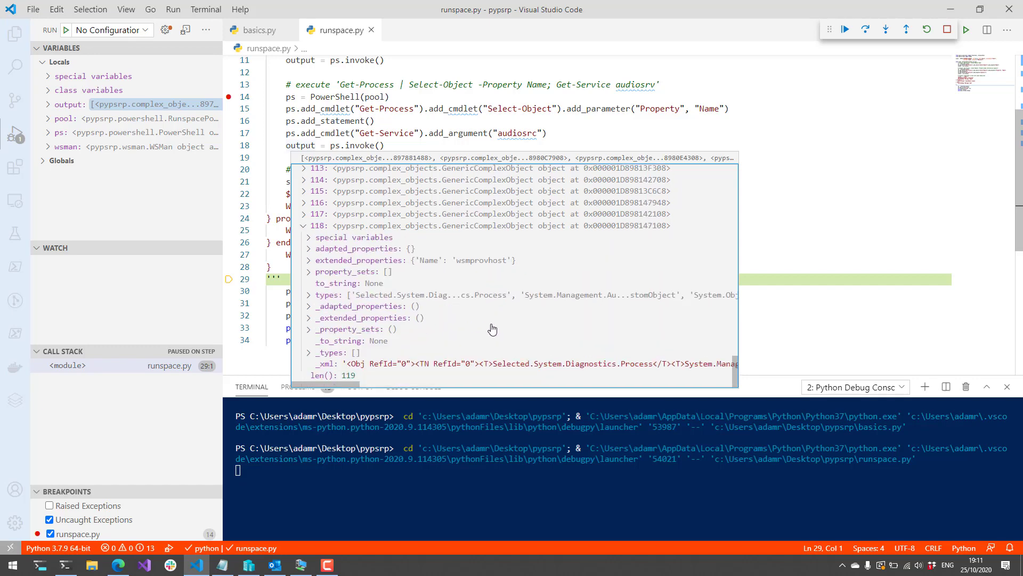
pyautogui.moveTo(514, 365)
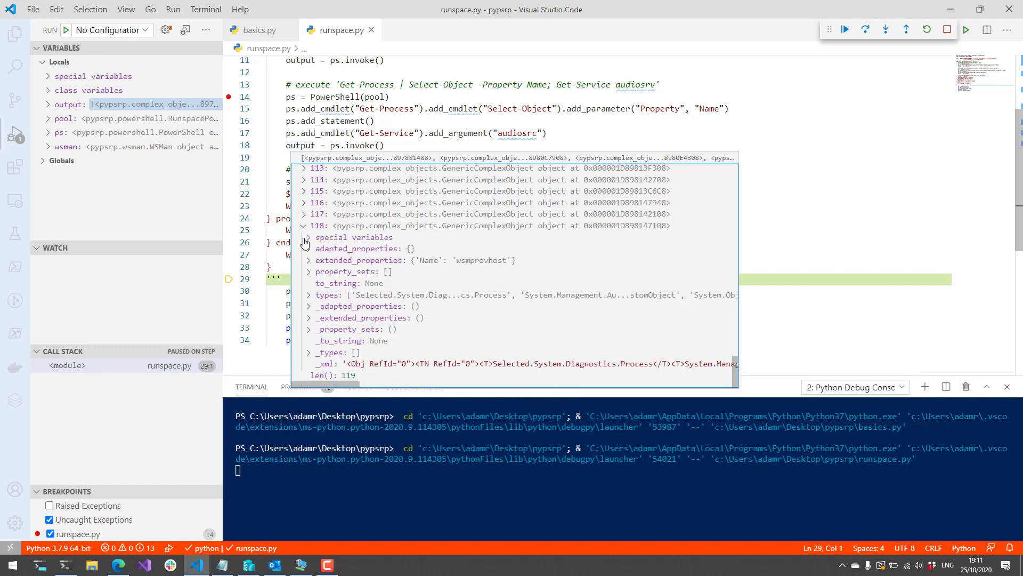
pyautogui.moveTo(446, 265)
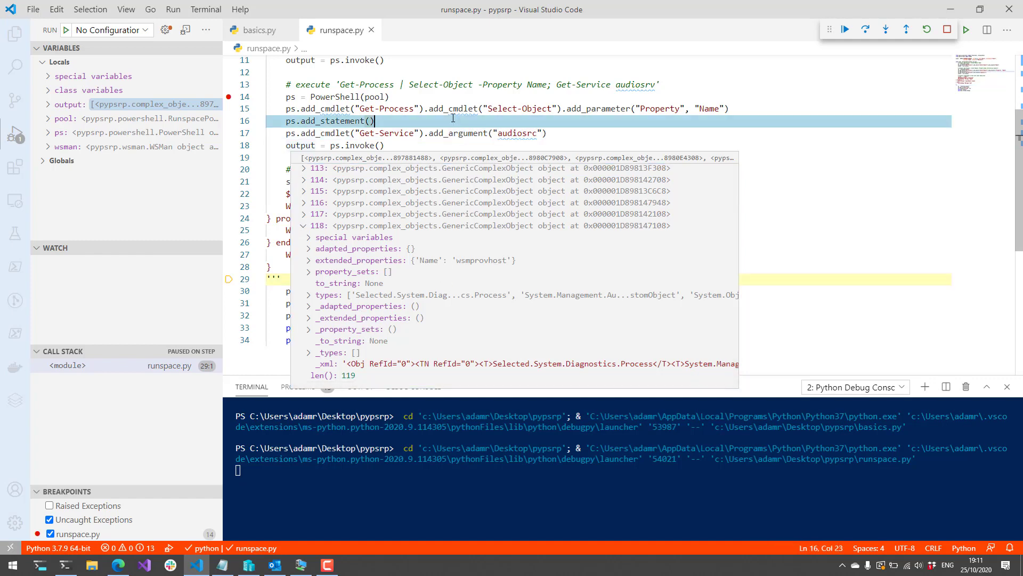
pyautogui.click(46, 104)
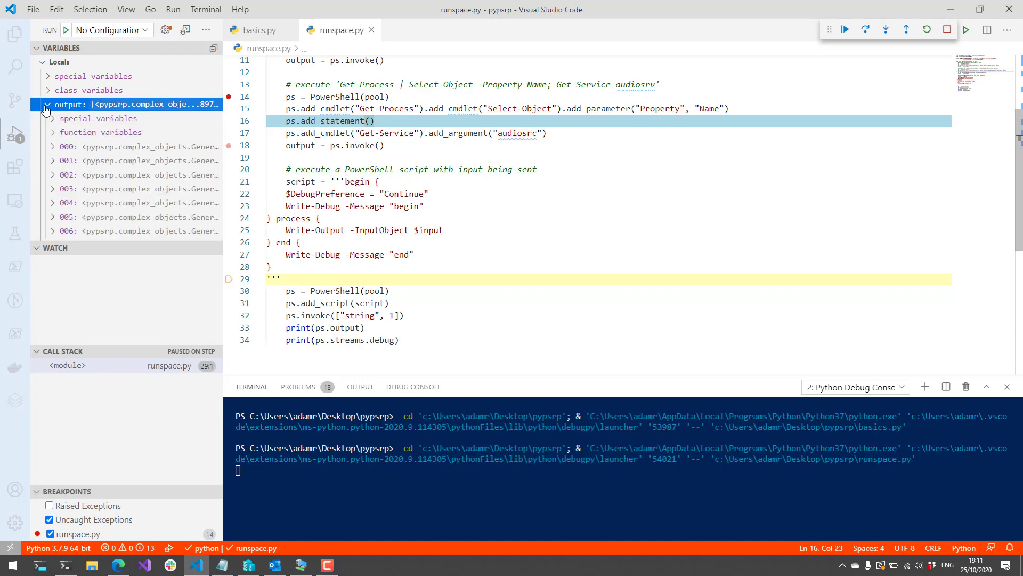
pyautogui.click(70, 105)
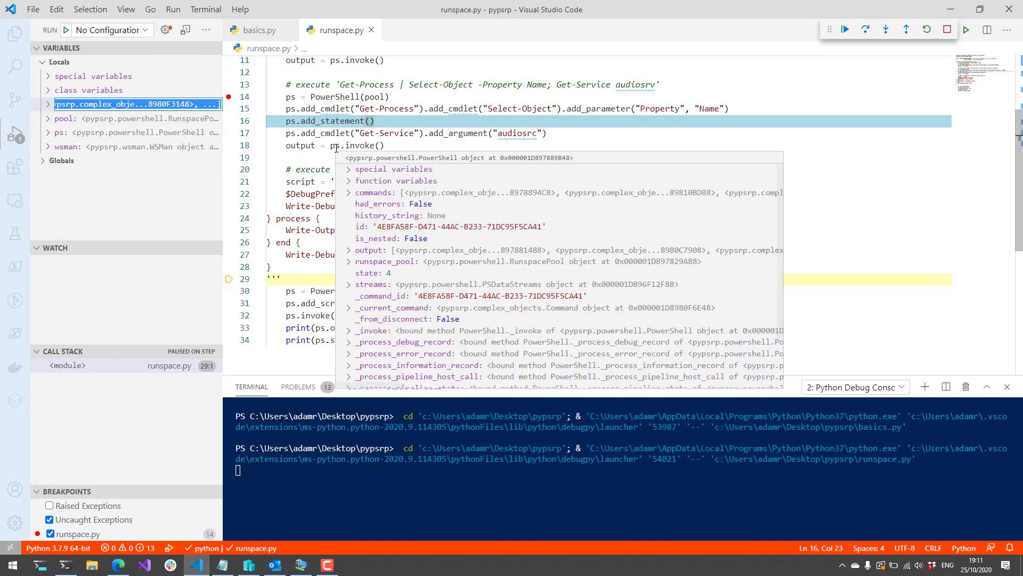
pyautogui.click(350, 283)
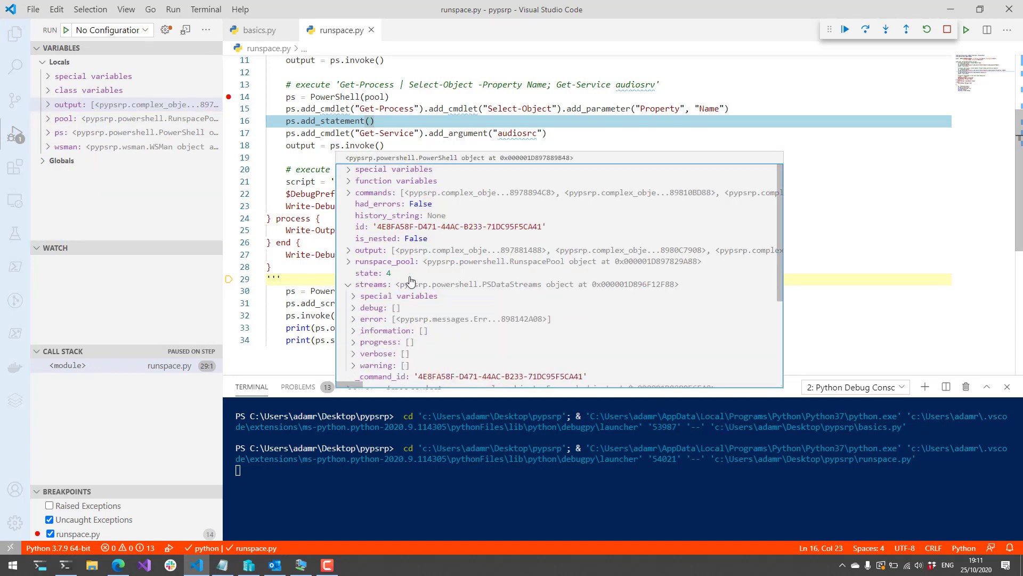
pyautogui.scroll(-3)
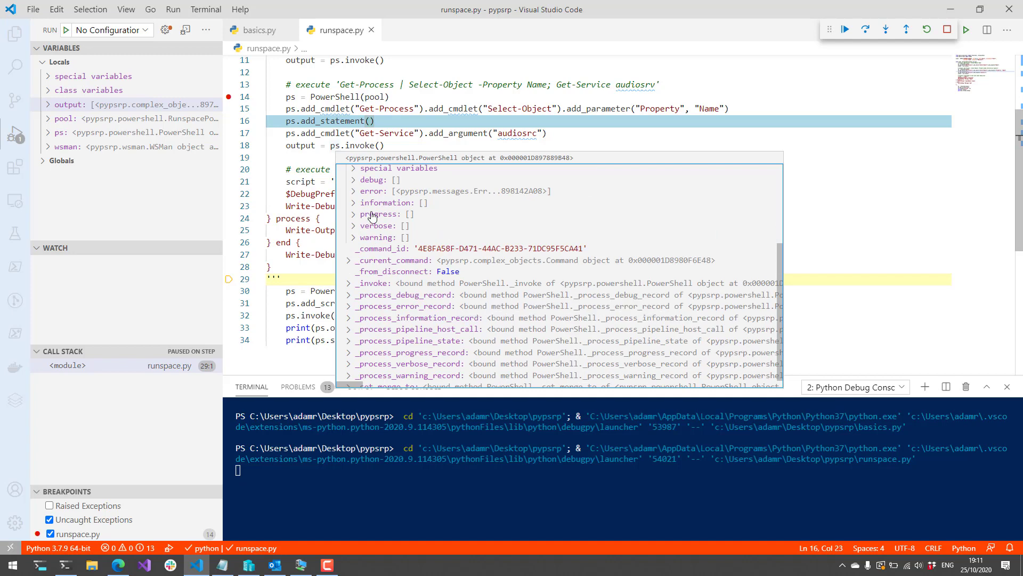
pyautogui.scroll(3)
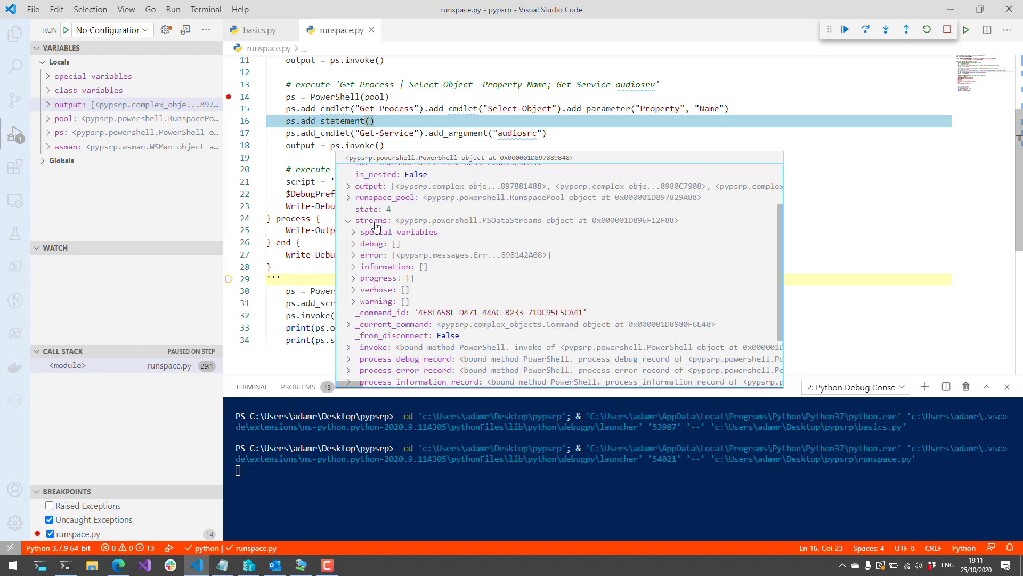
pyautogui.click(352, 255)
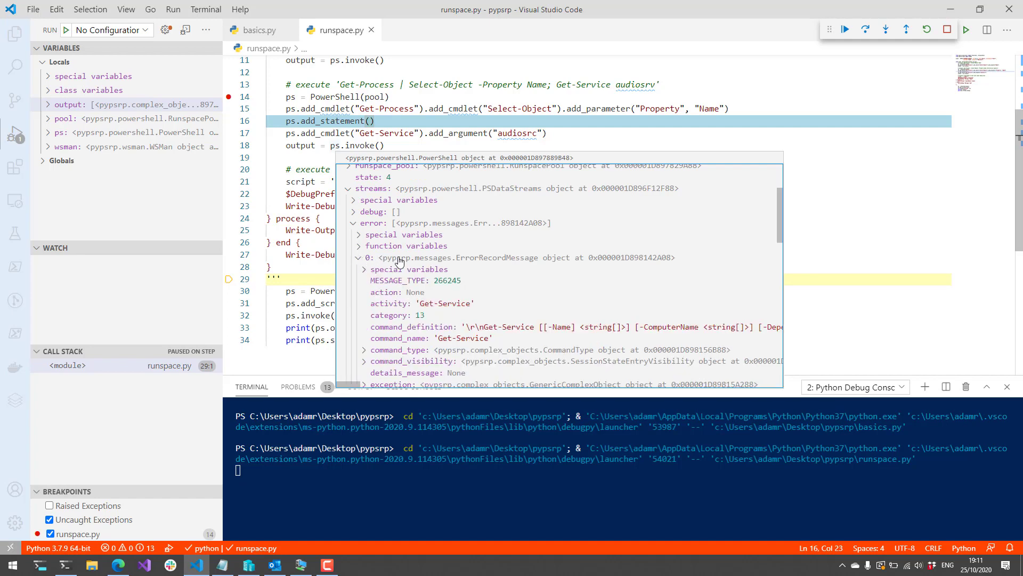
pyautogui.moveTo(512, 326)
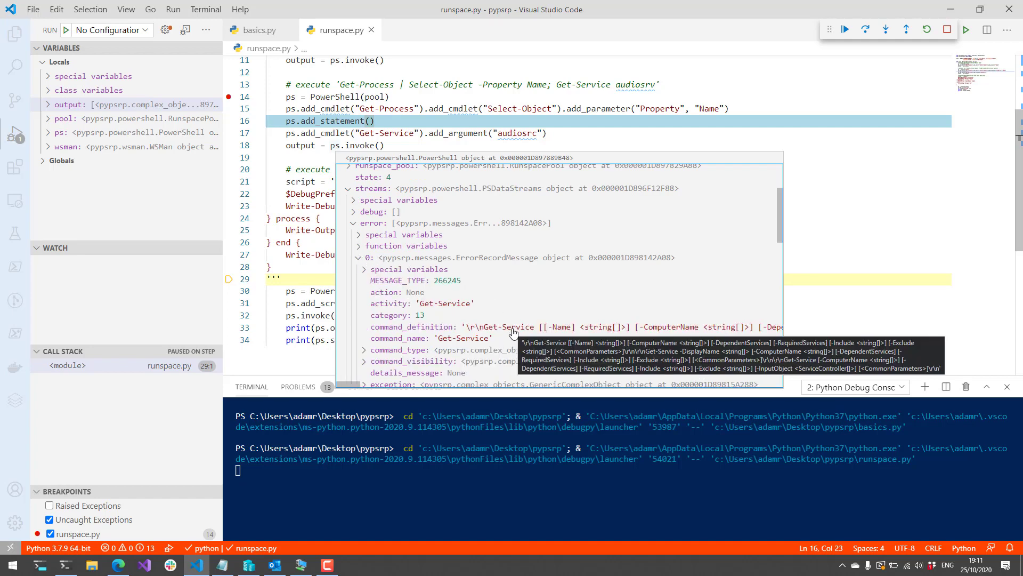
pyautogui.scroll(-3)
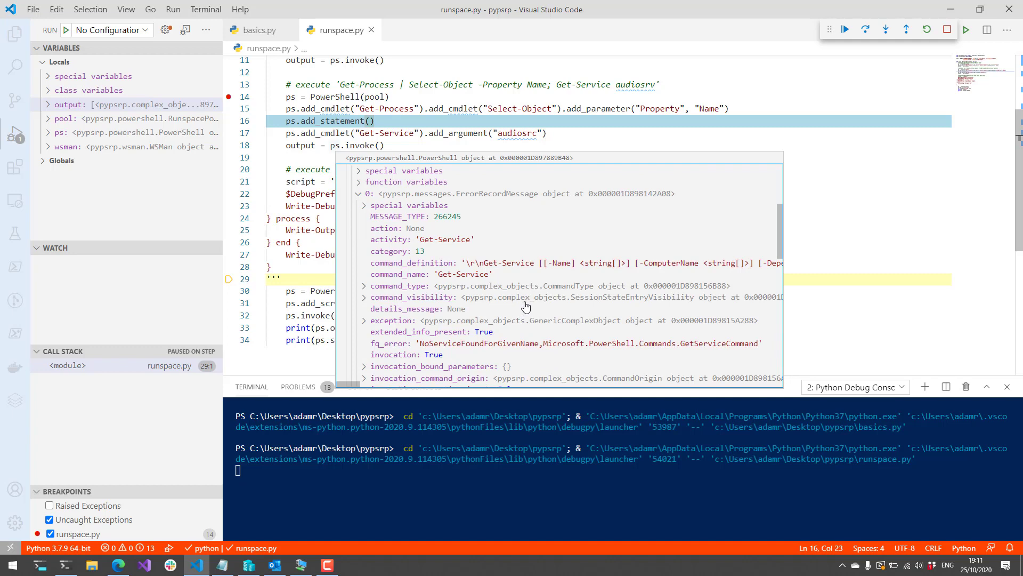
pyautogui.moveTo(486, 348)
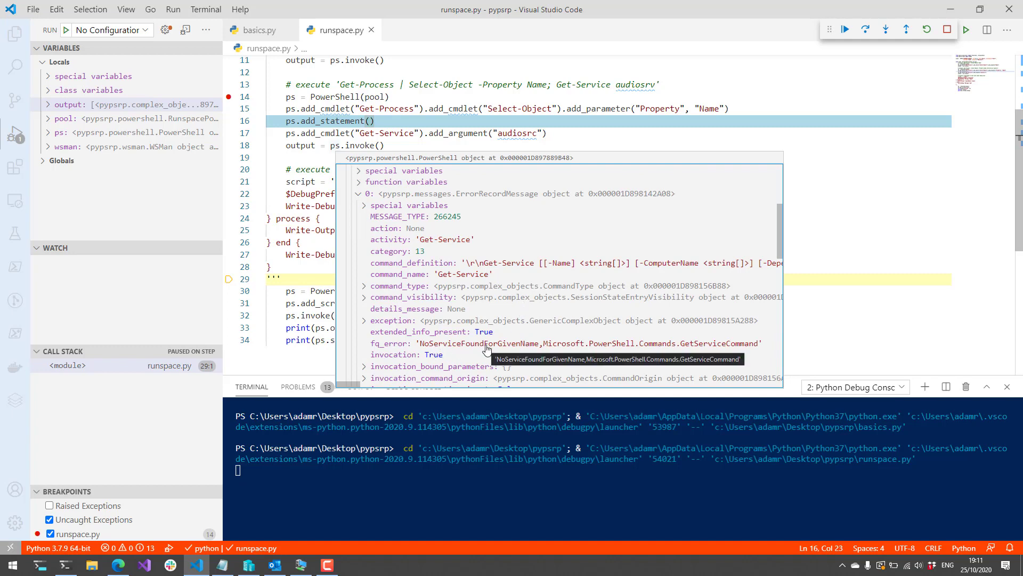
pyautogui.moveTo(410, 124)
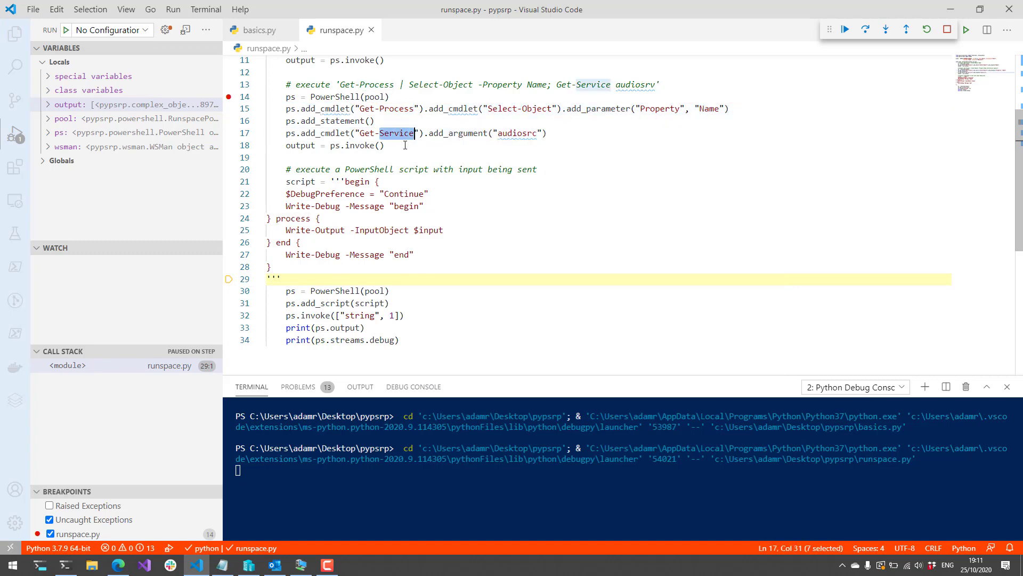
pyautogui.moveTo(301, 145)
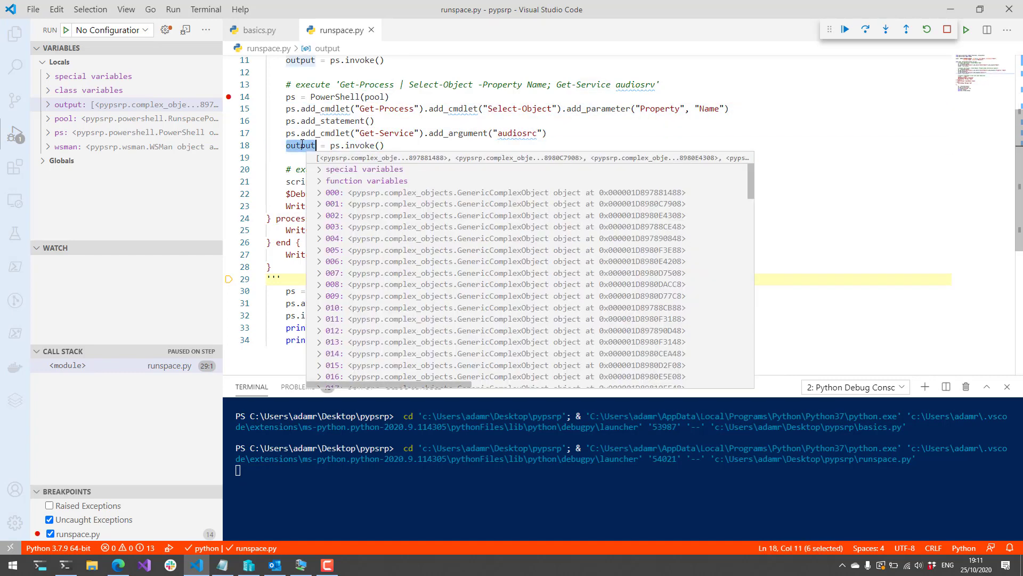
pyautogui.click(332, 121)
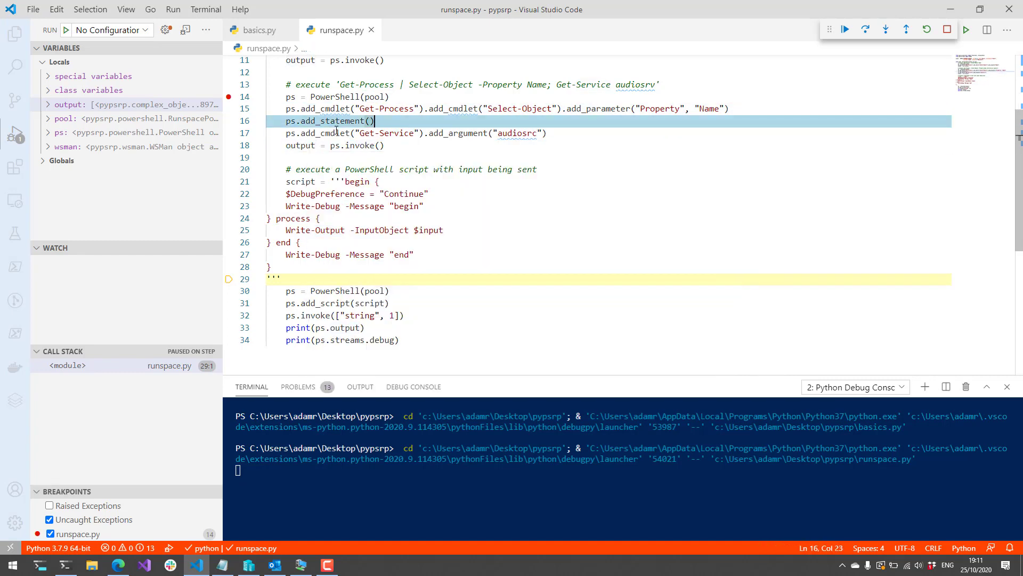
pyautogui.doubleClick(395, 133)
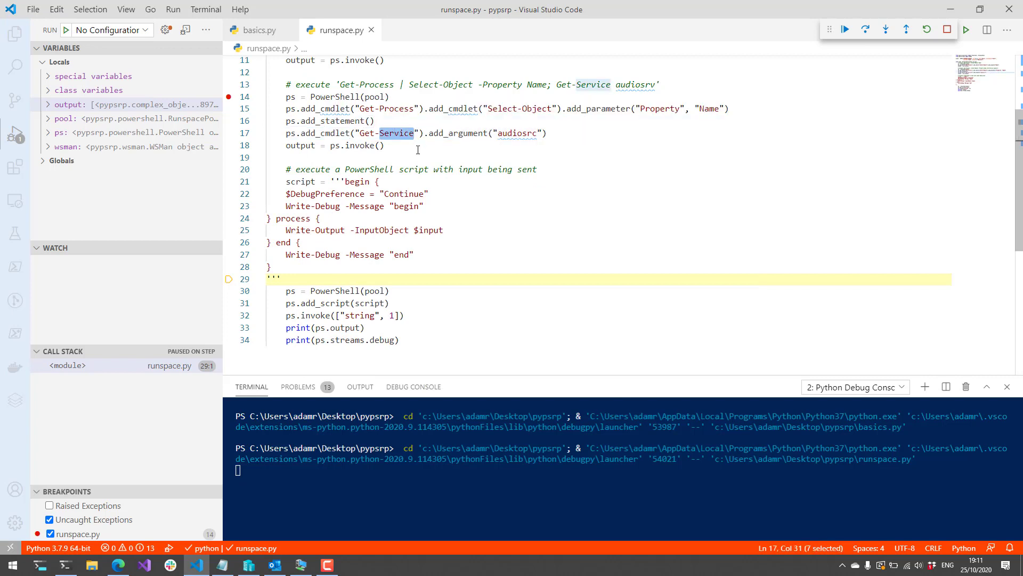
pyautogui.moveTo(338, 143)
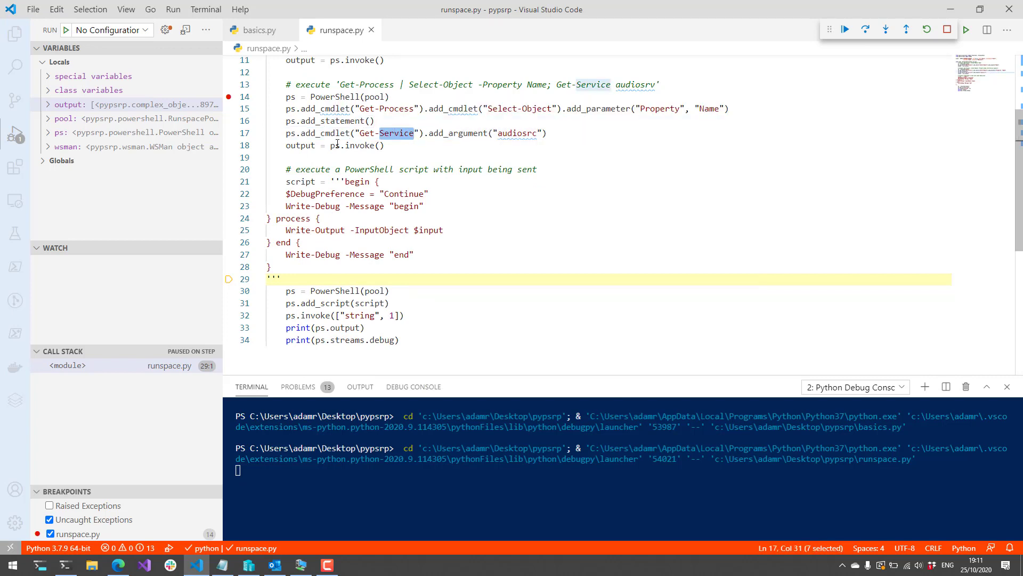
pyautogui.click(334, 145)
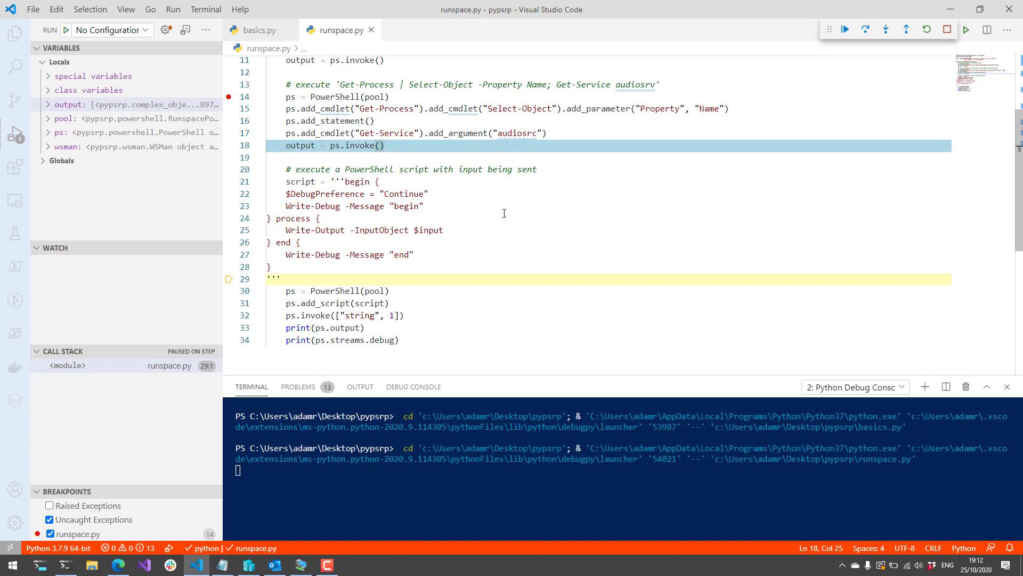
pyautogui.moveTo(509, 268)
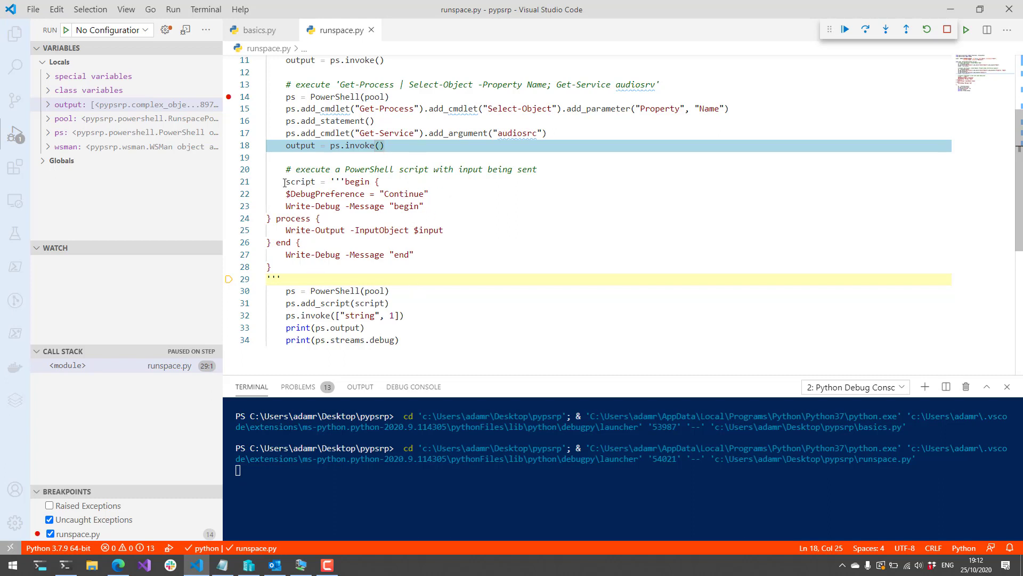
# Step: Point out the add_script call and the "string" input passed to invoke, then advance to line 30
pyautogui.doubleClick(300, 182)
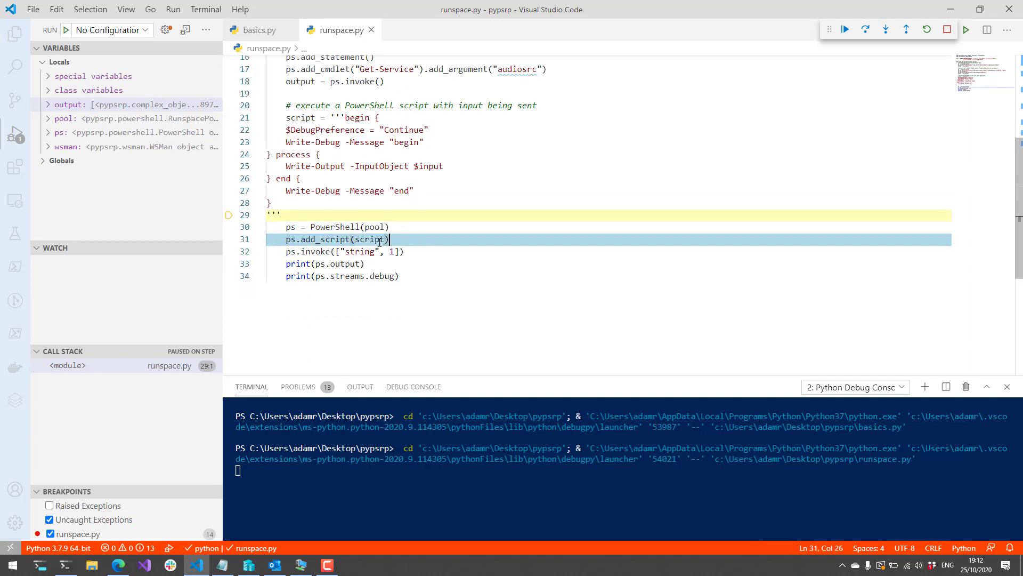
pyautogui.doubleClick(324, 239)
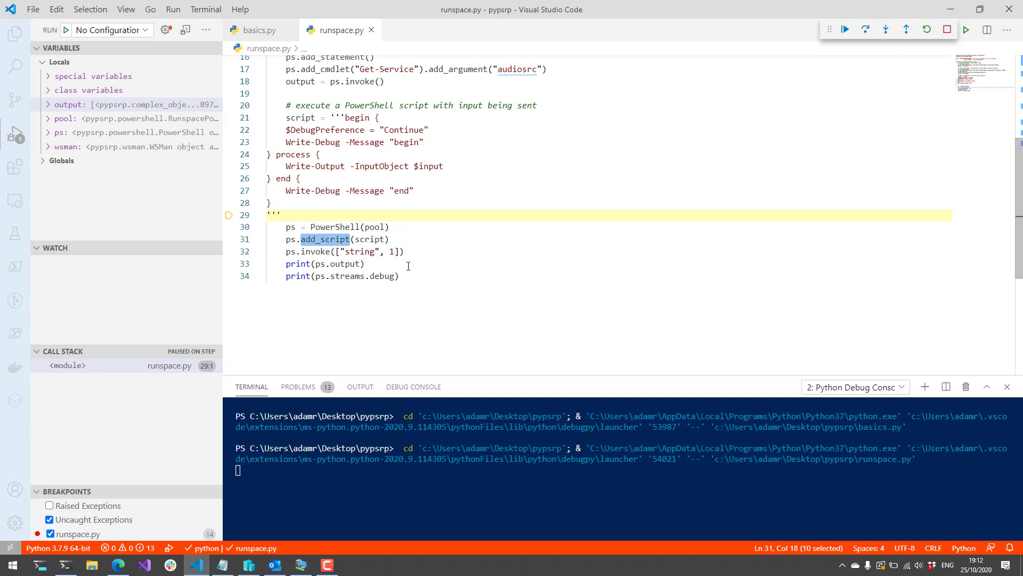
pyautogui.scroll(3)
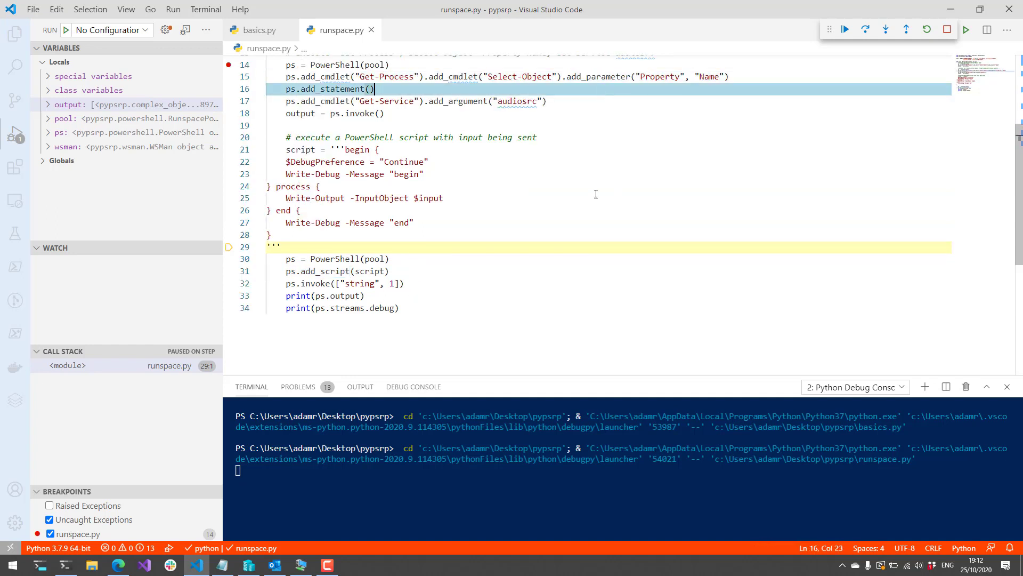
pyautogui.click(379, 149)
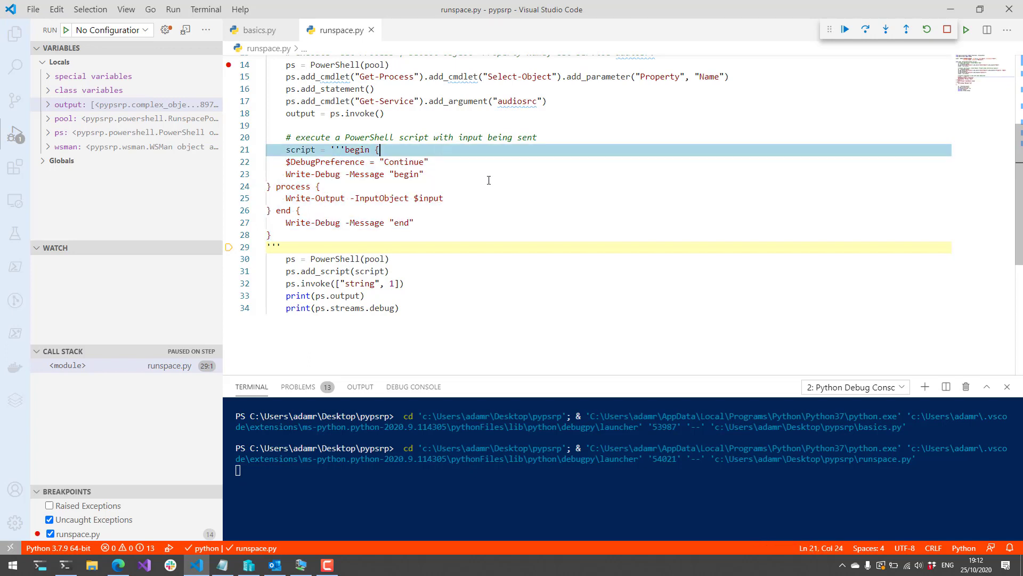
pyautogui.scroll(3)
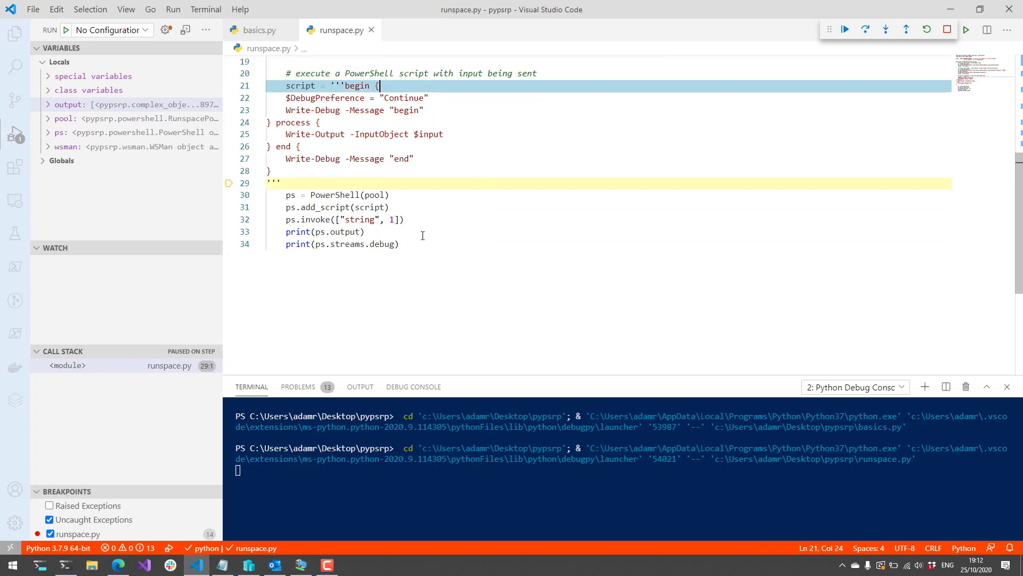
pyautogui.doubleClick(360, 220)
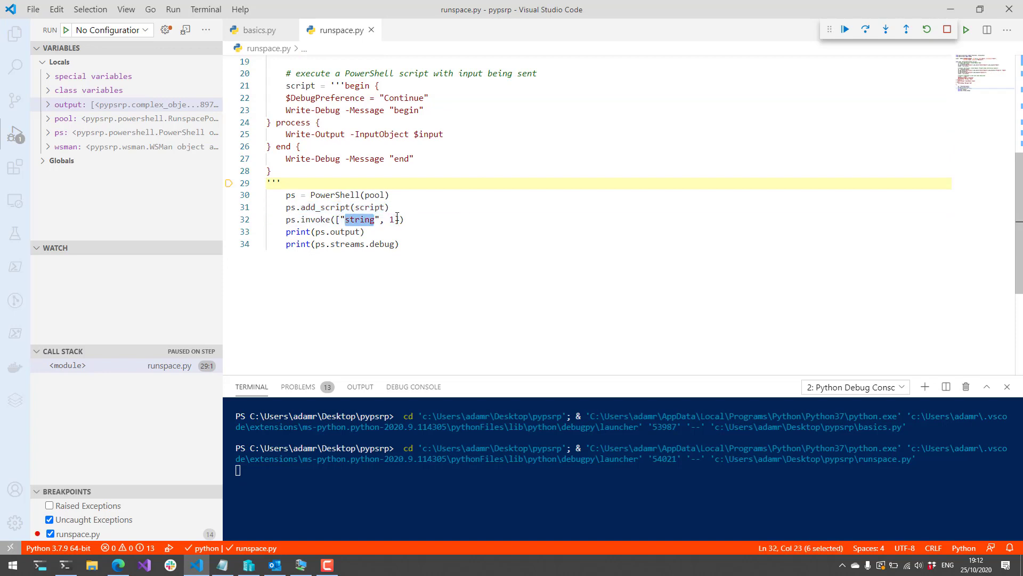
pyautogui.click(865, 29)
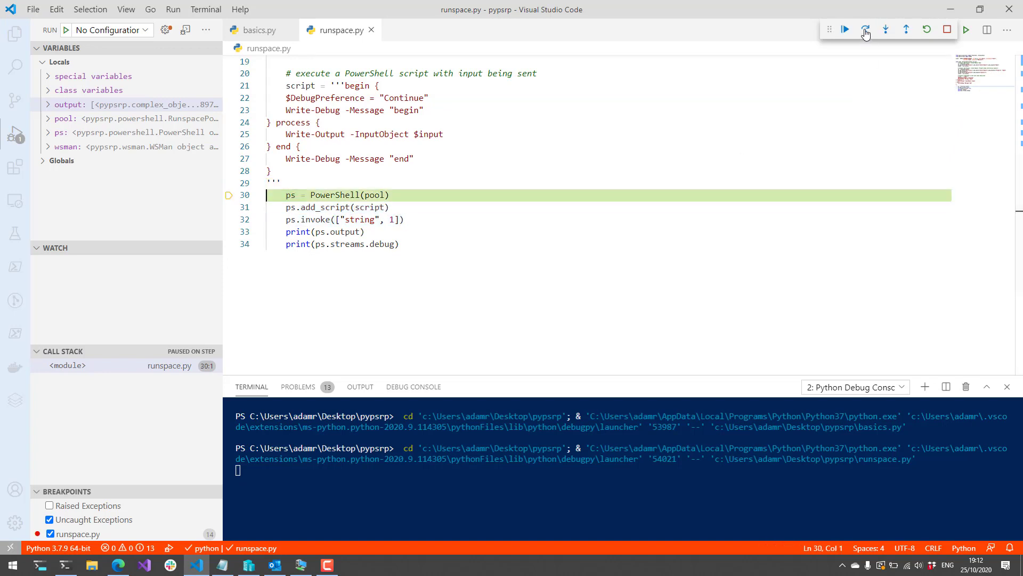
# Step: Execute the script with input and print its two output objects, selecting the debug-stream print line
pyautogui.click(865, 30)
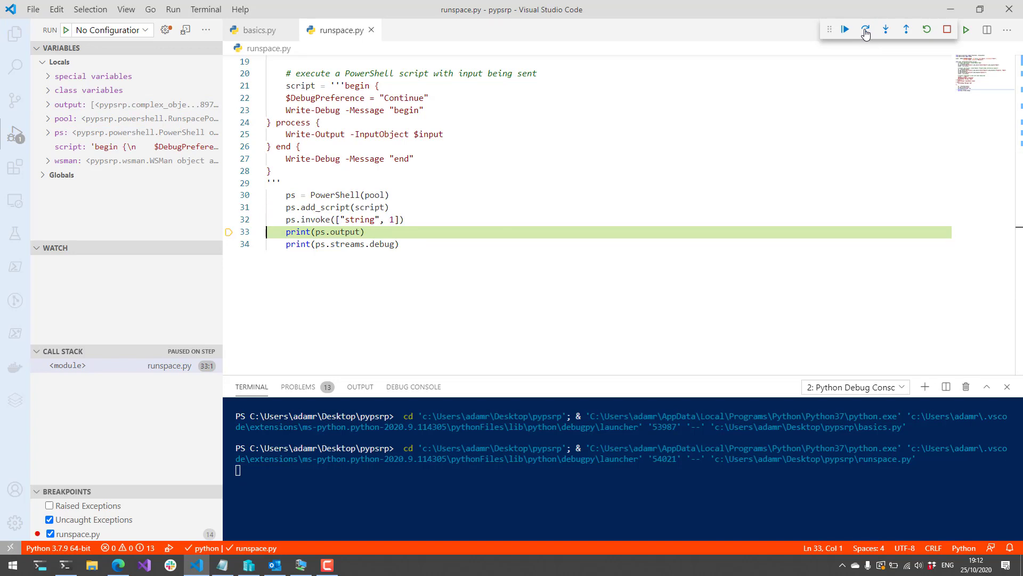
pyautogui.click(866, 30)
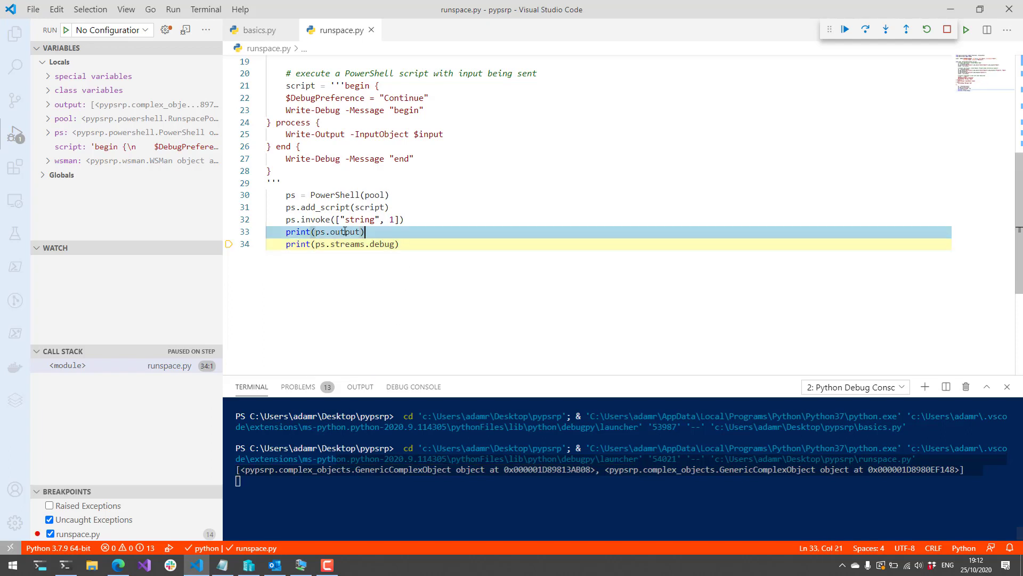
pyautogui.moveTo(343, 231)
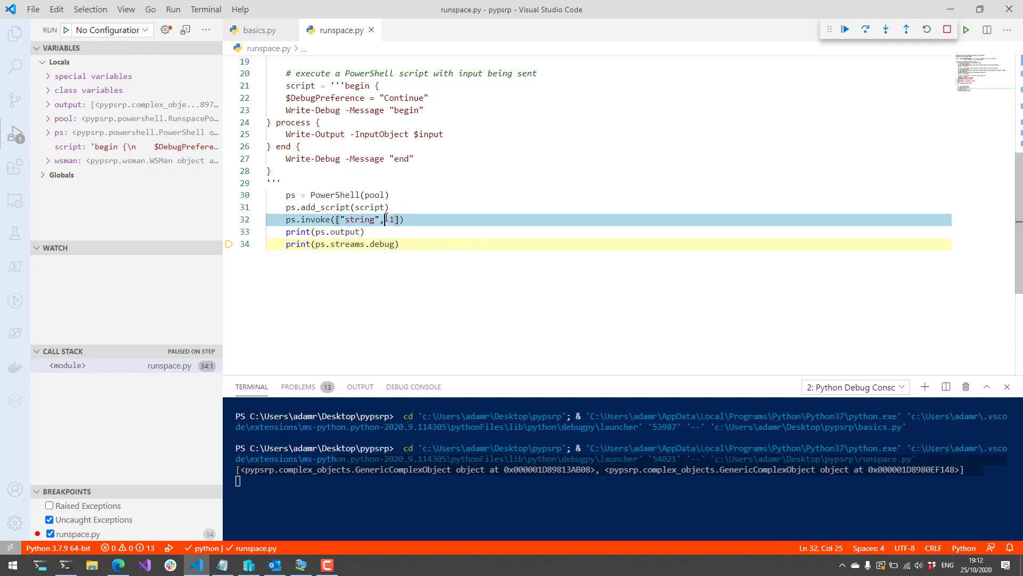
pyautogui.click(425, 232)
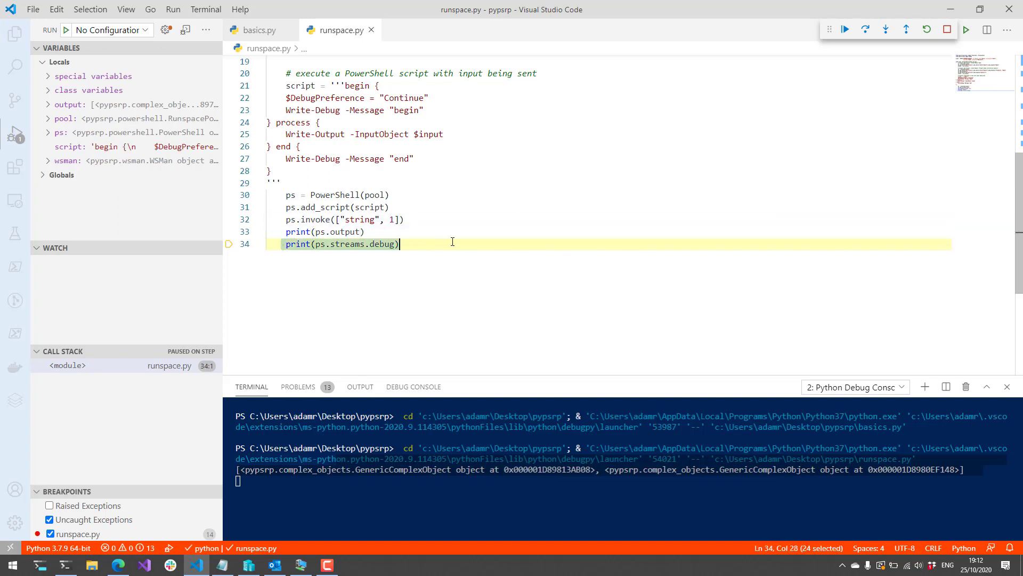
pyautogui.click(348, 231)
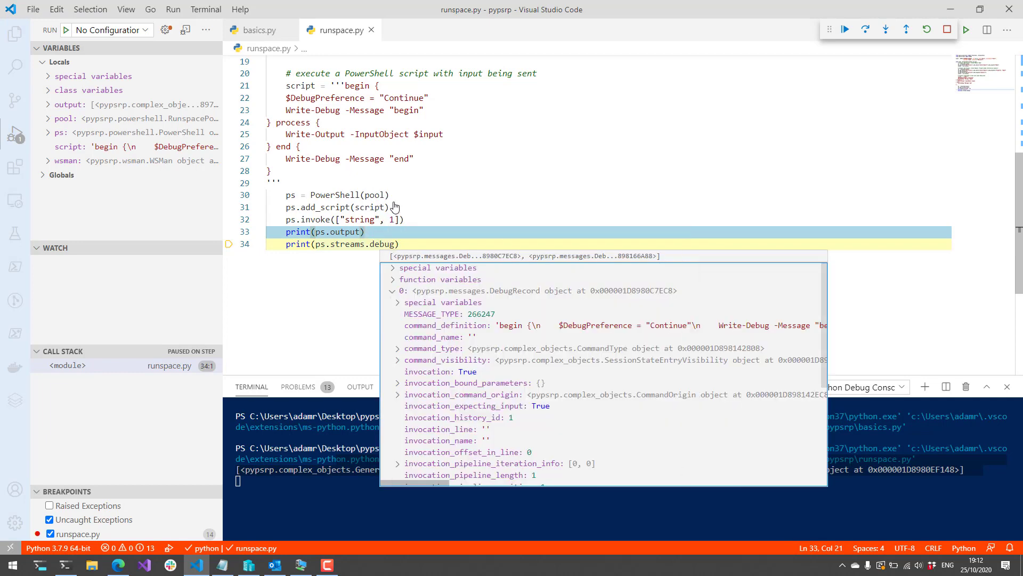
# Step: Scroll the ps.streams.debug data tip to the first record's message 'begin' and len fields
pyautogui.scroll(-3)
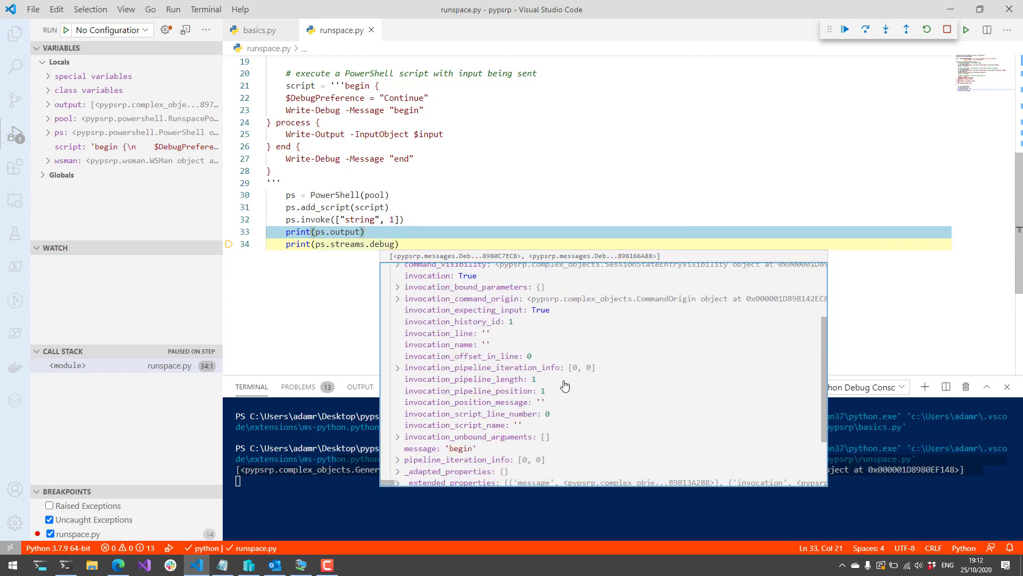
pyautogui.scroll(-3)
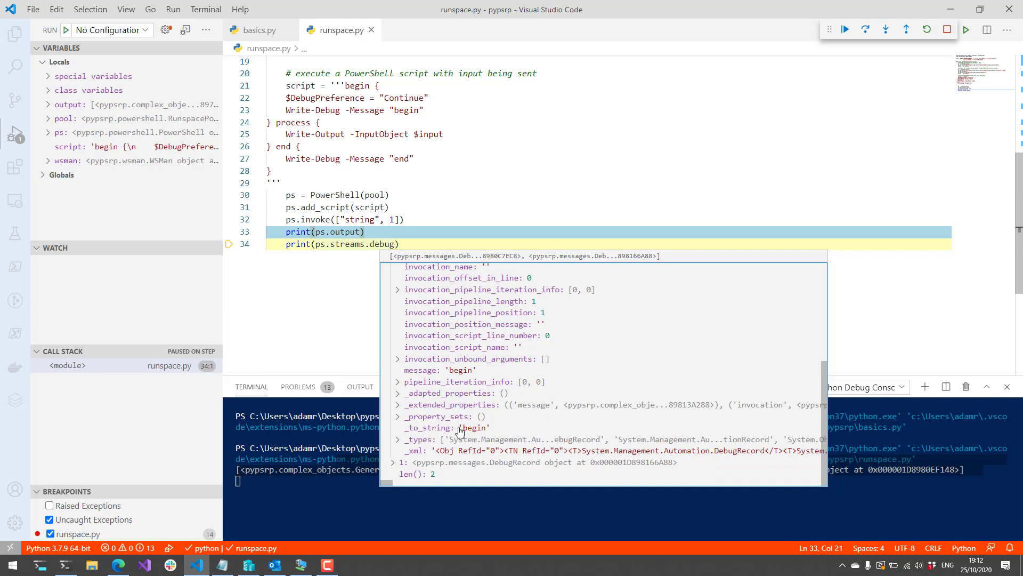
pyautogui.moveTo(465, 378)
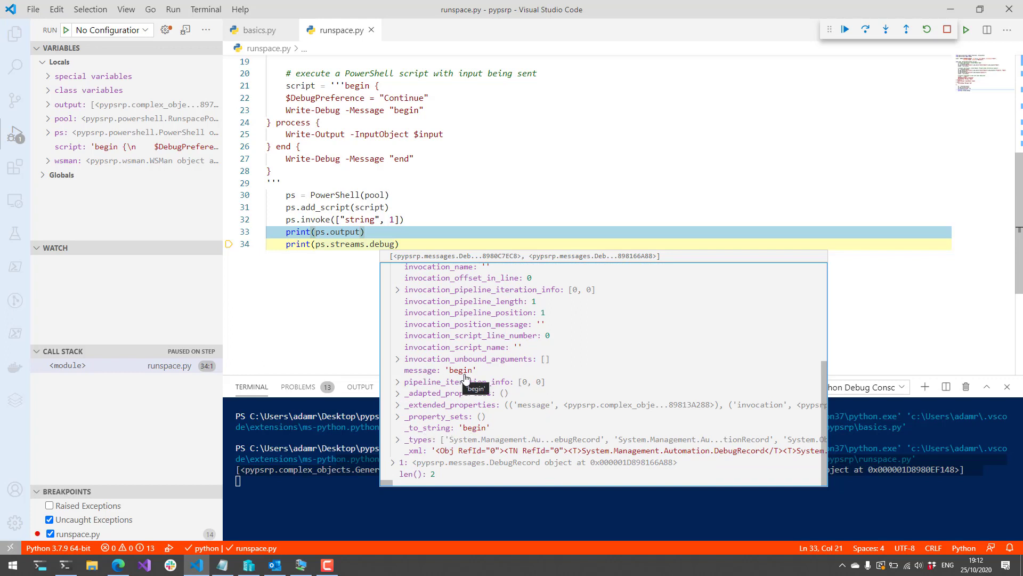